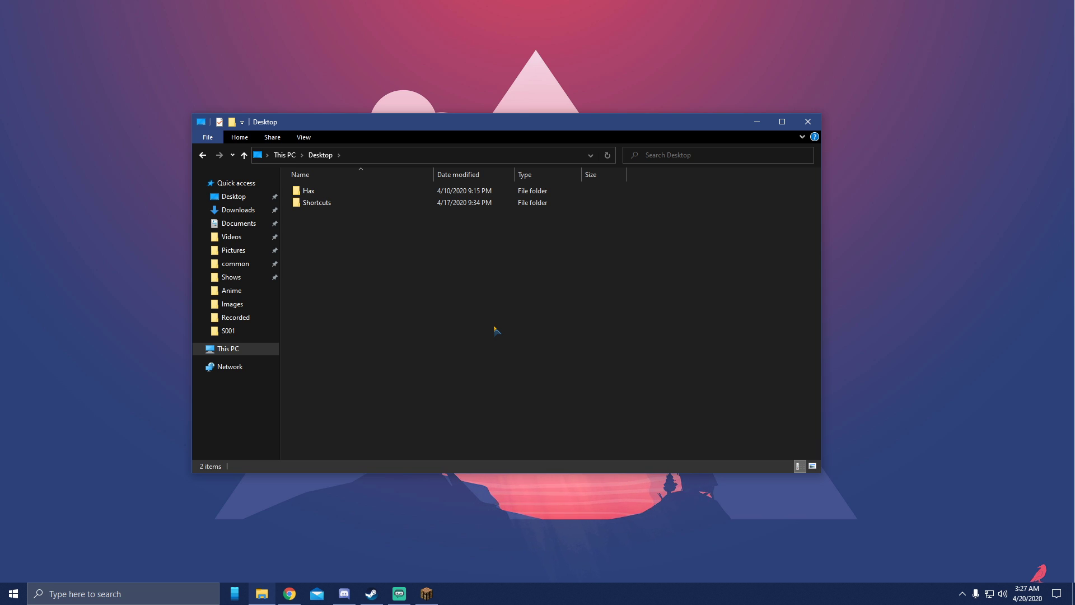
mouse_move(437, 262)
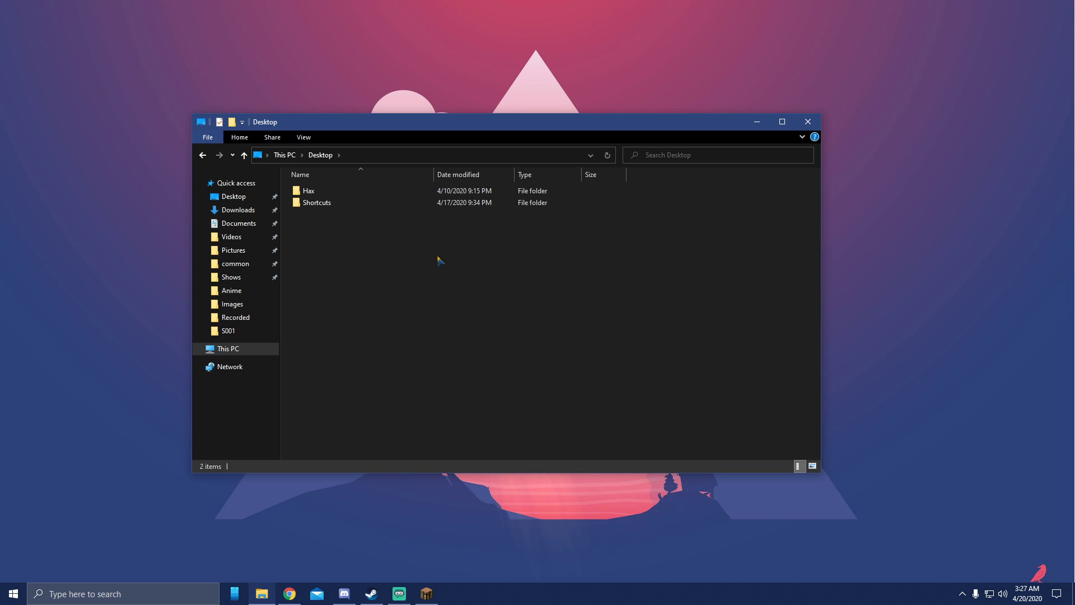
mouse_move(323, 233)
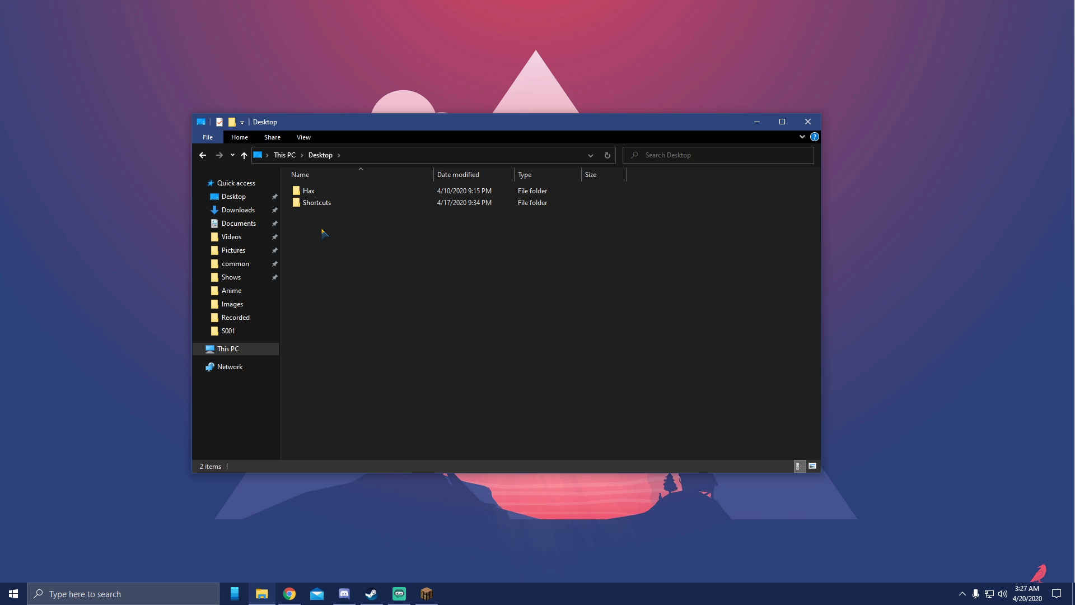
mouse_move(416, 275)
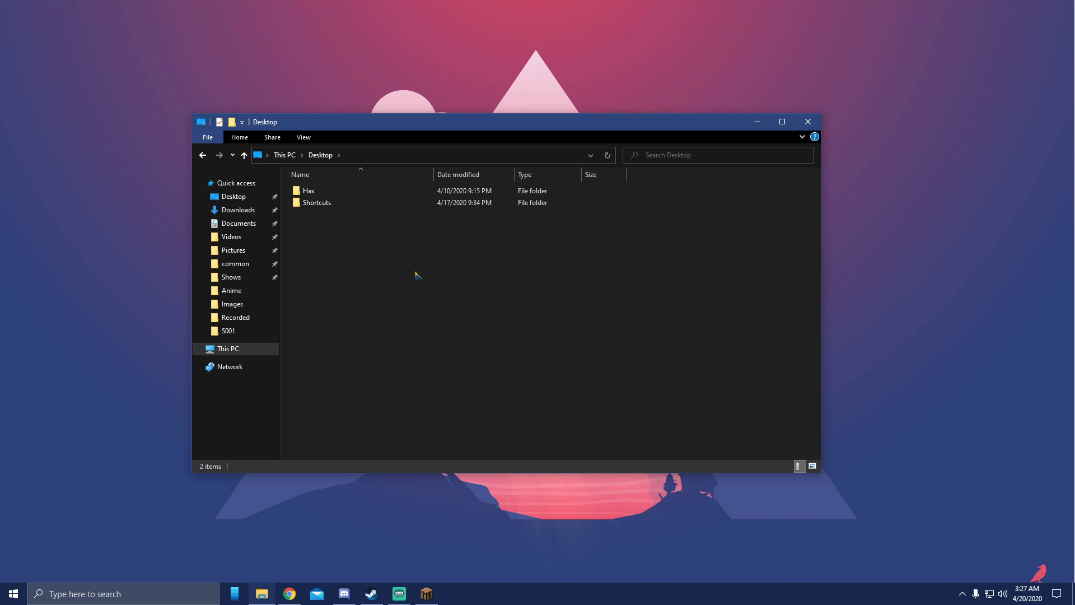
- Create a new folder named 'MC Server' on the Desktop and minimise Explorer
right_click(417, 275)
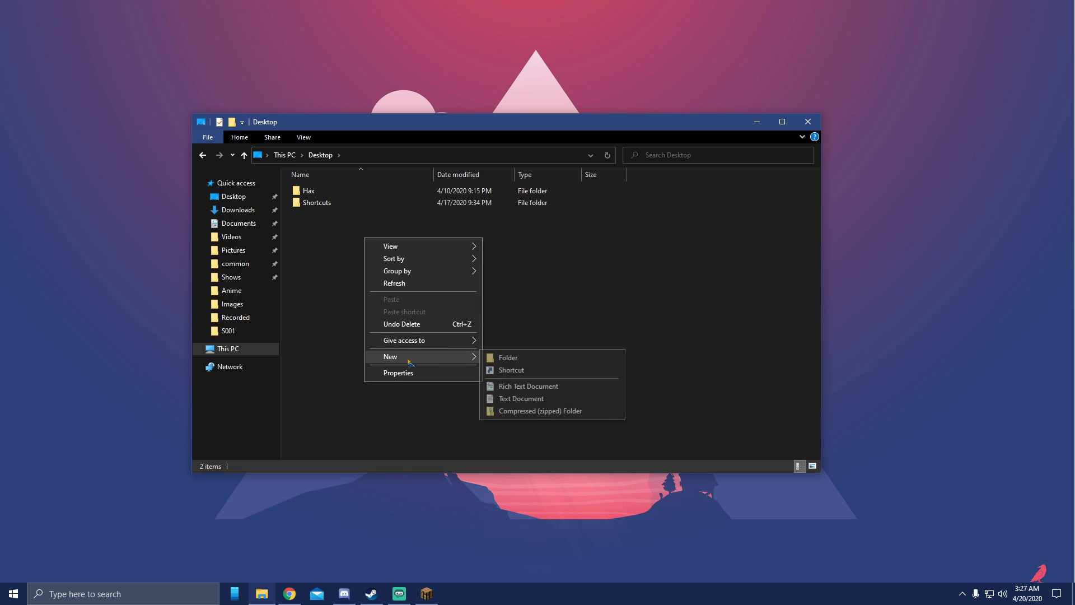
click(507, 357)
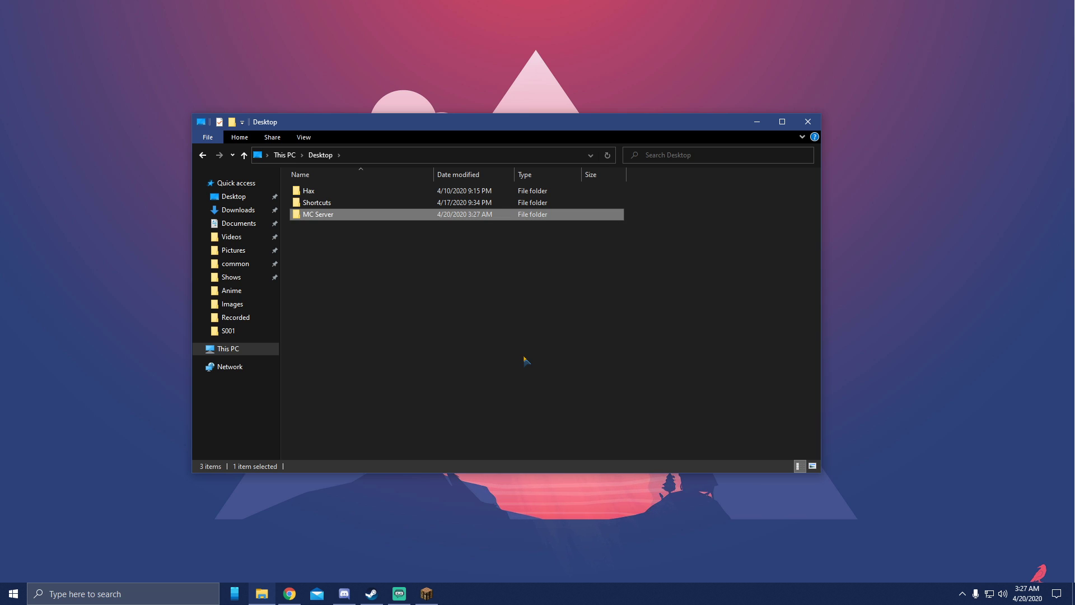
mouse_move(333, 219)
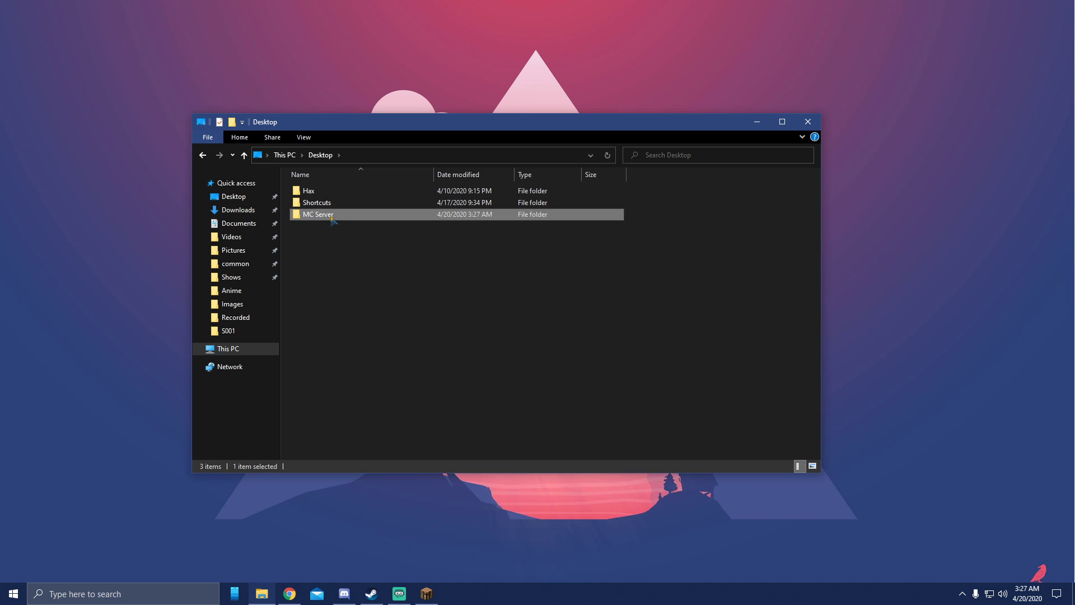
click(807, 121)
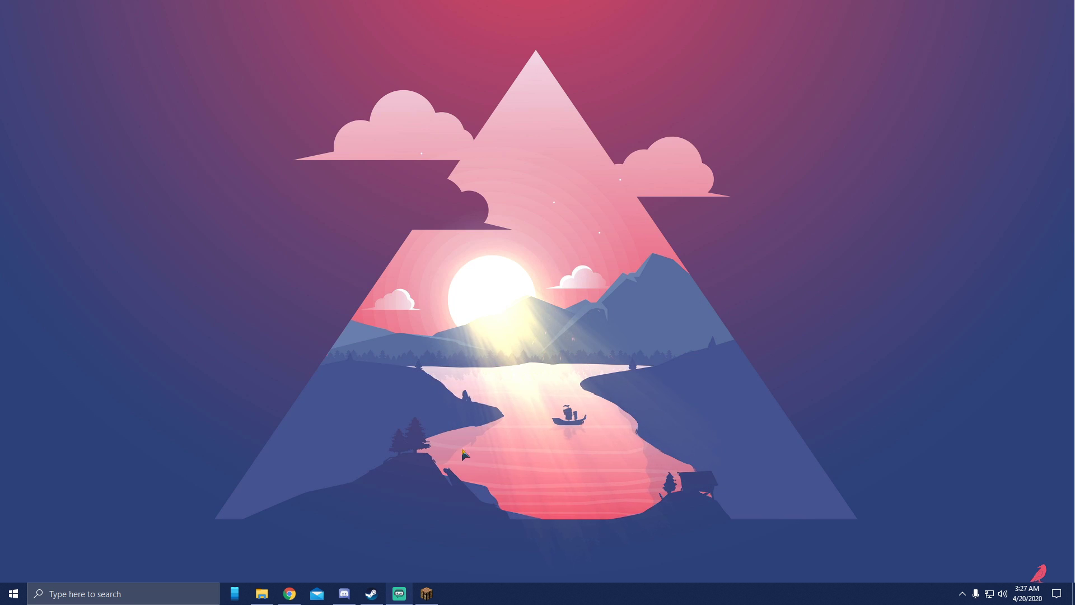
- Download minecraft_server.1.15.2.jar from the browser into the MC Server folder
click(289, 593)
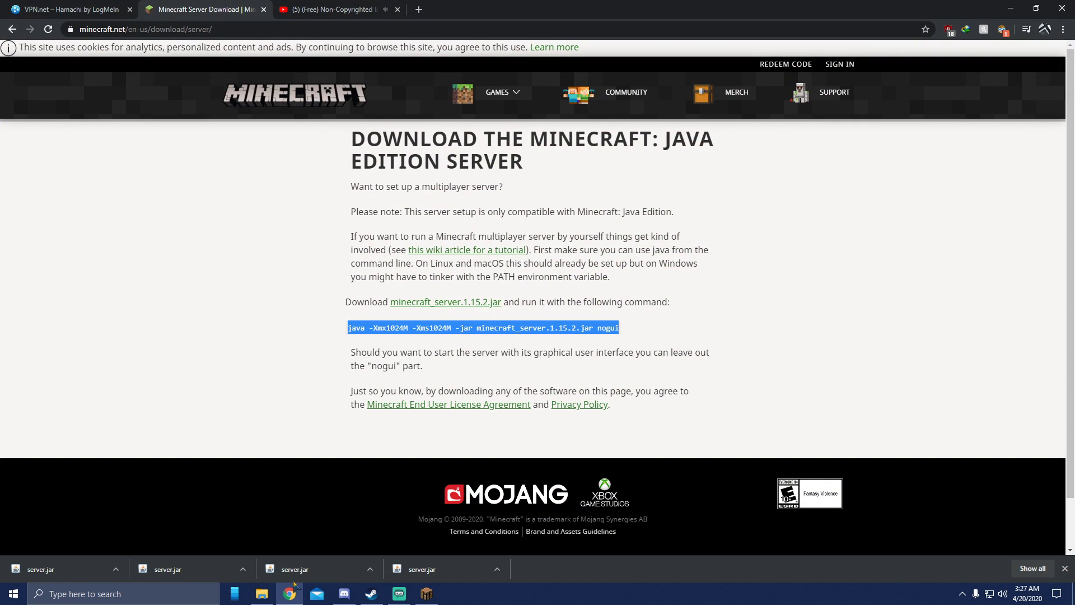
mouse_move(341, 337)
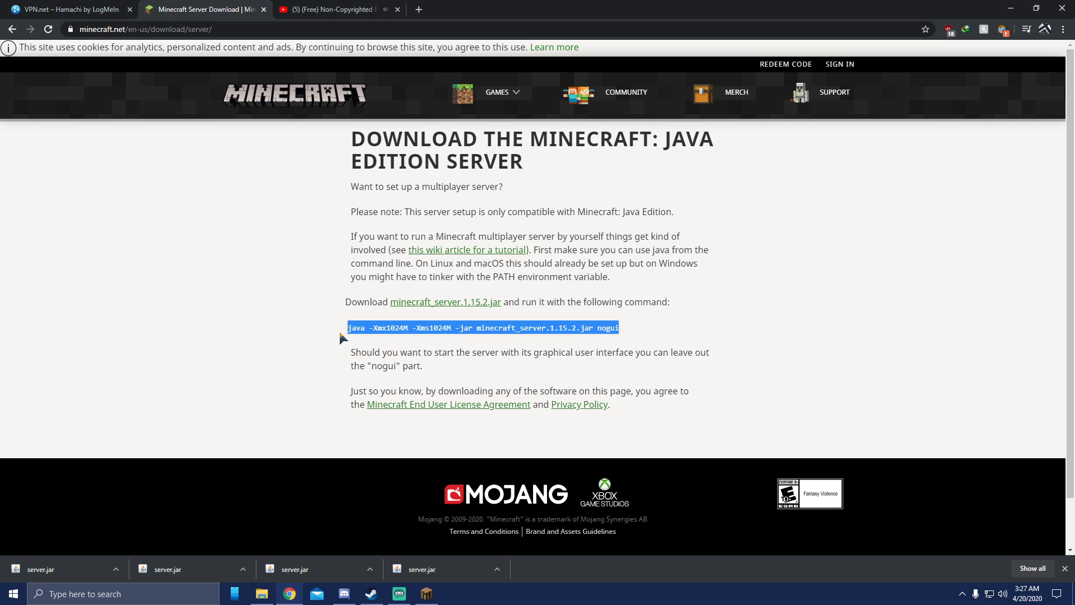
mouse_move(399, 307)
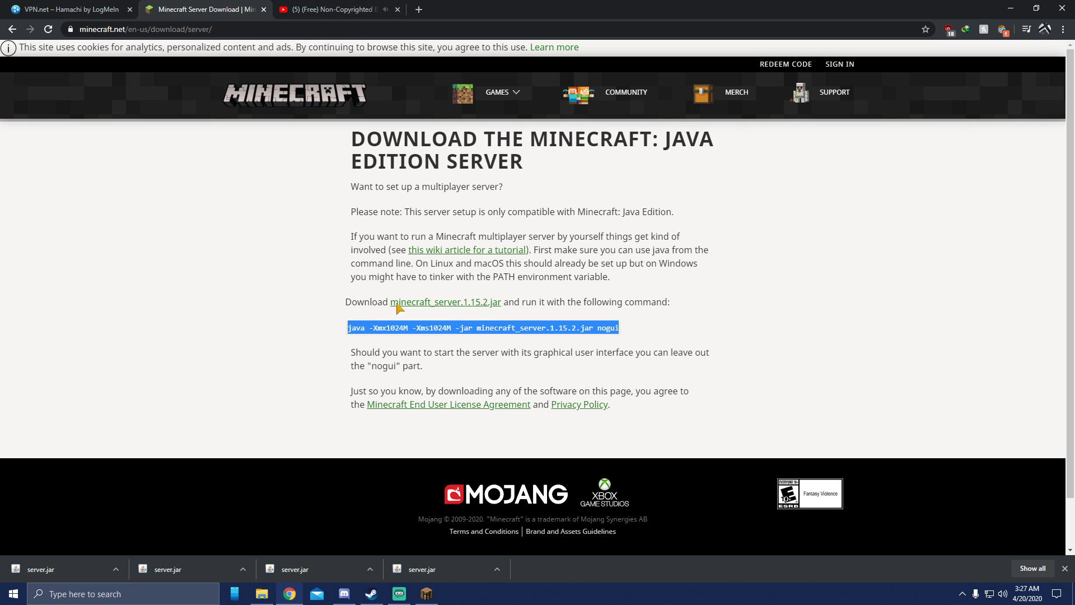
mouse_move(444, 302)
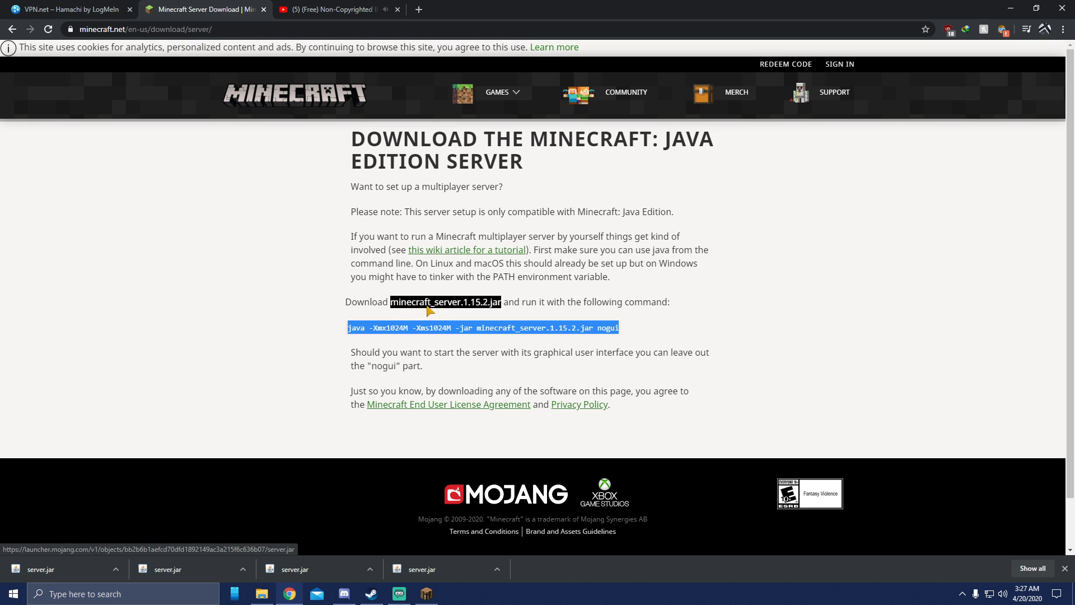
mouse_move(466, 306)
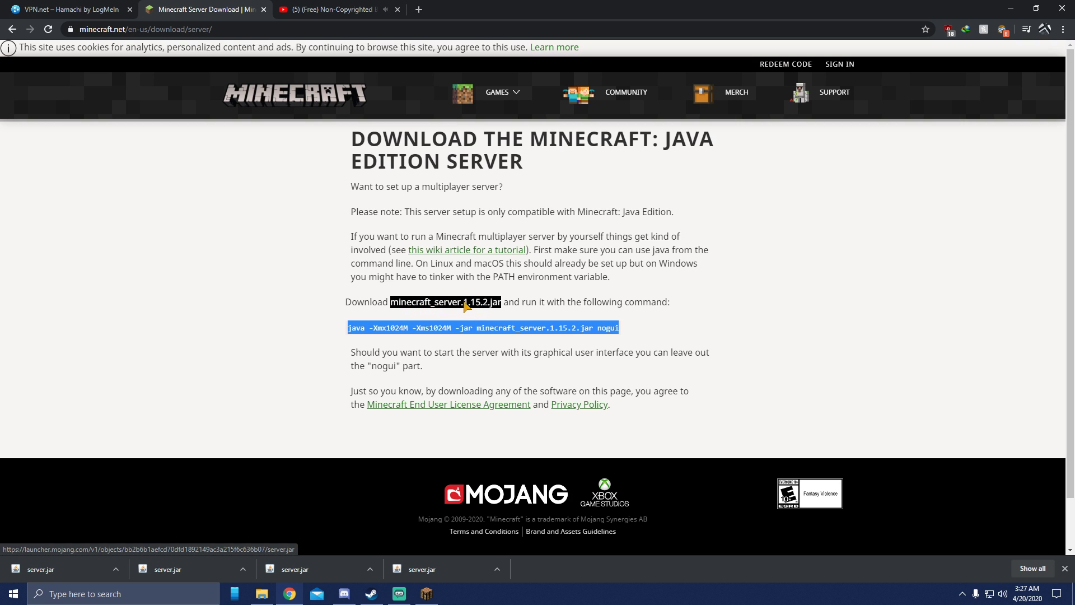
click(445, 301)
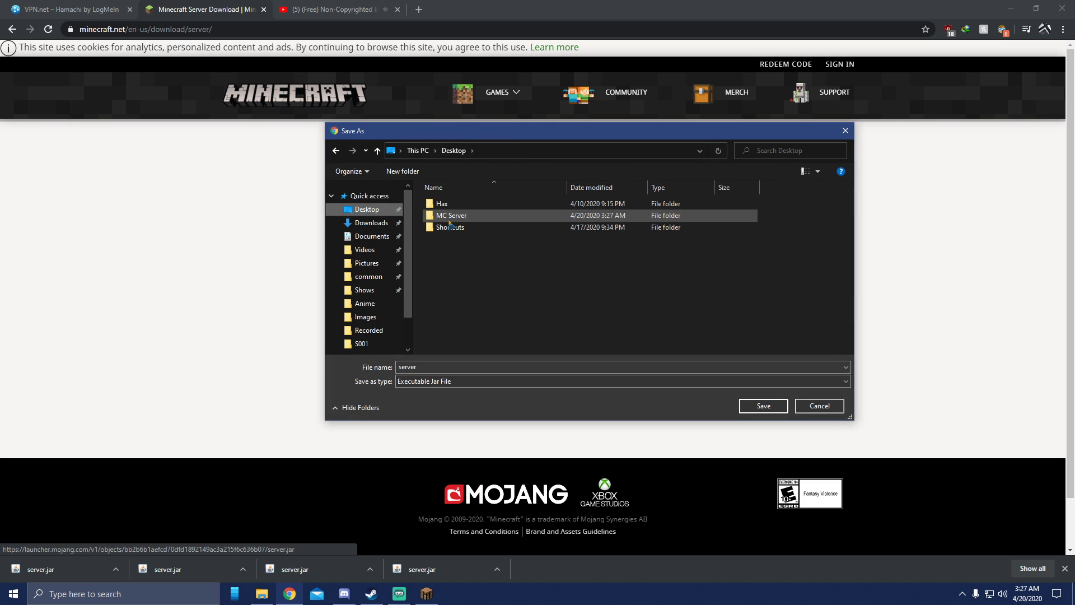
click(762, 405)
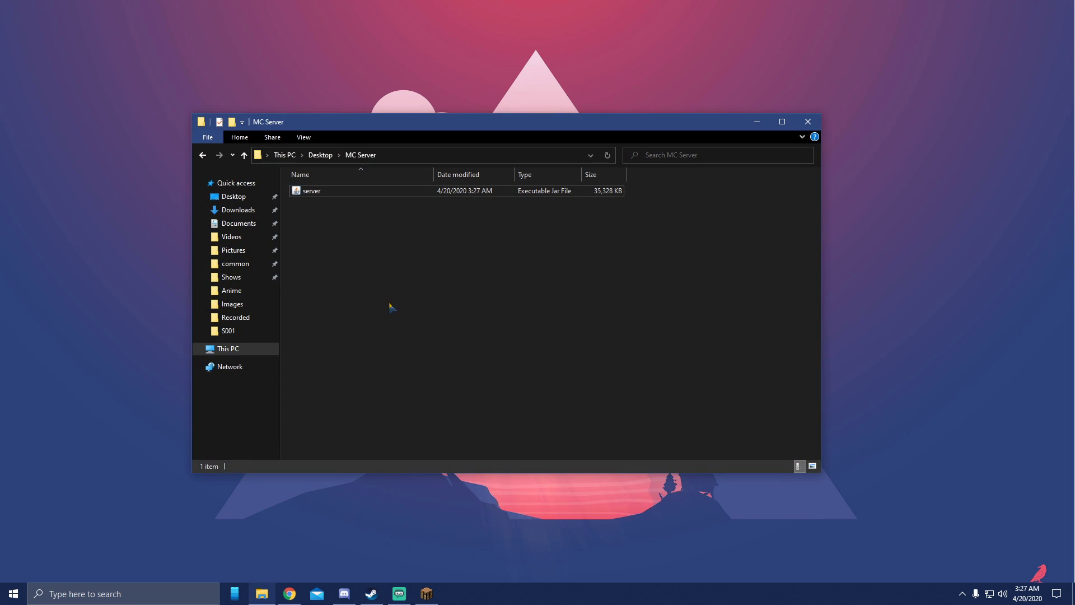
- Select the downloaded server jar in the MC Server folder
click(312, 190)
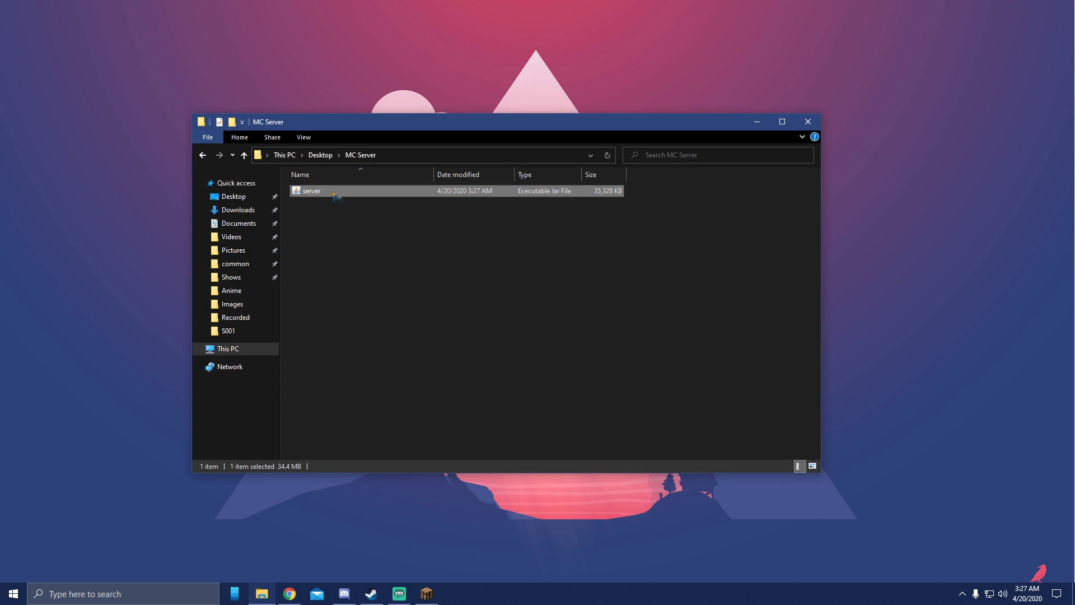
mouse_move(539, 315)
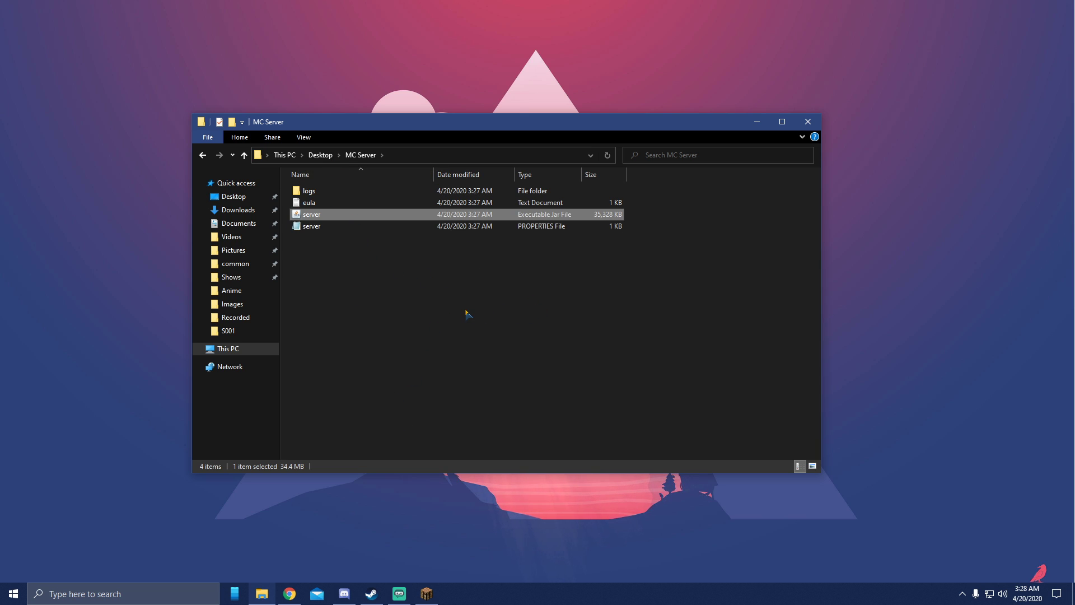
mouse_move(398, 214)
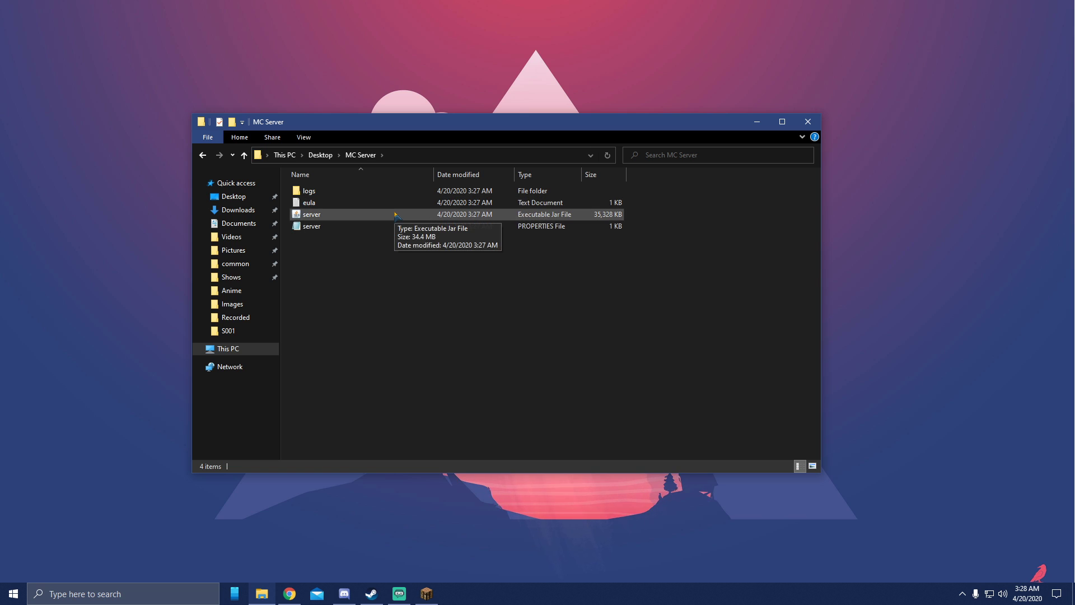
mouse_move(351, 232)
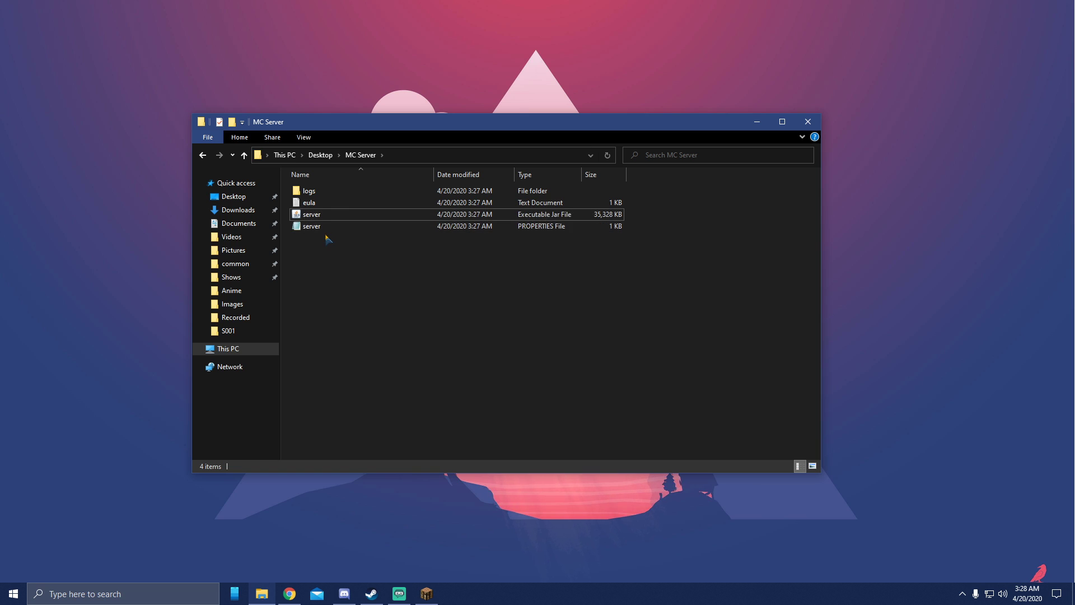
- Edit eula.txt so eula=true, save and close it, then reselect server.jar
double_click(309, 203)
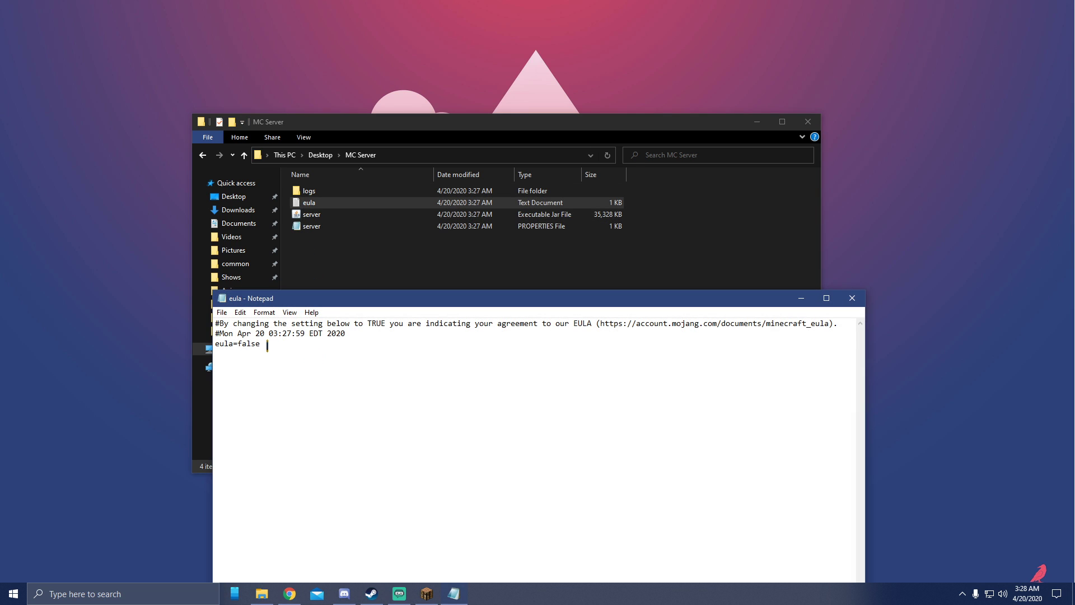
double_click(249, 344)
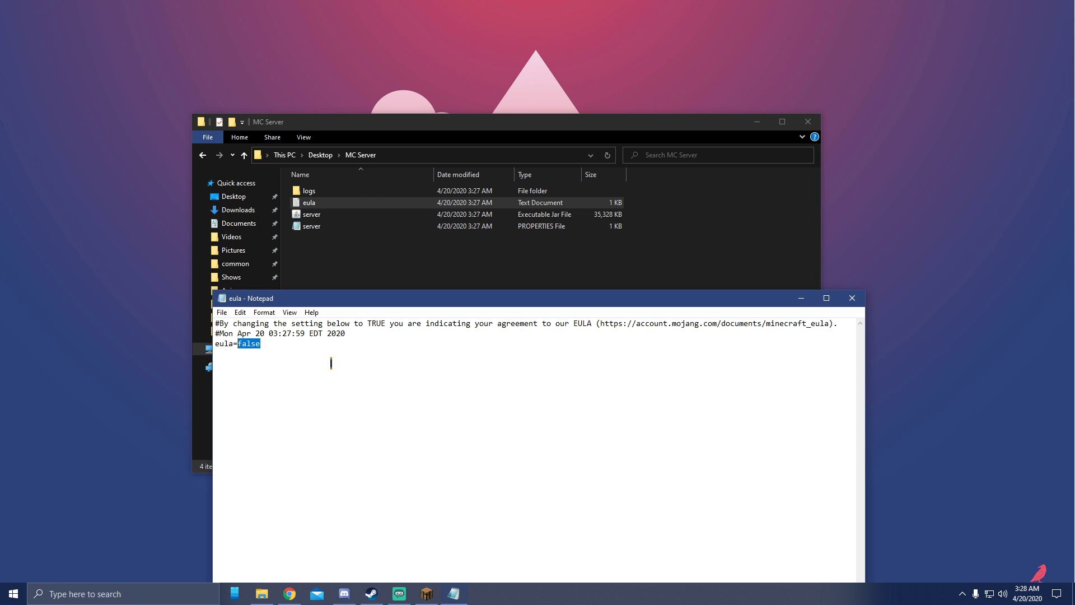
text(true)
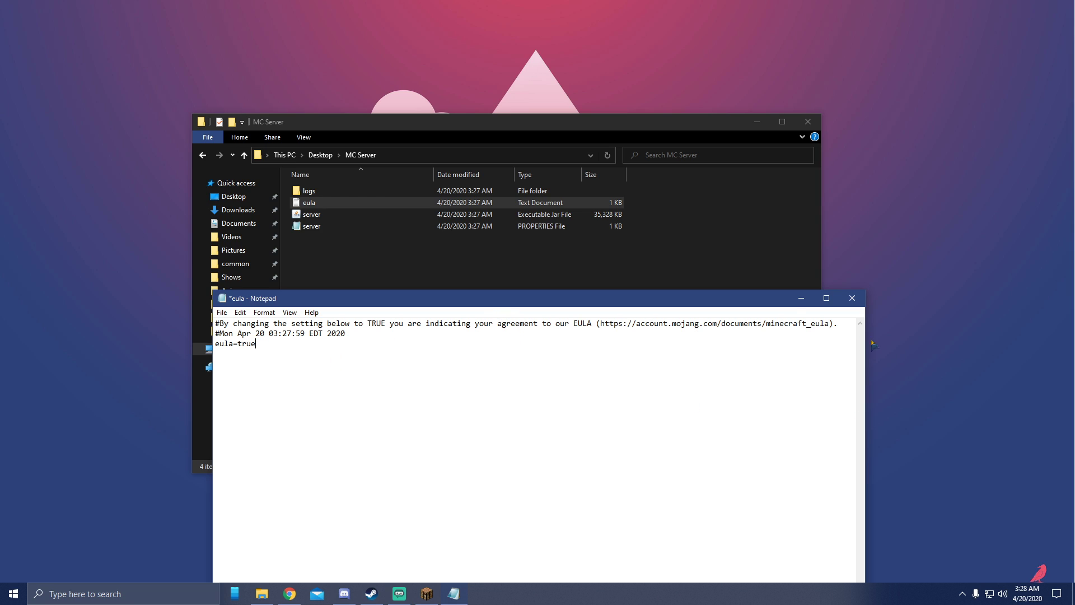
click(222, 313)
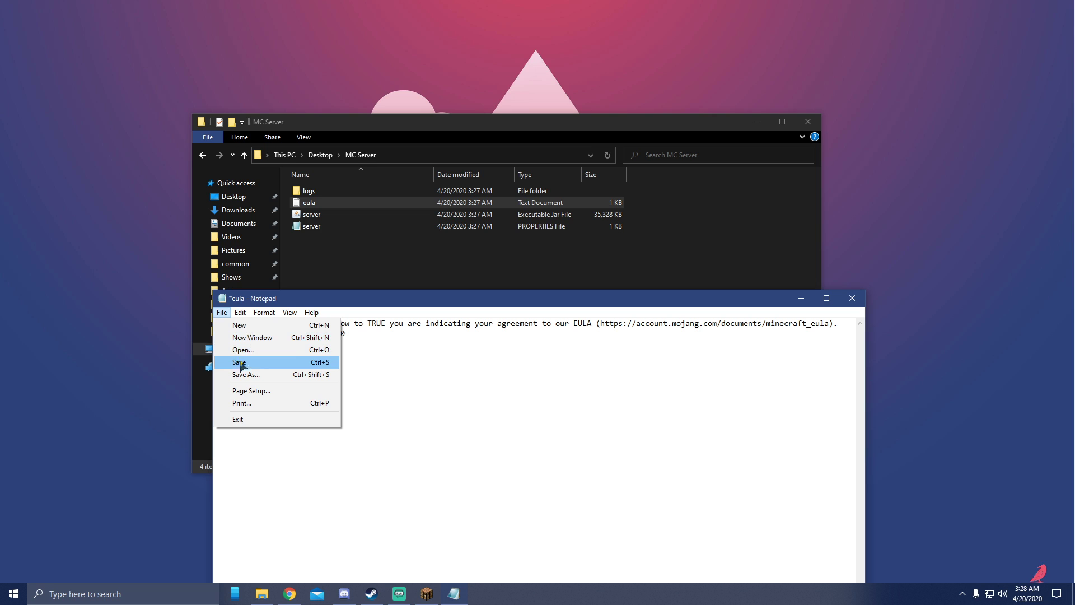
click(240, 362)
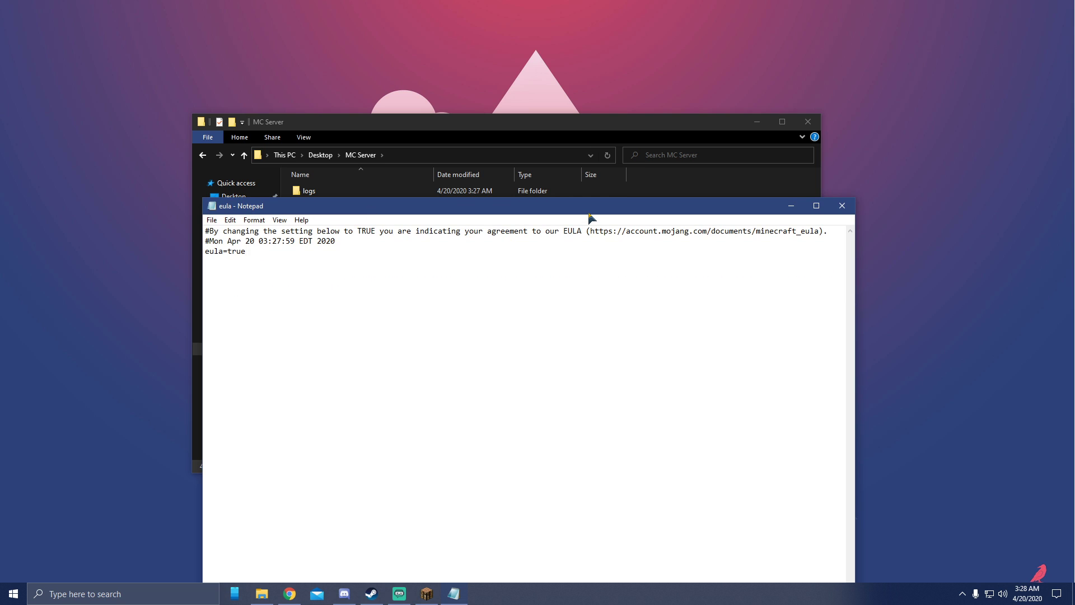
click(842, 206)
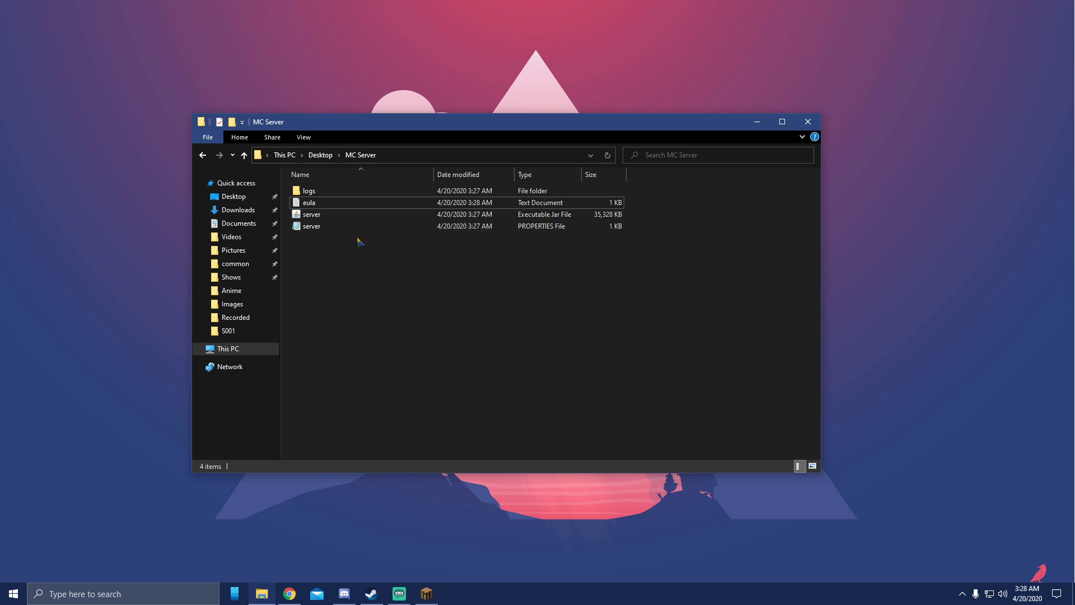
click(312, 214)
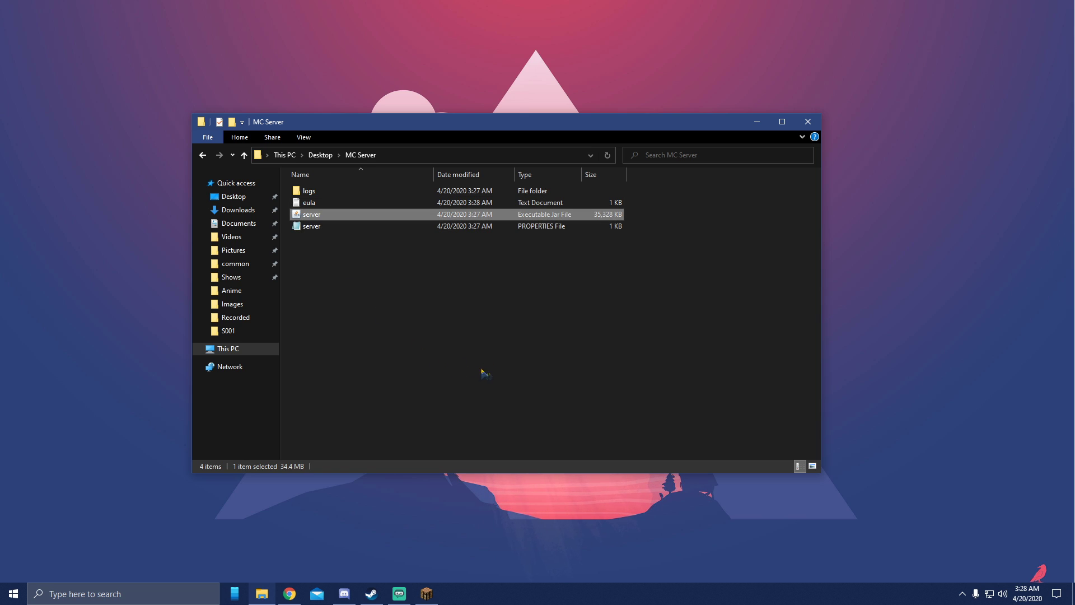
mouse_move(528, 277)
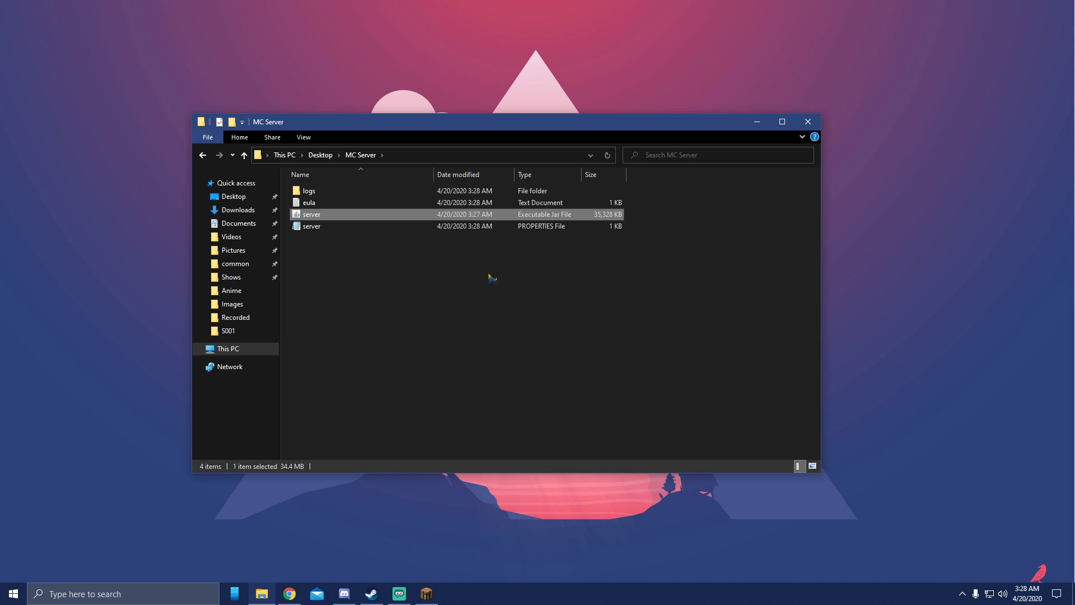
- Launch the Minecraft server from server.jar and let it prepare the world
double_click(311, 214)
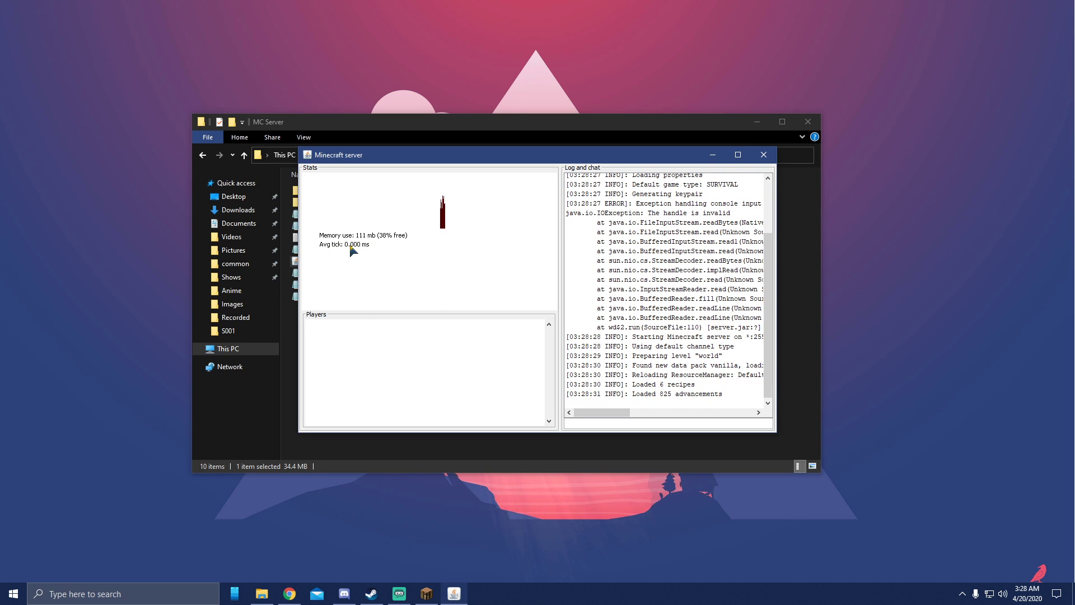
mouse_move(439, 264)
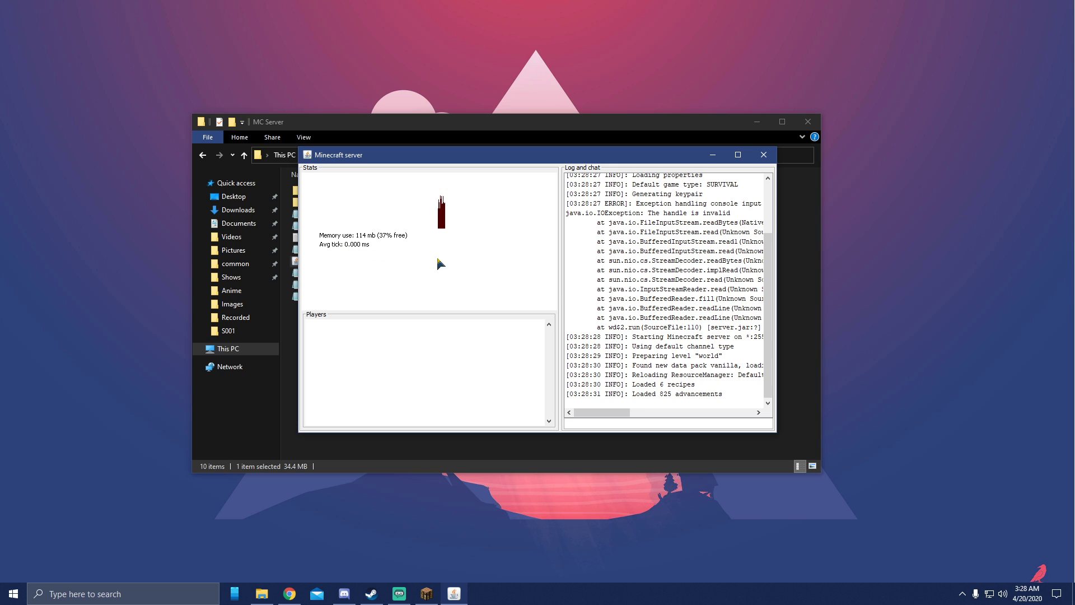
mouse_move(634, 404)
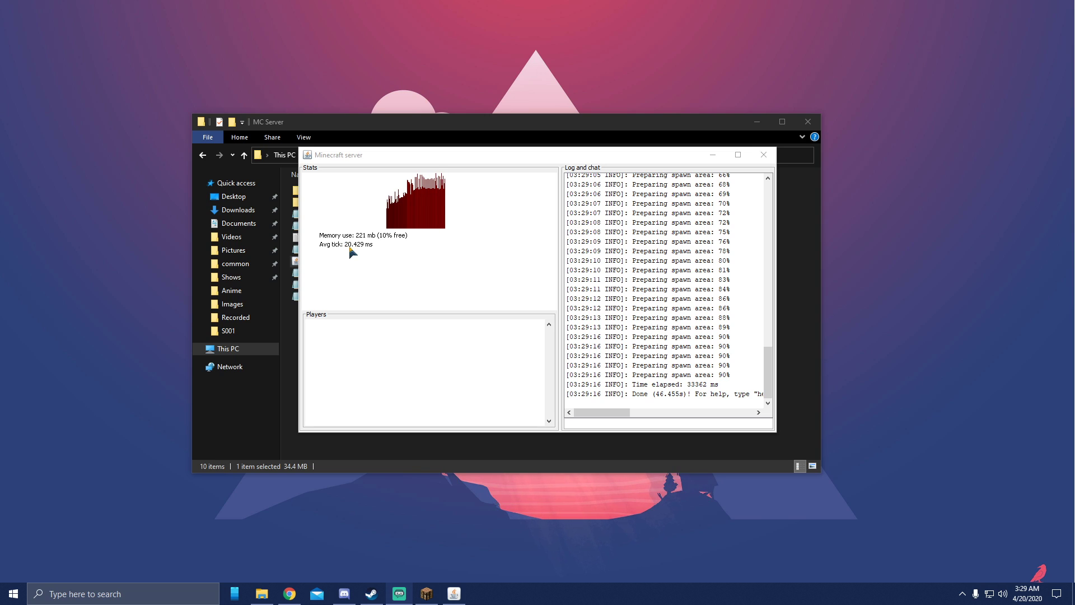
mouse_move(517, 267)
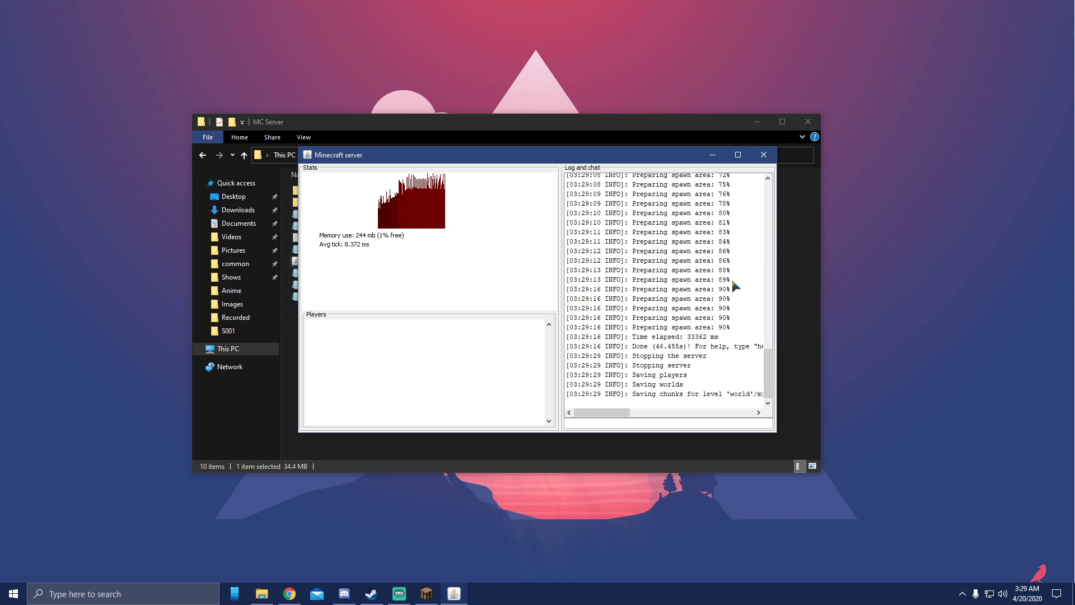
- Close the stopped server and confirm banned-ips holds only empty brackets
click(763, 155)
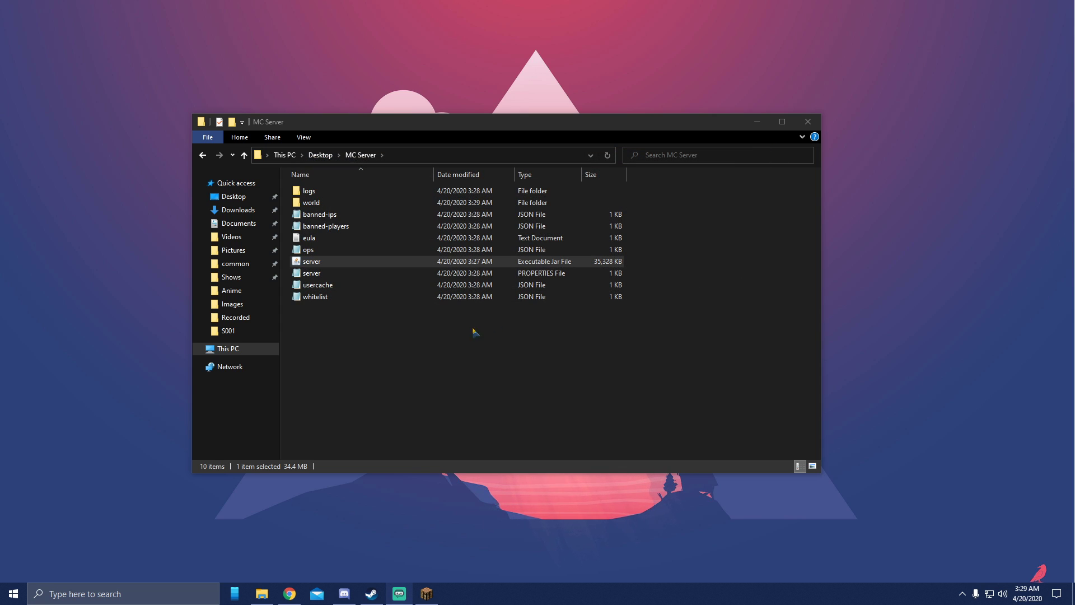
click(472, 333)
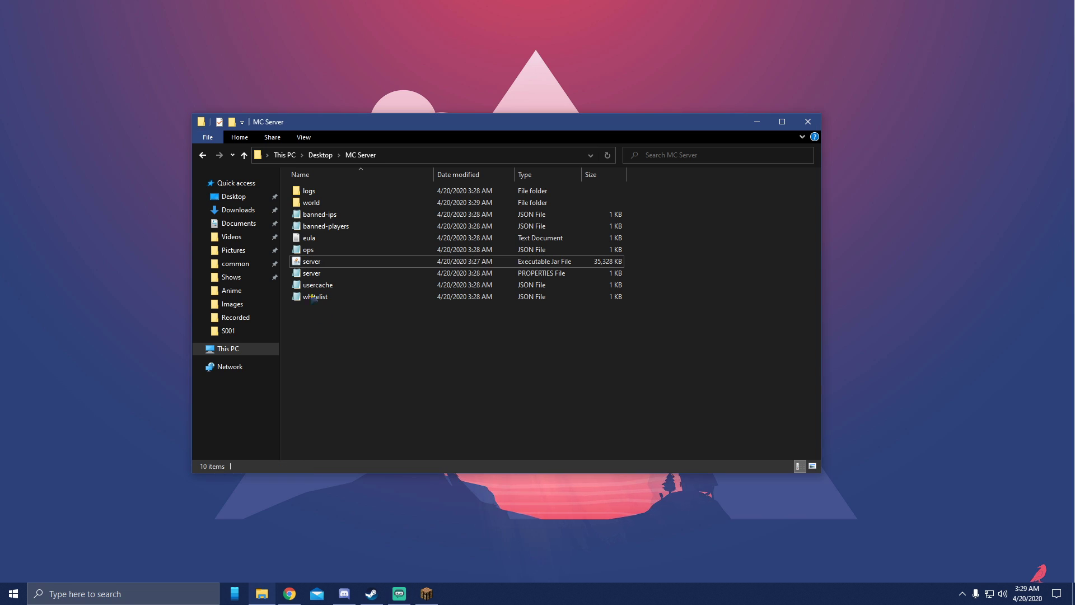
click(319, 213)
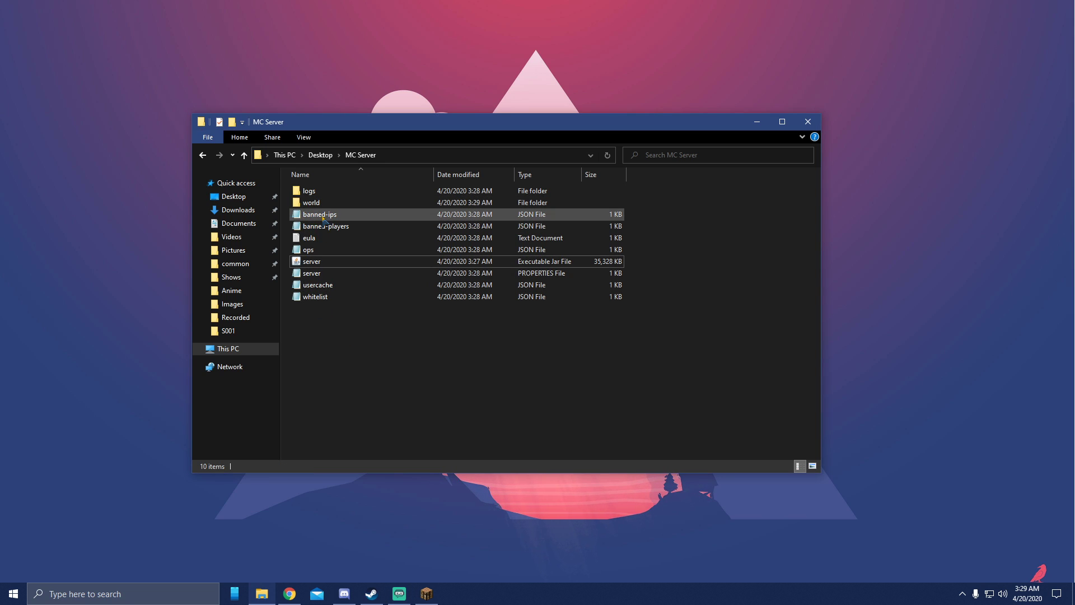
double_click(319, 214)
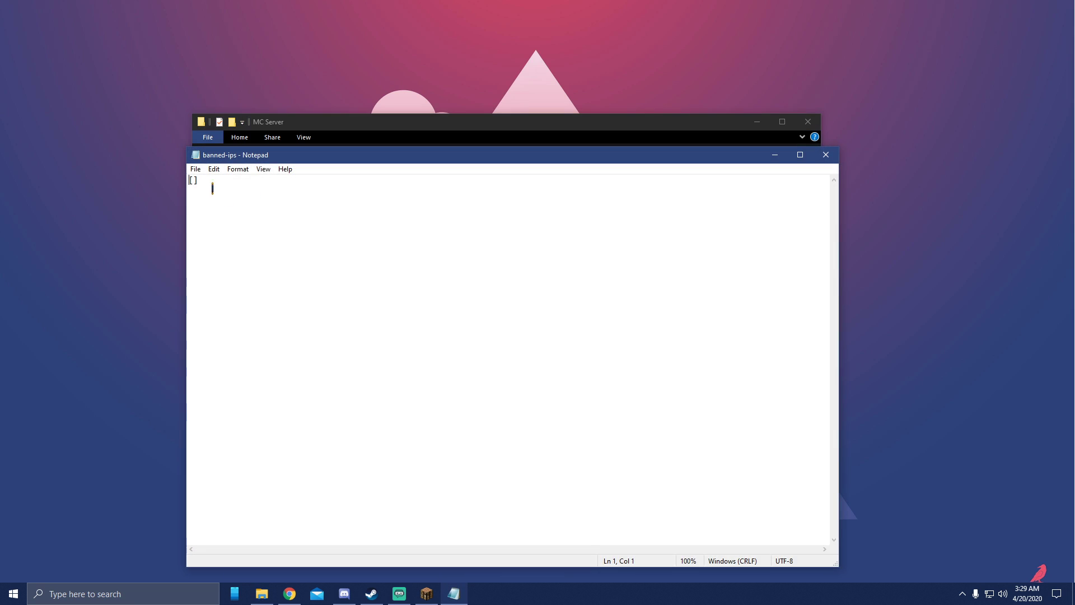
click(825, 155)
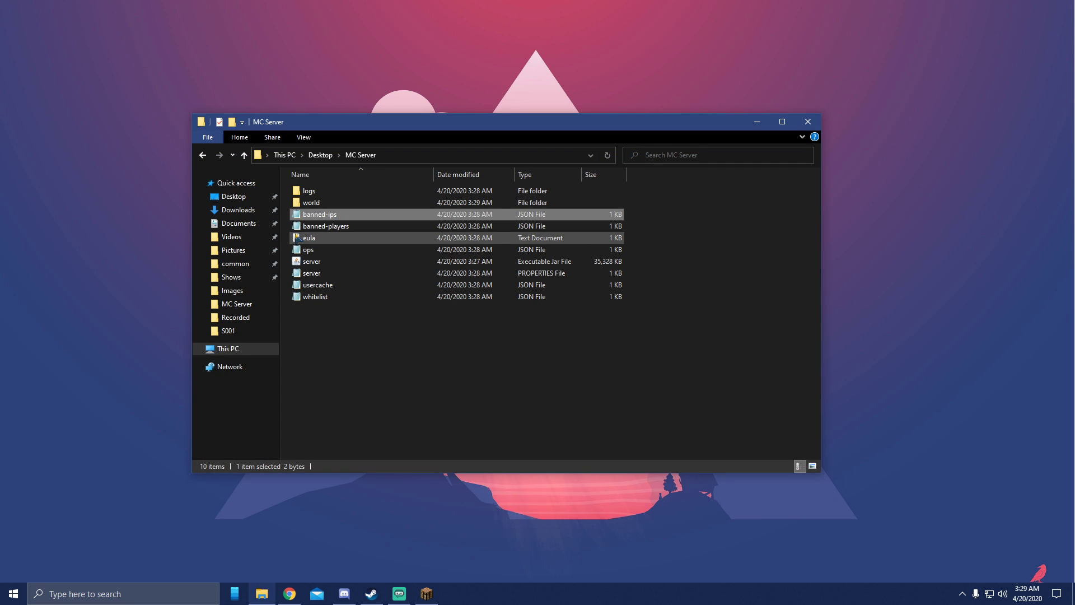
- Inspect banned-players and ops in Notepad, both empty, and close them
double_click(325, 225)
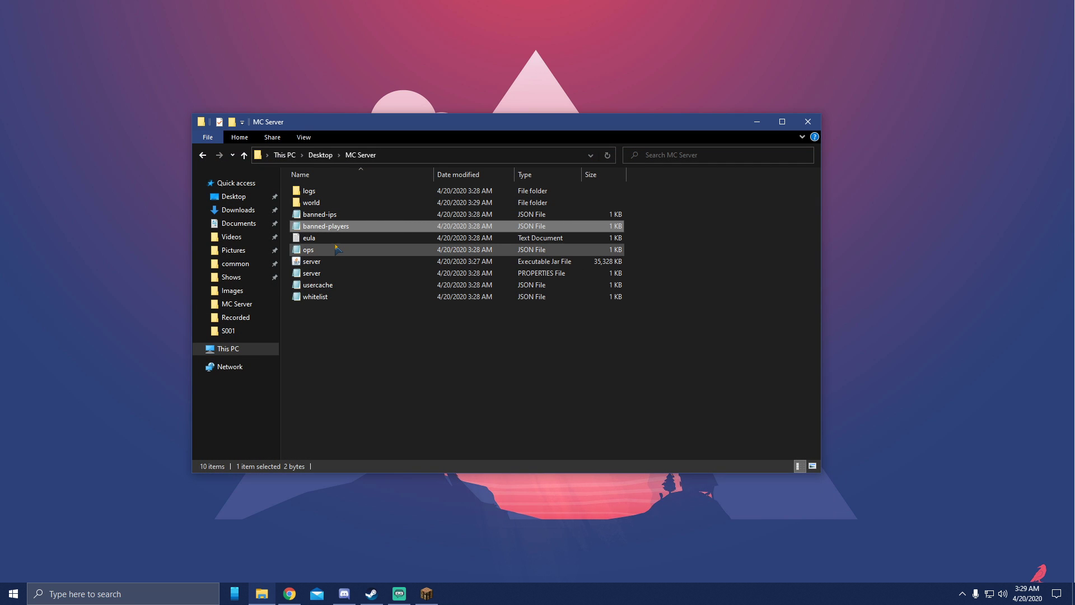
double_click(308, 249)
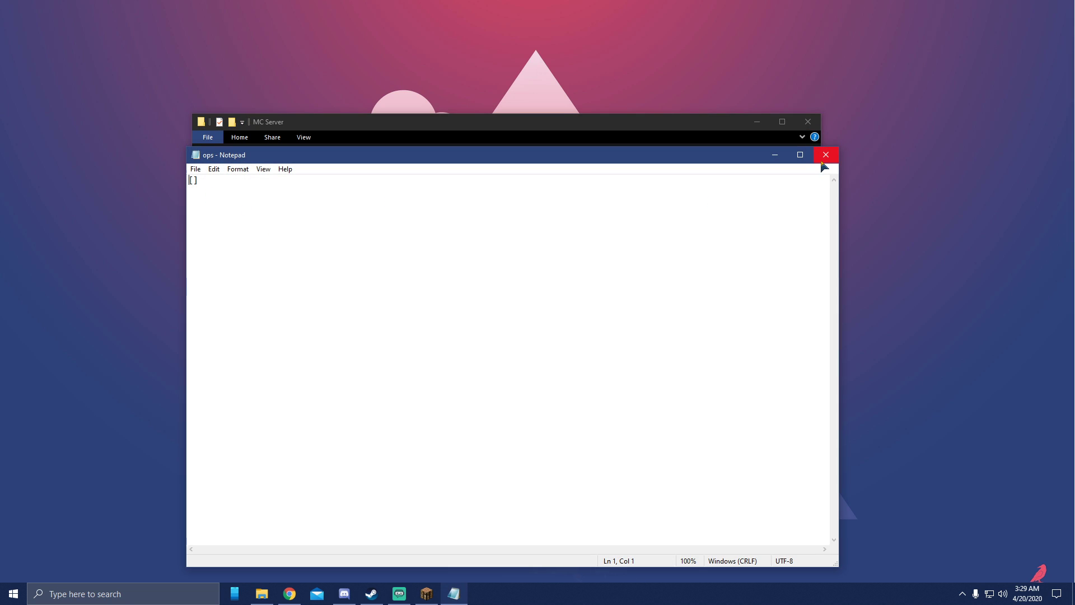
mouse_move(825, 154)
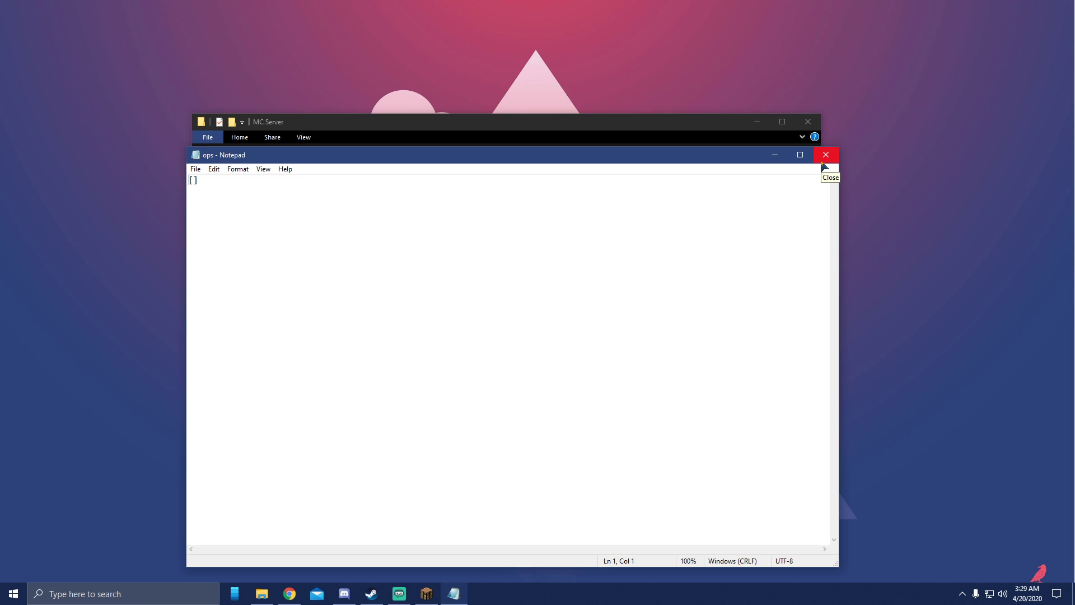
click(826, 155)
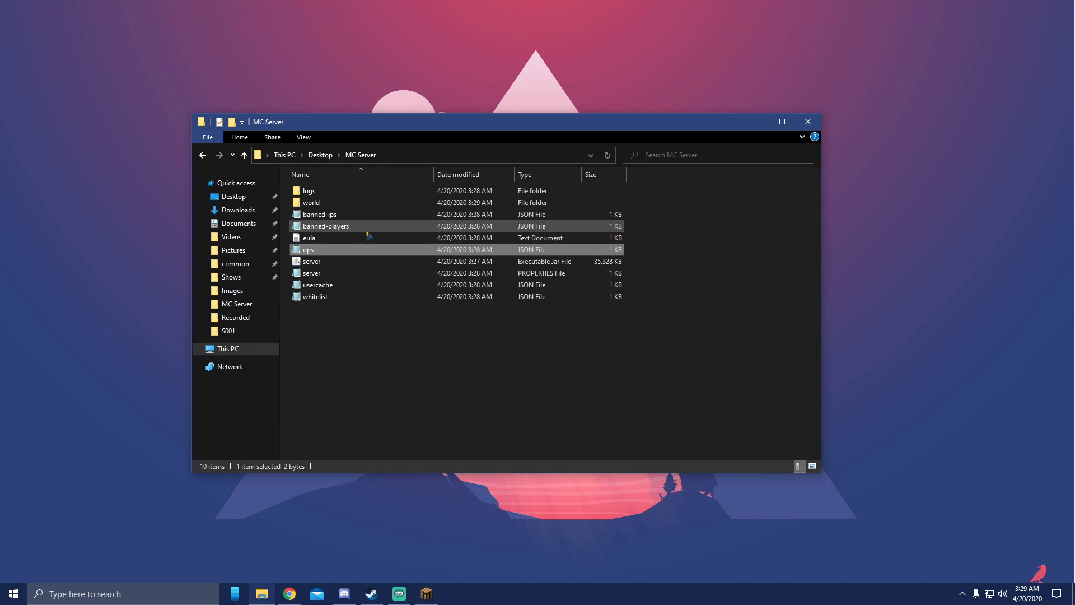
mouse_move(311, 261)
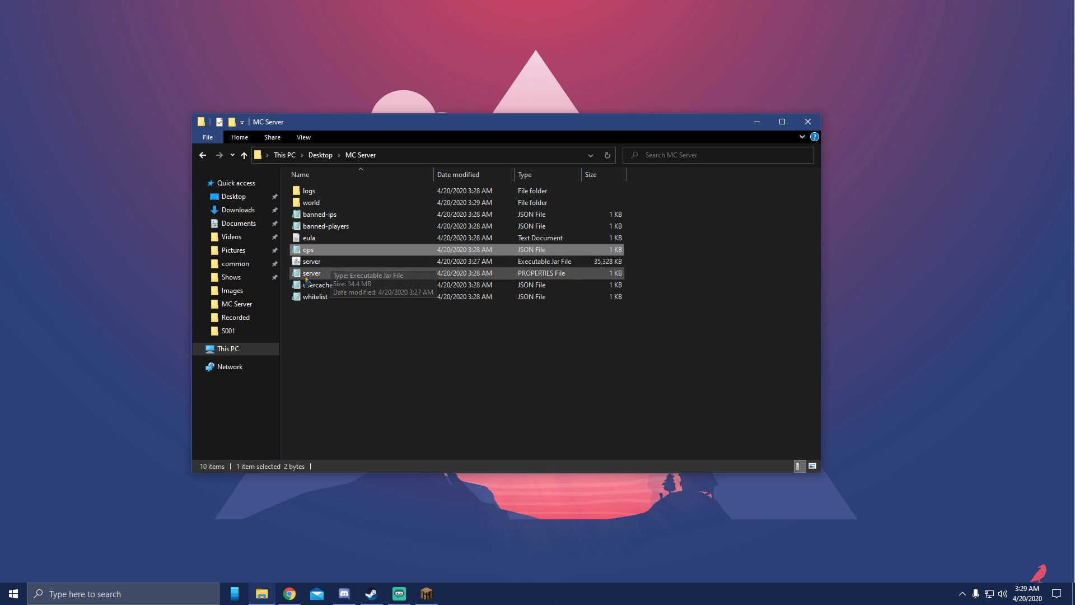
double_click(312, 273)
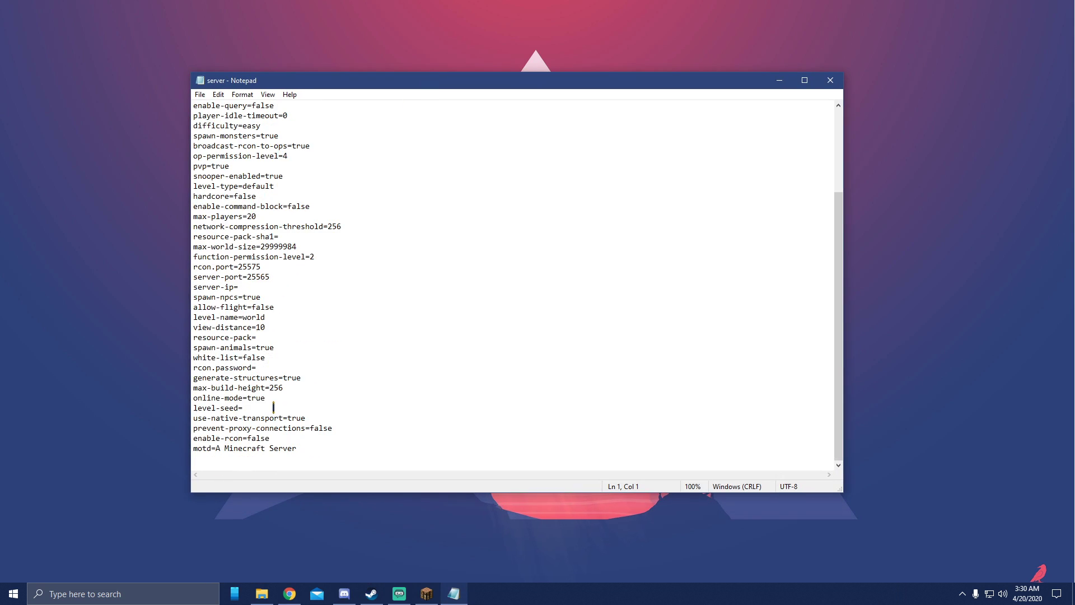
scroll(up, 3)
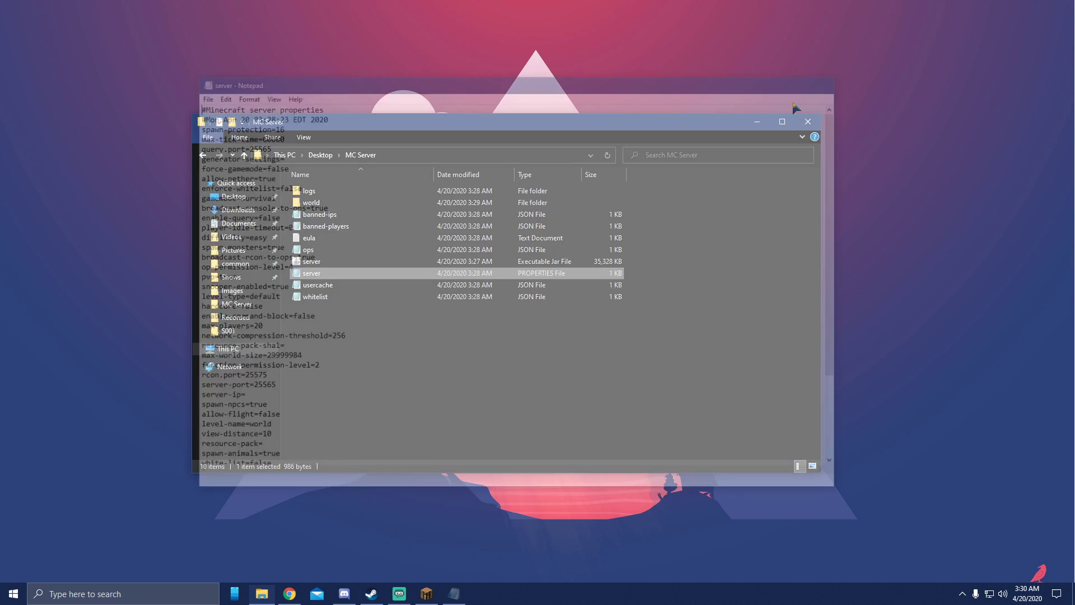
double_click(317, 285)
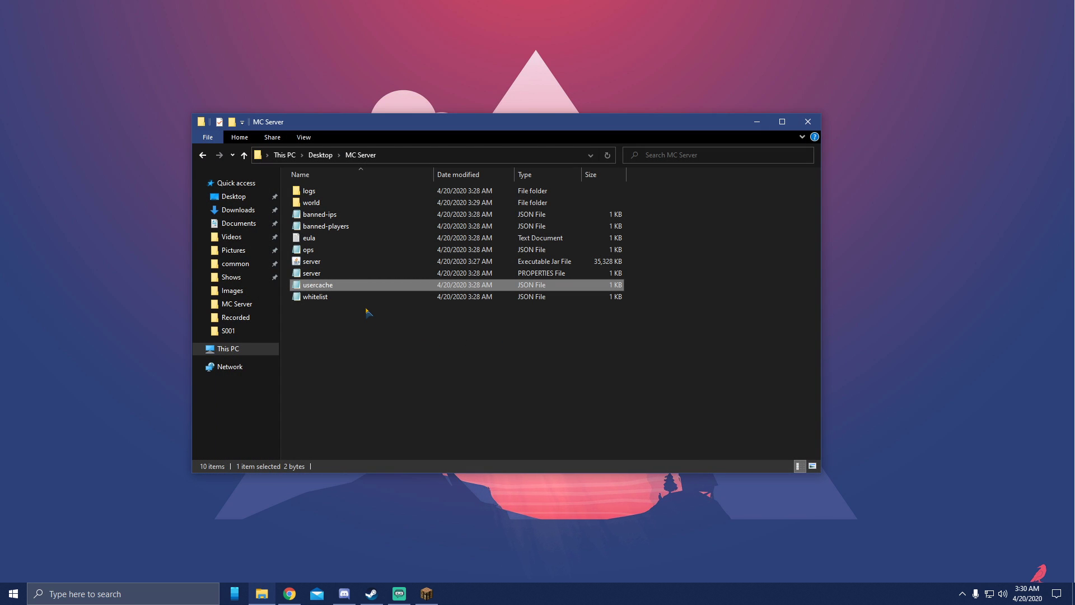
double_click(315, 296)
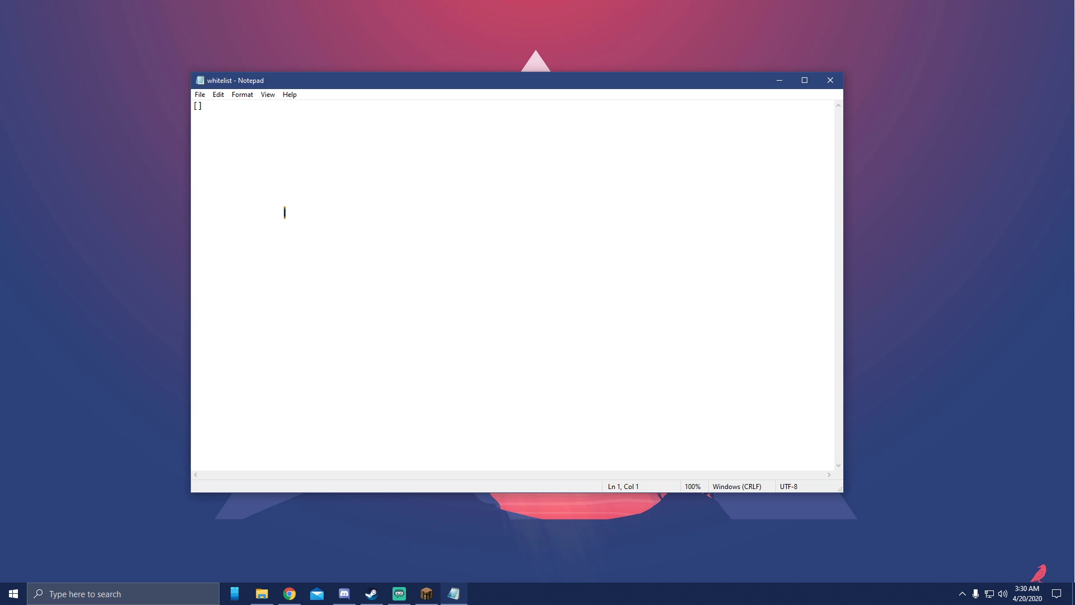
click(261, 594)
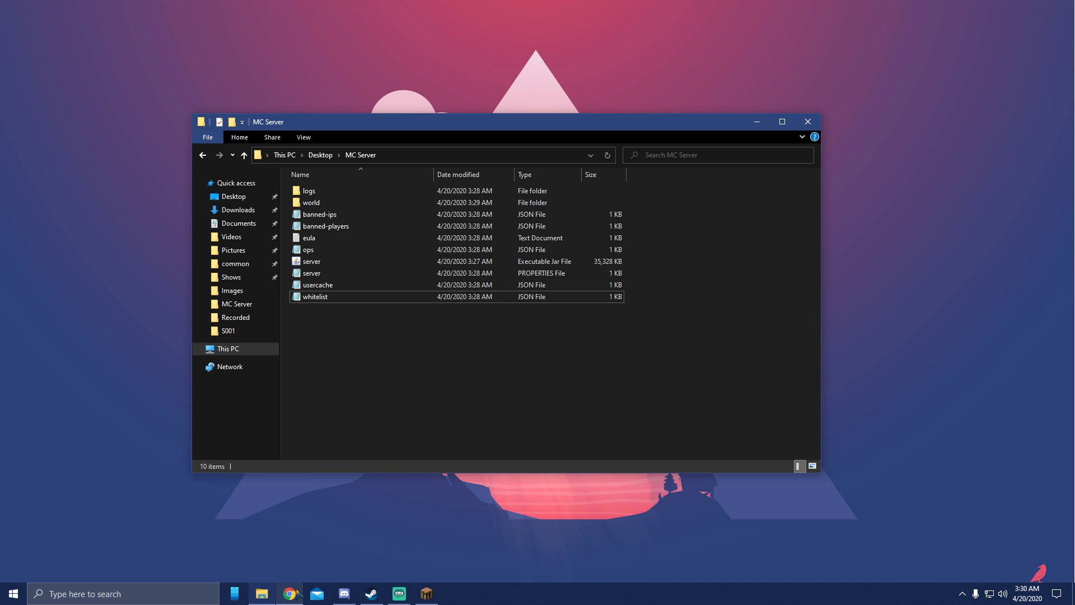
- Download hamachi.msi from the vpn.net page into Downloads
click(290, 593)
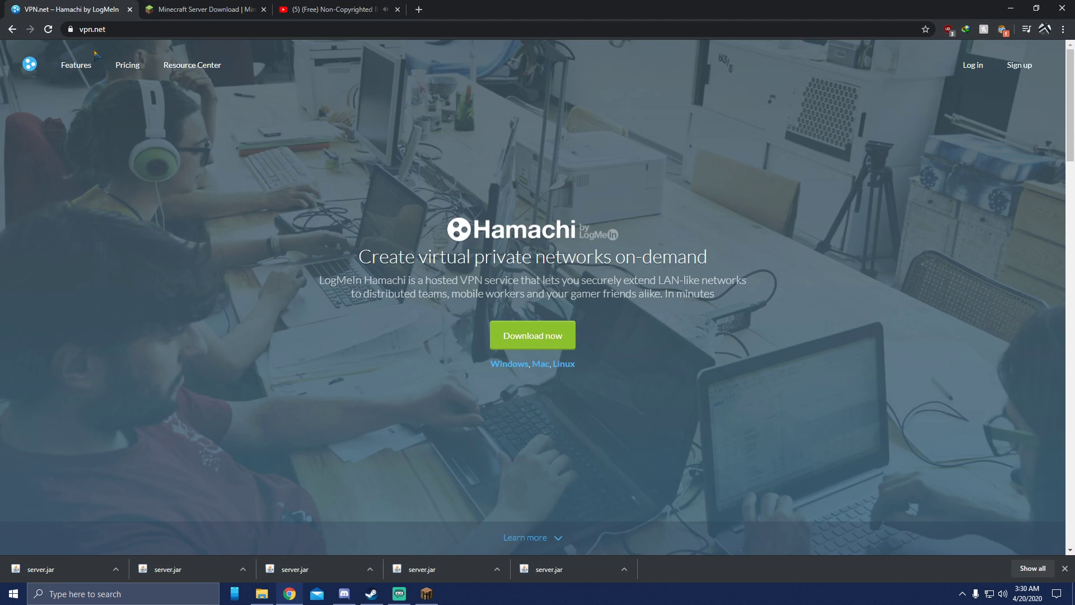
mouse_move(242, 294)
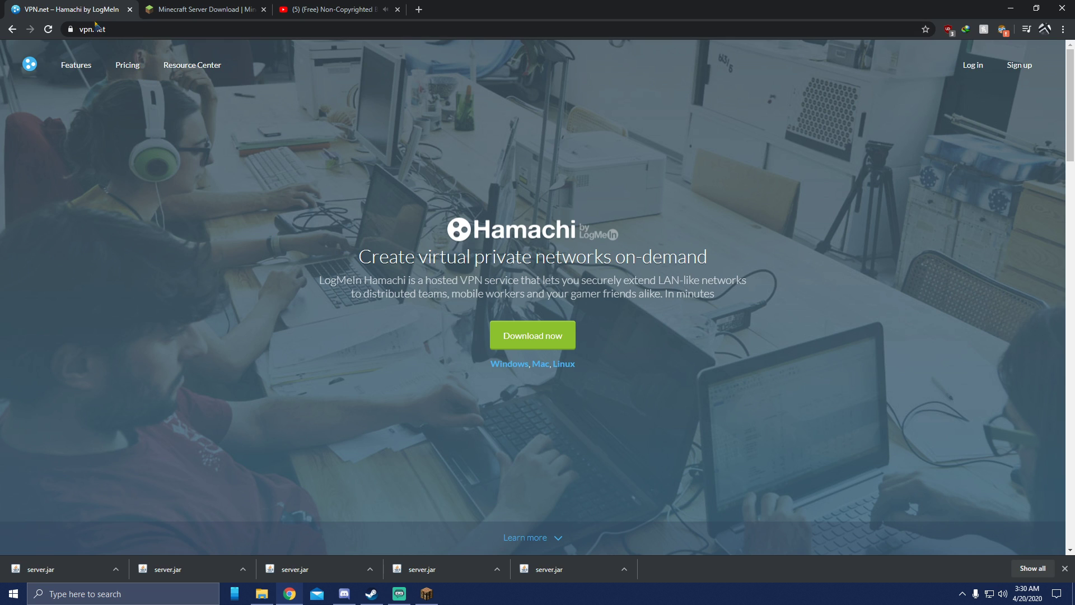
click(532, 335)
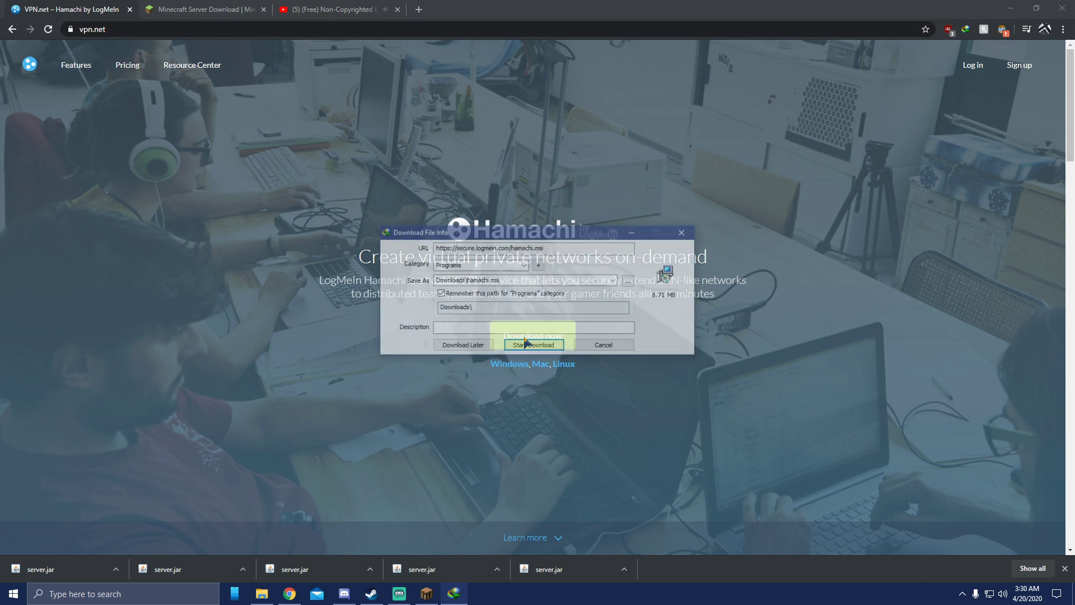
click(533, 344)
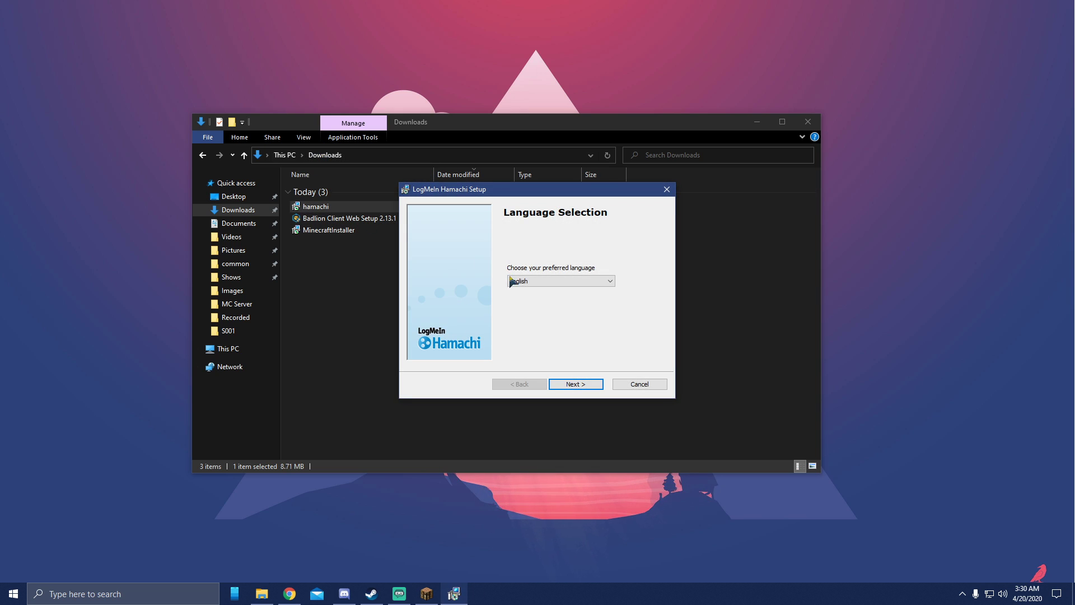
- Keep English as setup language and agree to the Hamachi license terms
click(606, 281)
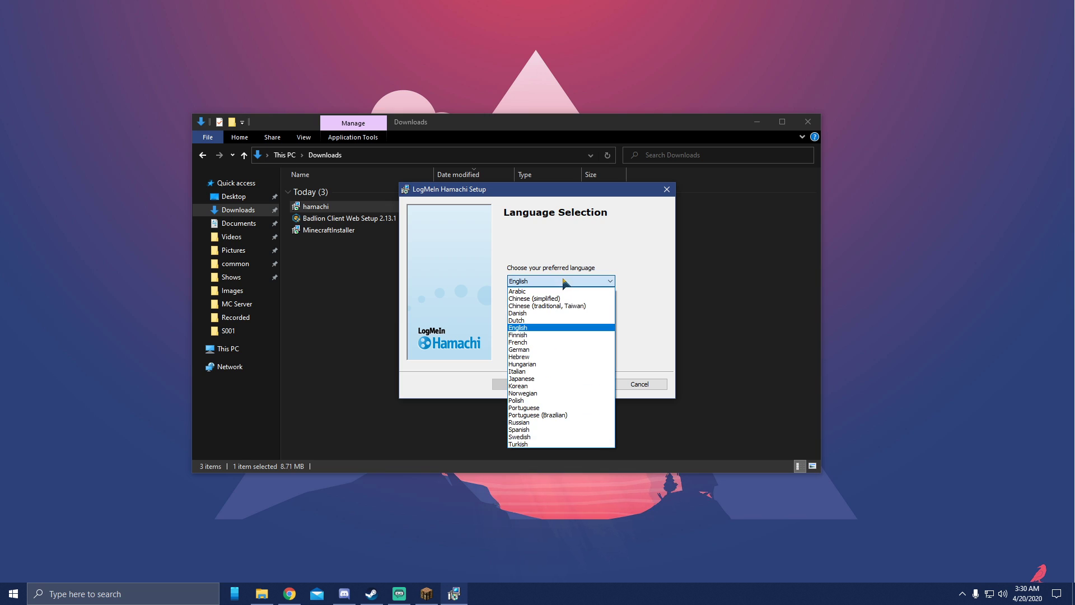
click(518, 327)
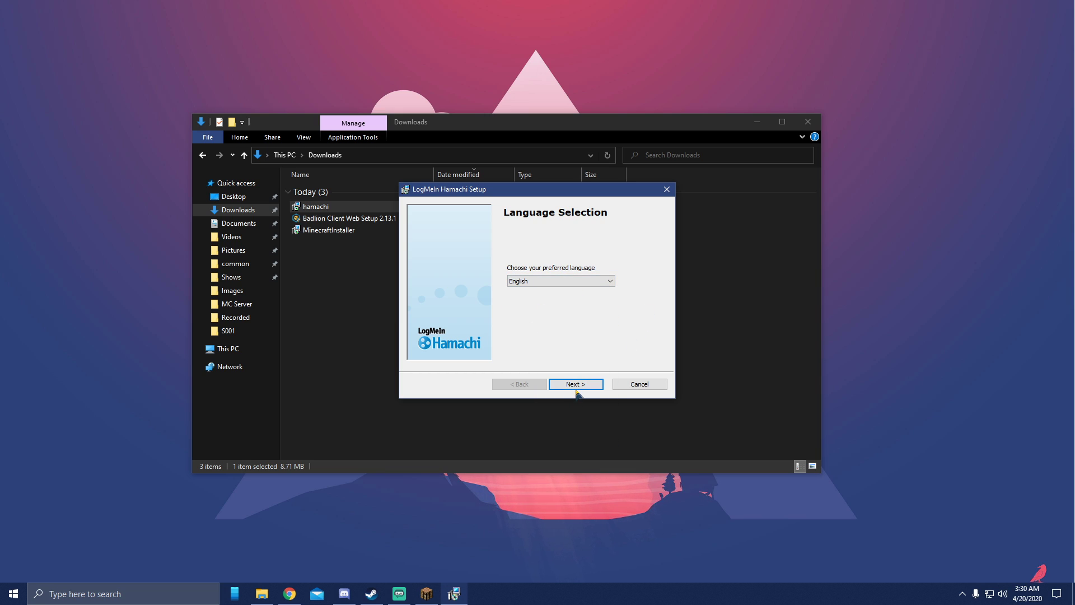
click(575, 383)
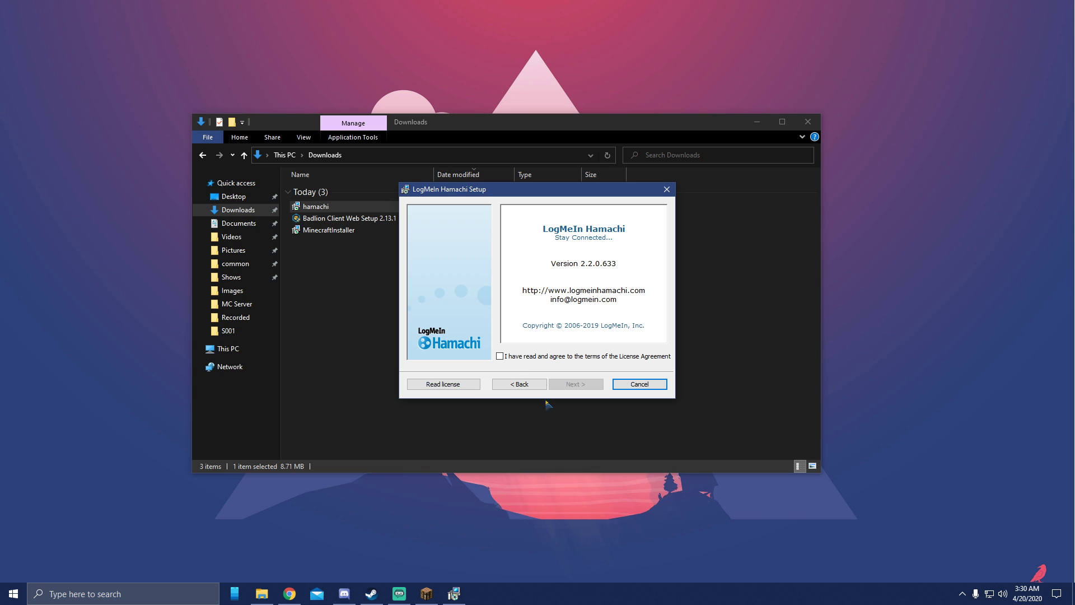
click(500, 357)
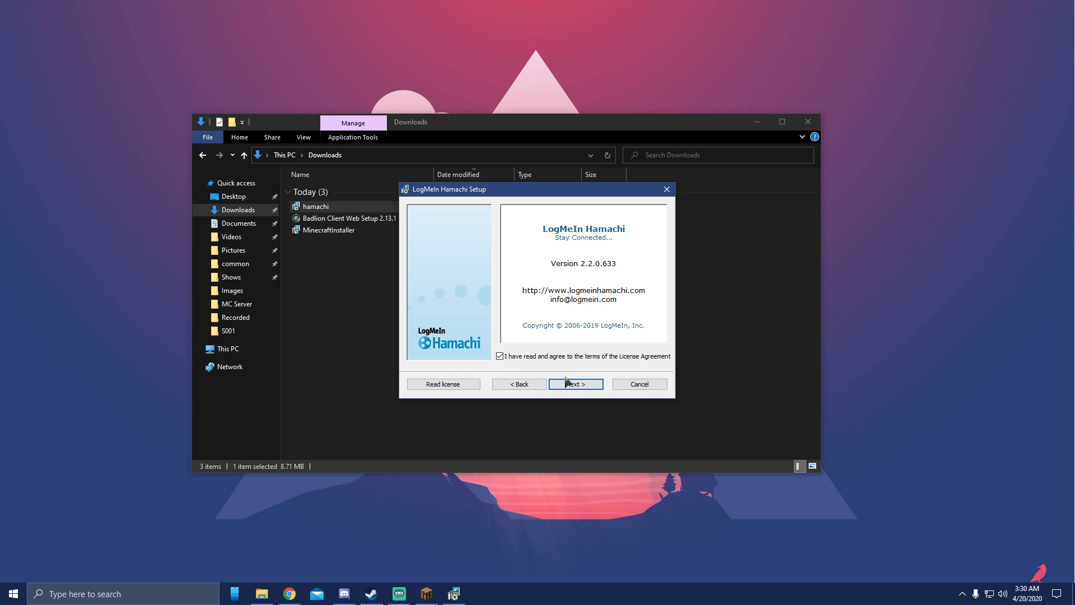
click(575, 384)
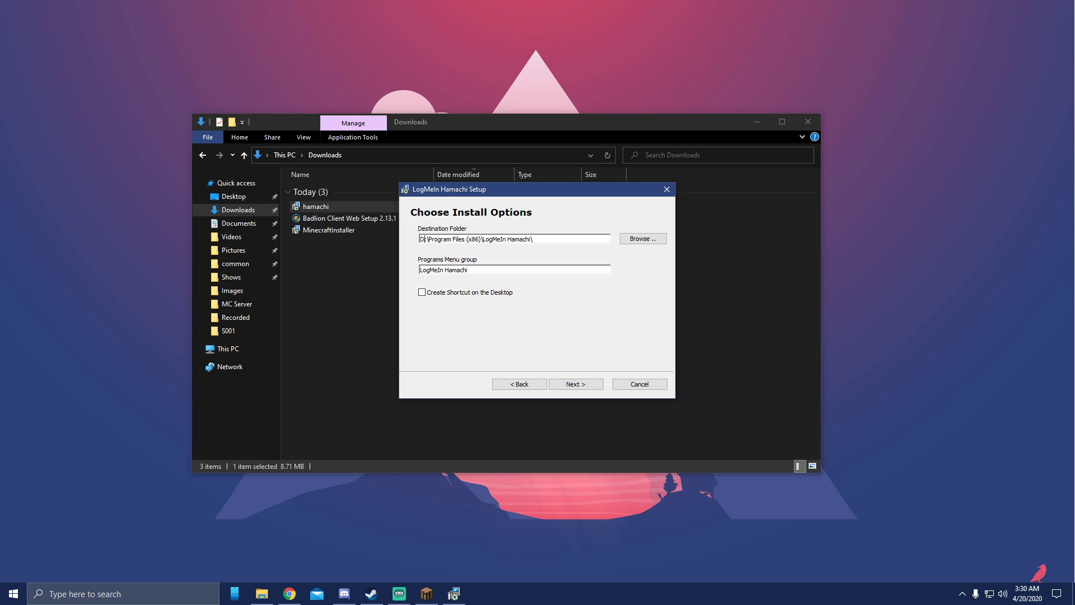
mouse_move(575, 384)
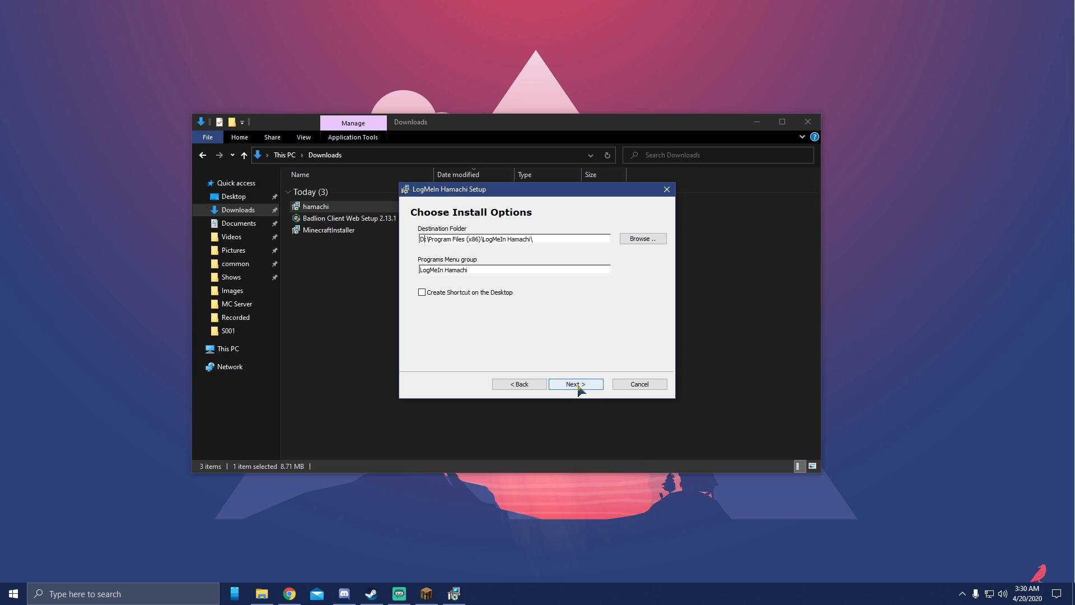
- Install Hamachi with default options, without LastPass, then finish and launch it
click(574, 384)
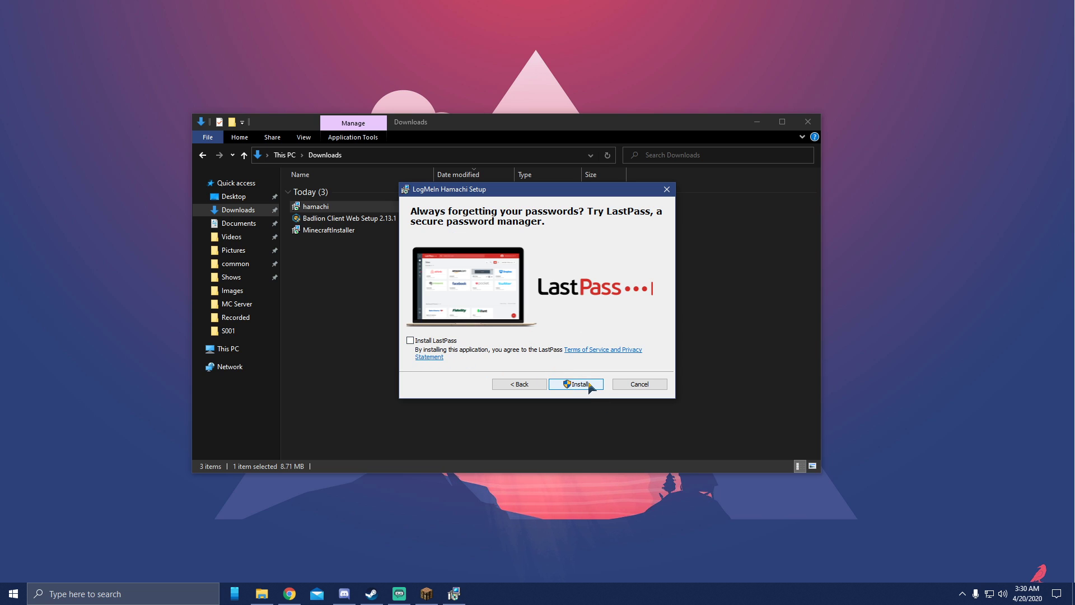
click(575, 384)
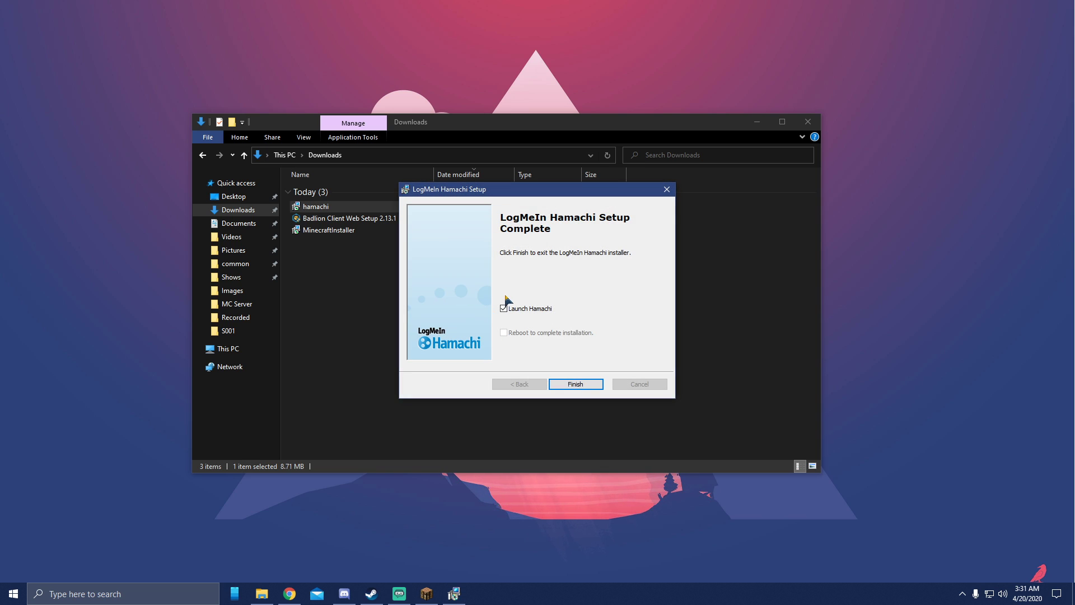
mouse_move(505, 316)
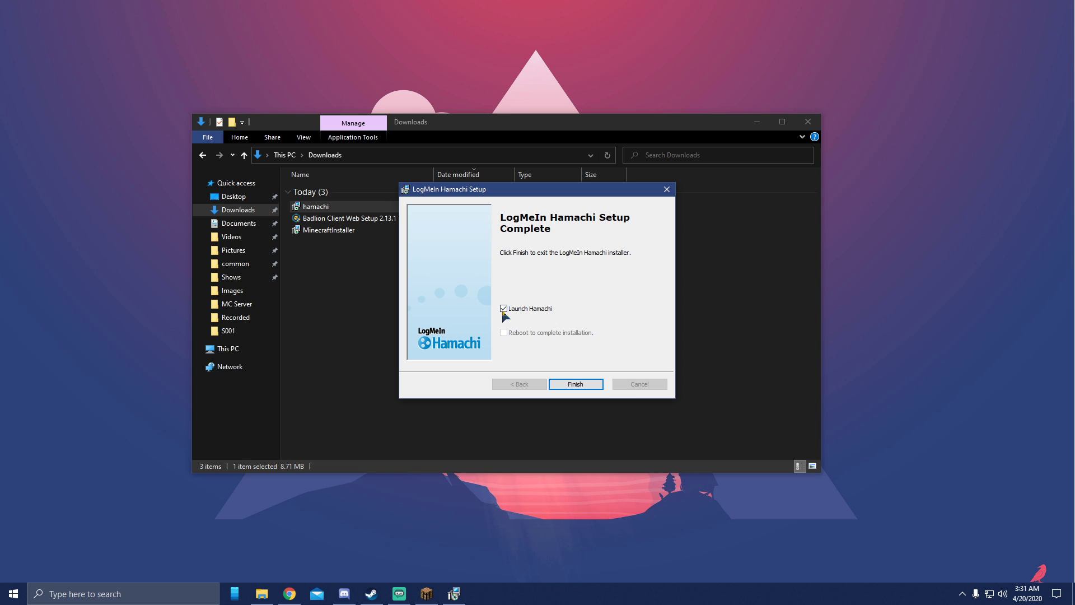
click(576, 383)
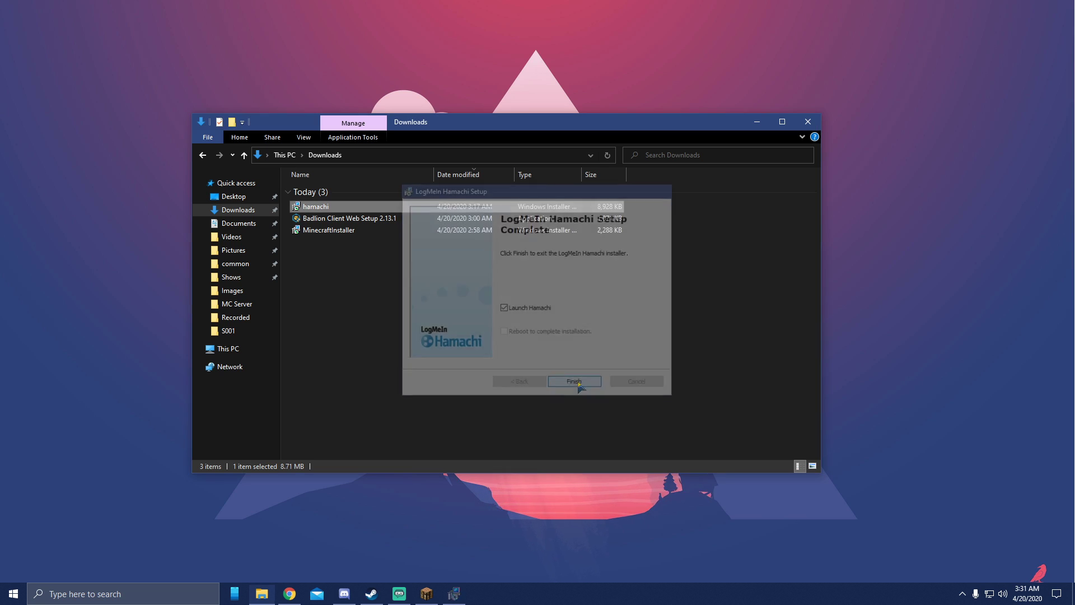
click(573, 380)
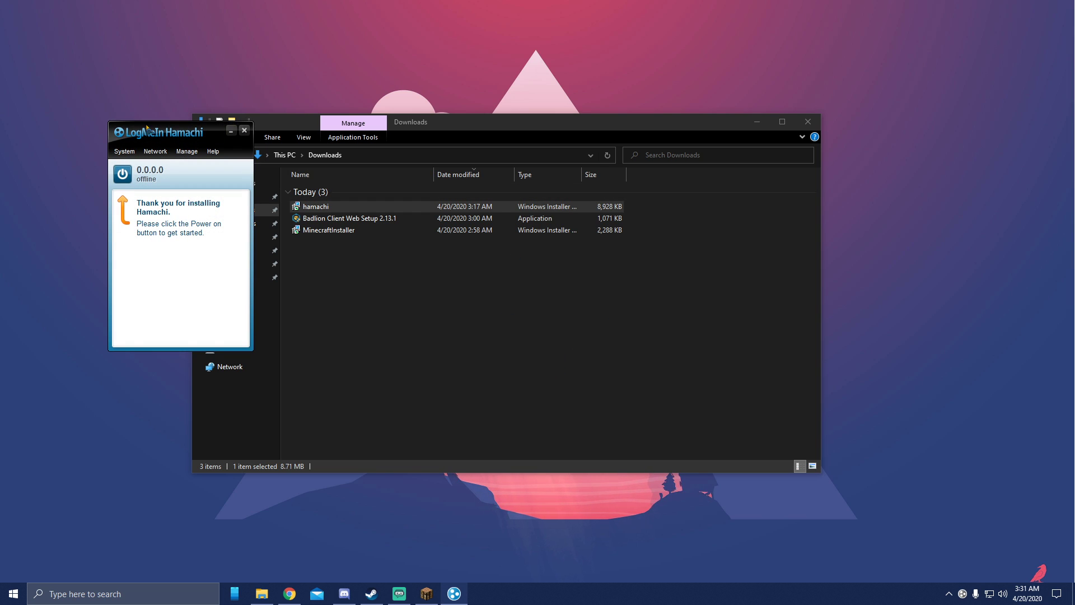
- Drag the offline Hamachi window to the centre of the screen
drag(164, 131, 505, 224)
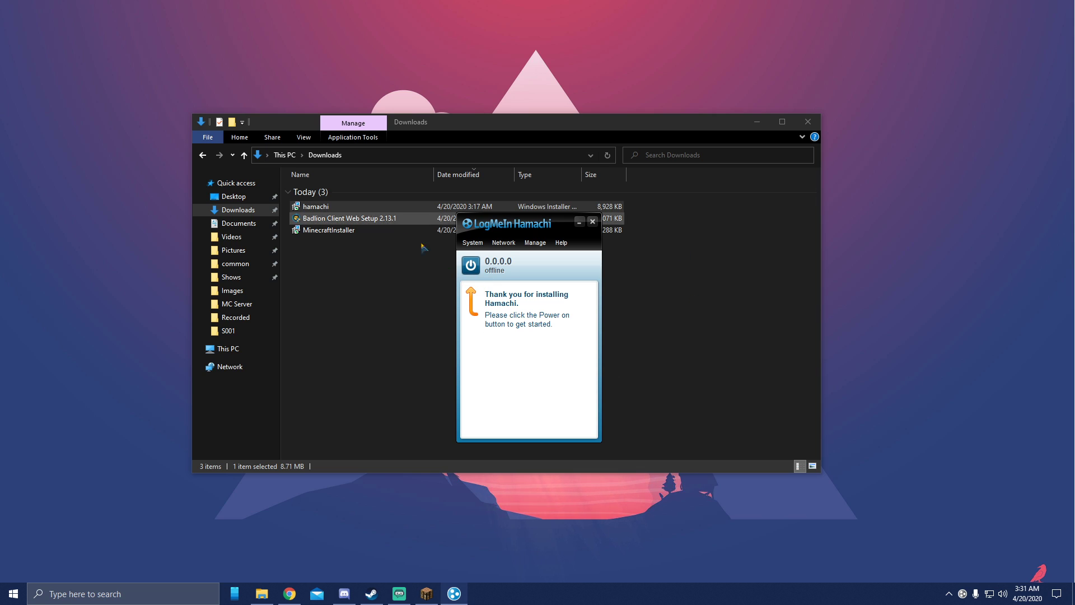
mouse_move(471, 267)
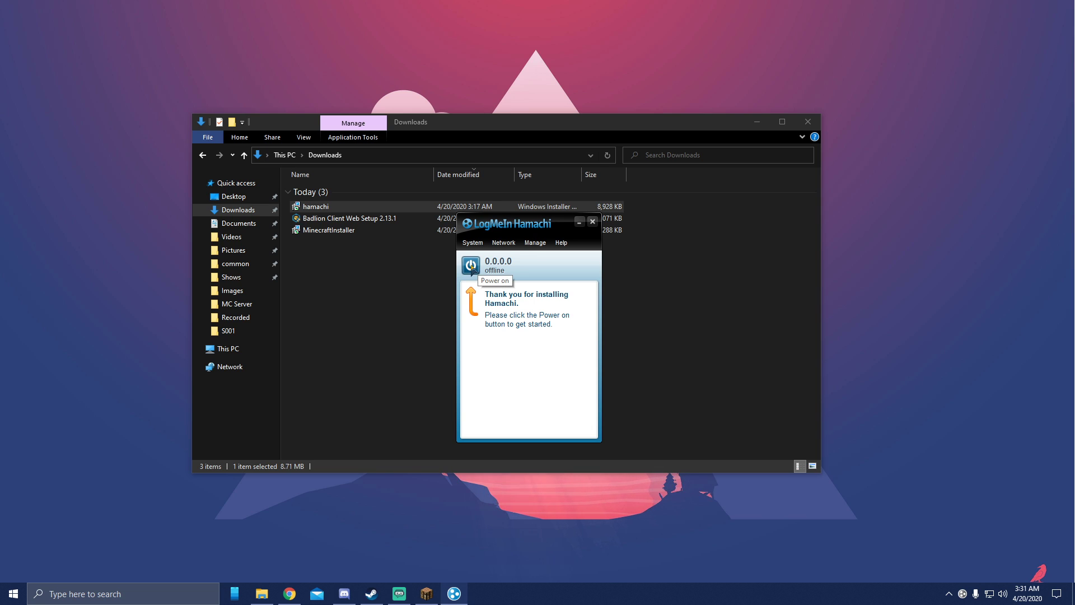
- Power Hamachi on and submit the LogMeIn email and password, which fails
click(470, 266)
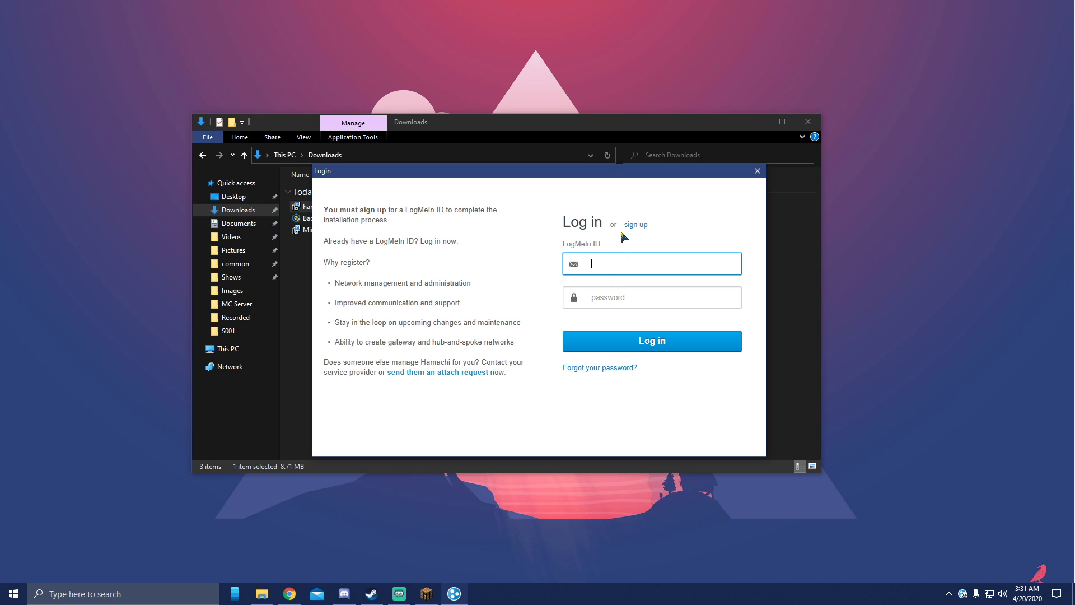
mouse_move(414, 249)
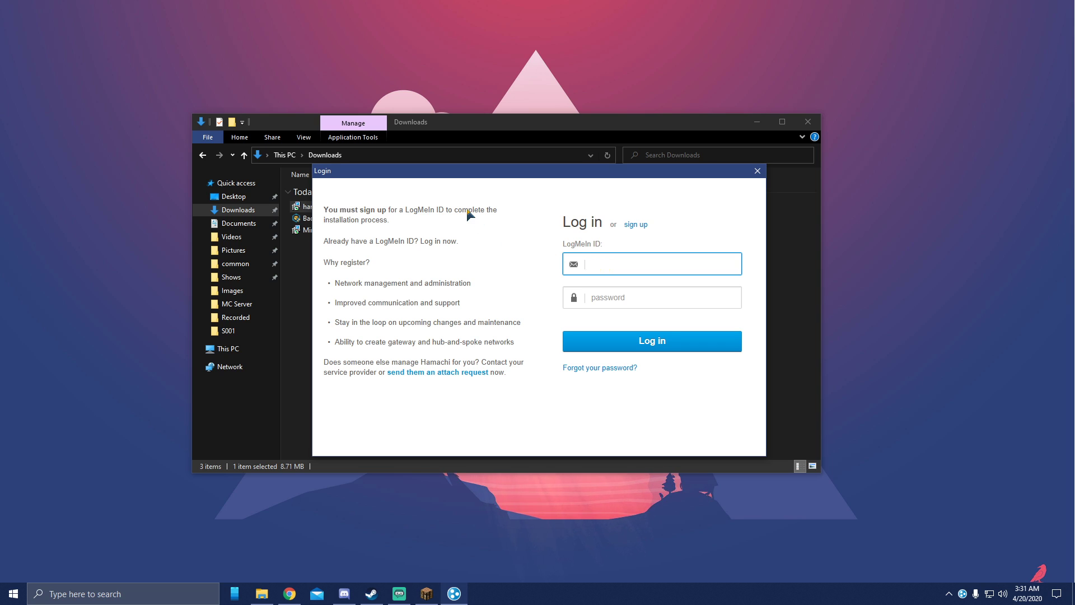
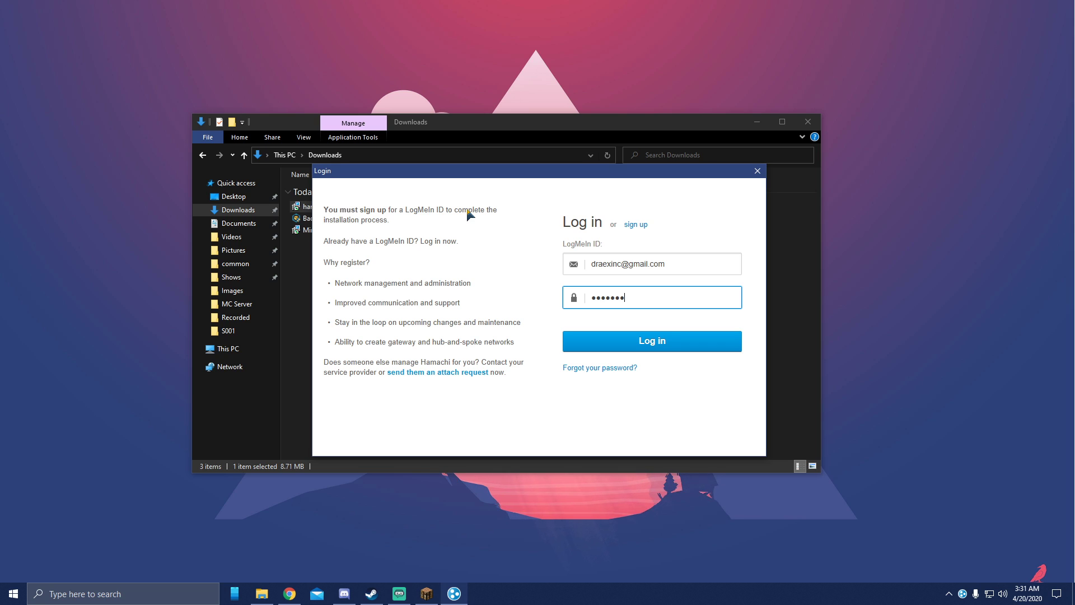
text(password)
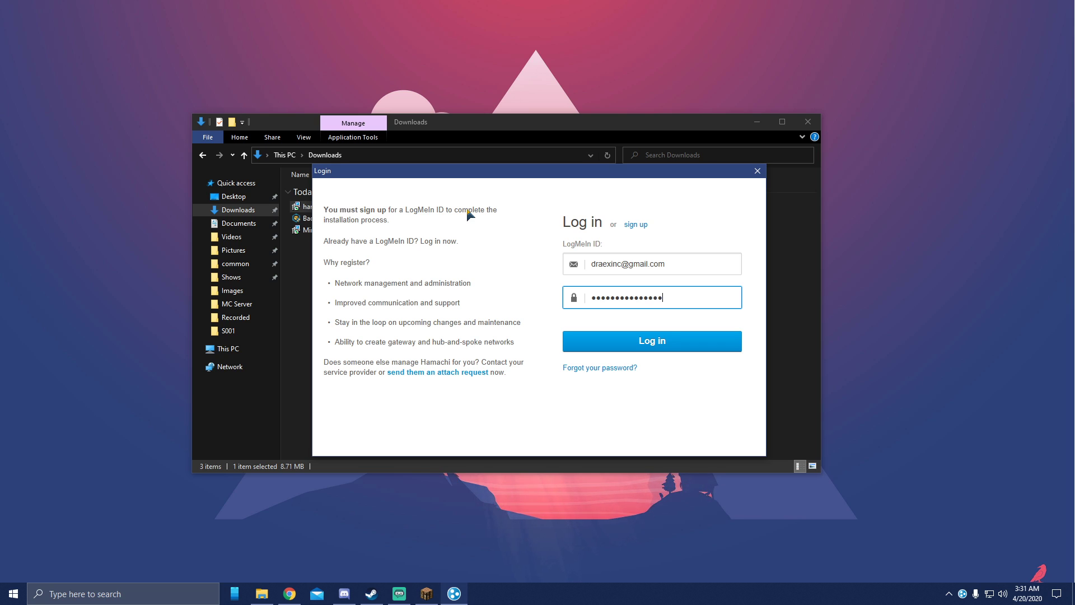
text(password)
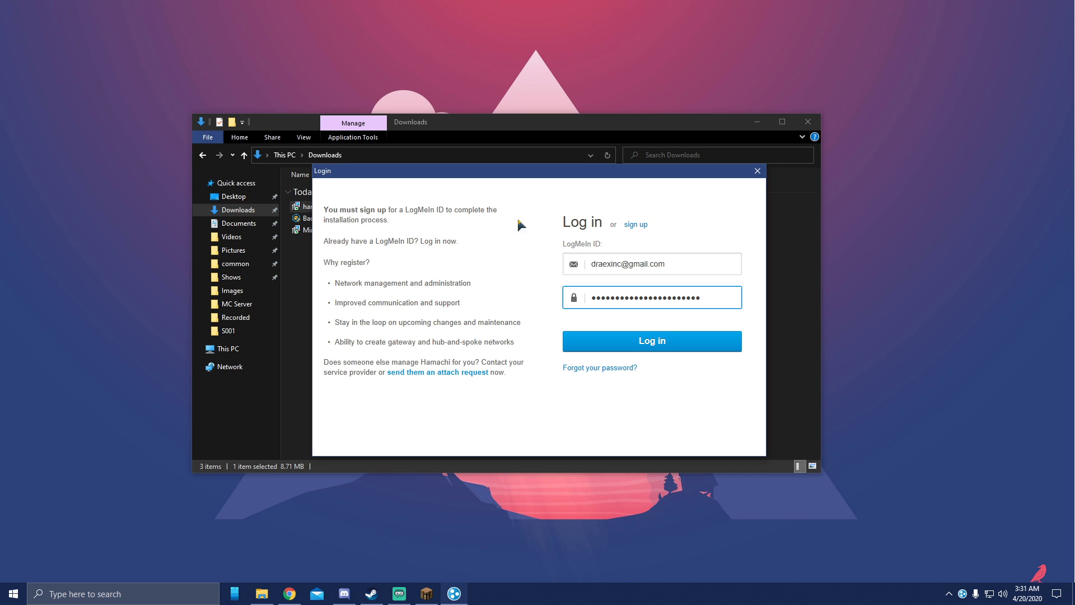
click(651, 340)
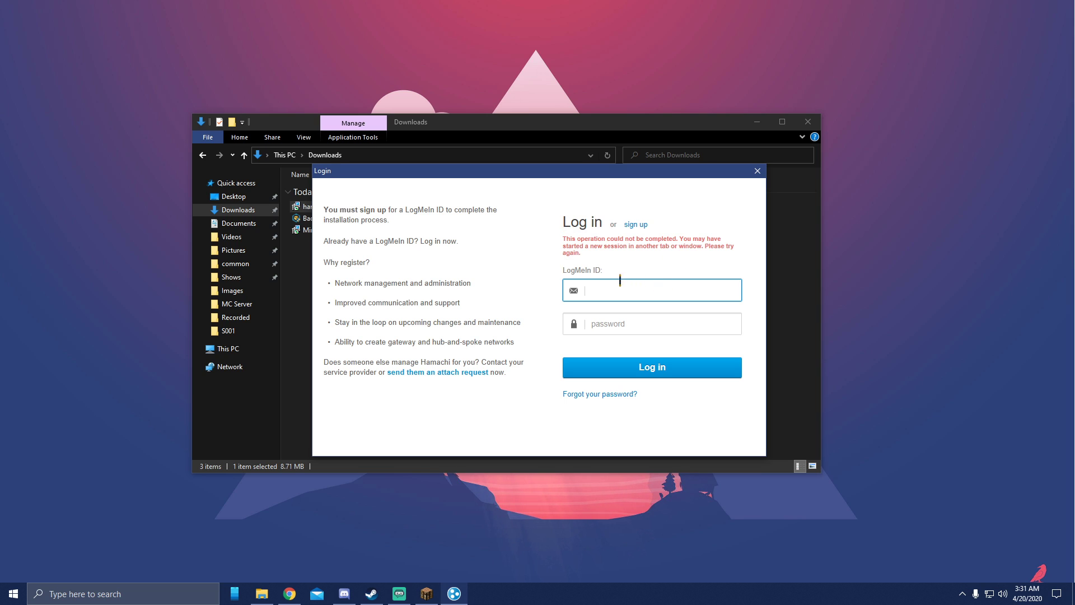
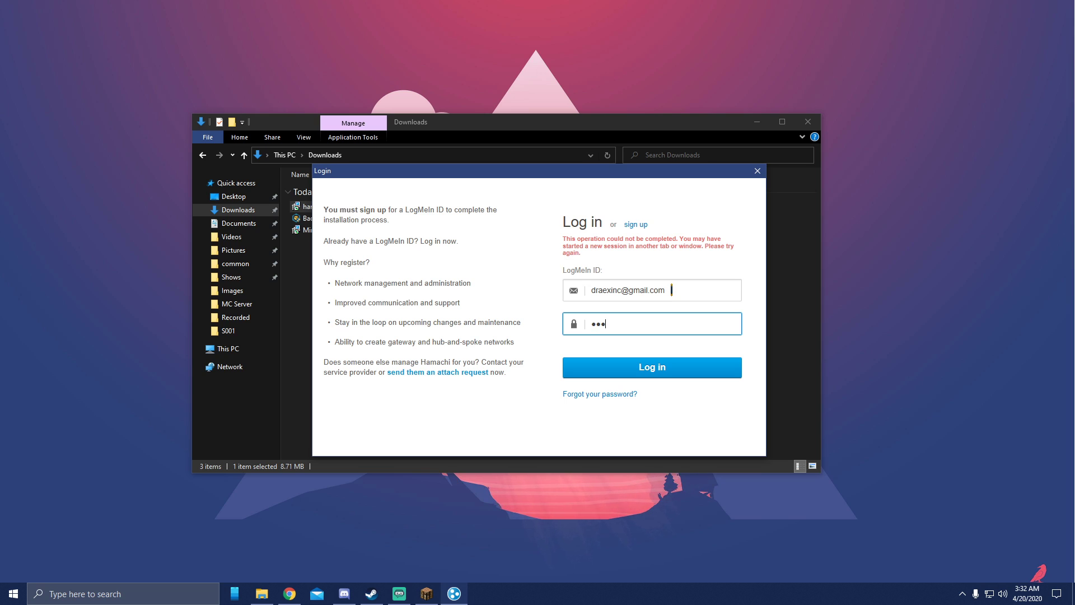
- Re-enter the LogMeIn email and password and log in so Hamachi comes online
text(password)
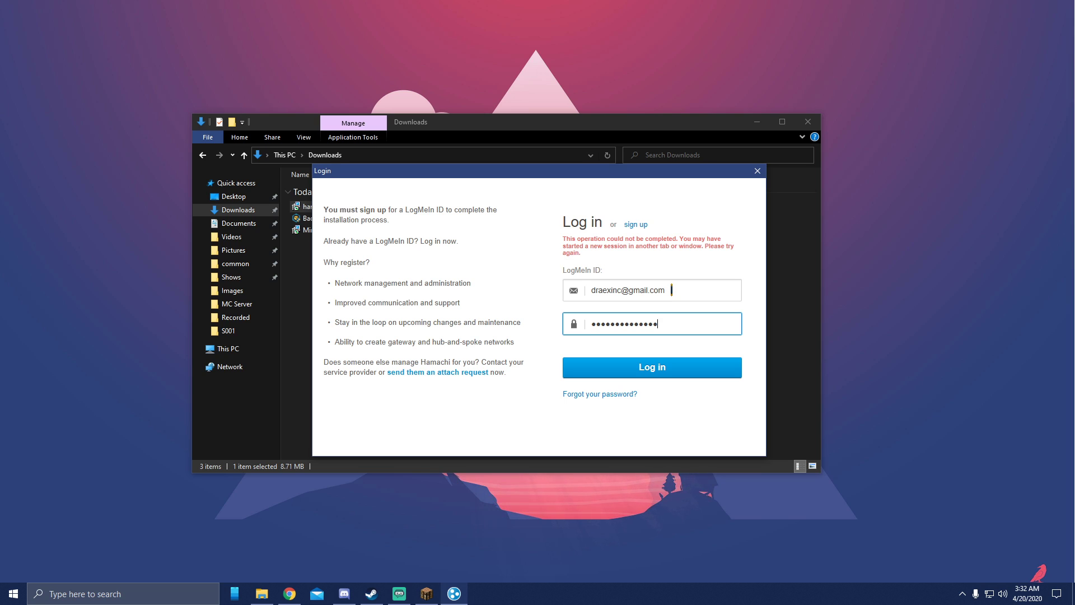
text(password)
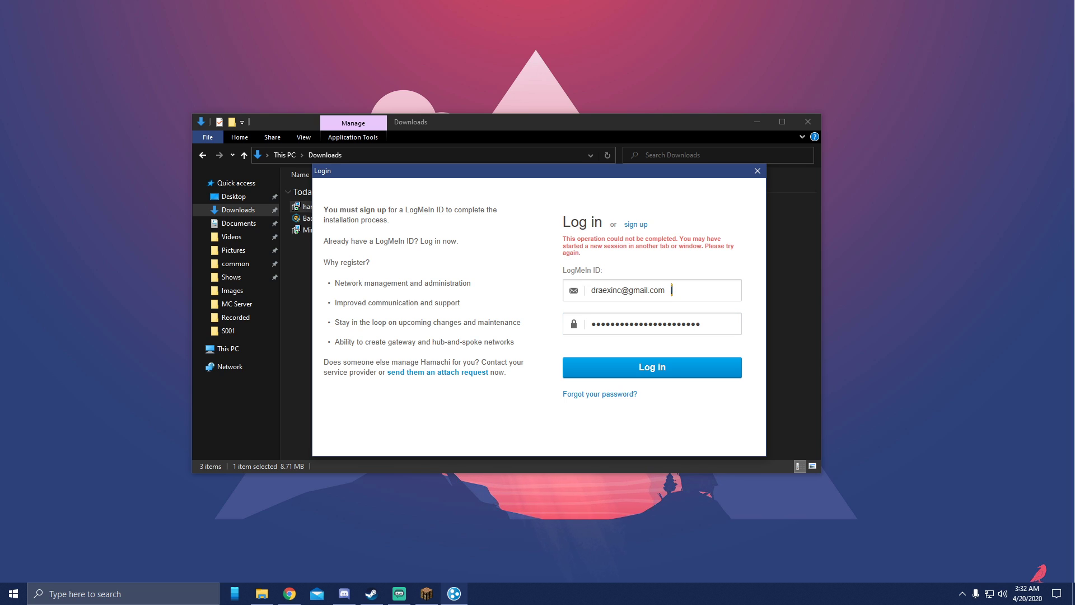
click(650, 368)
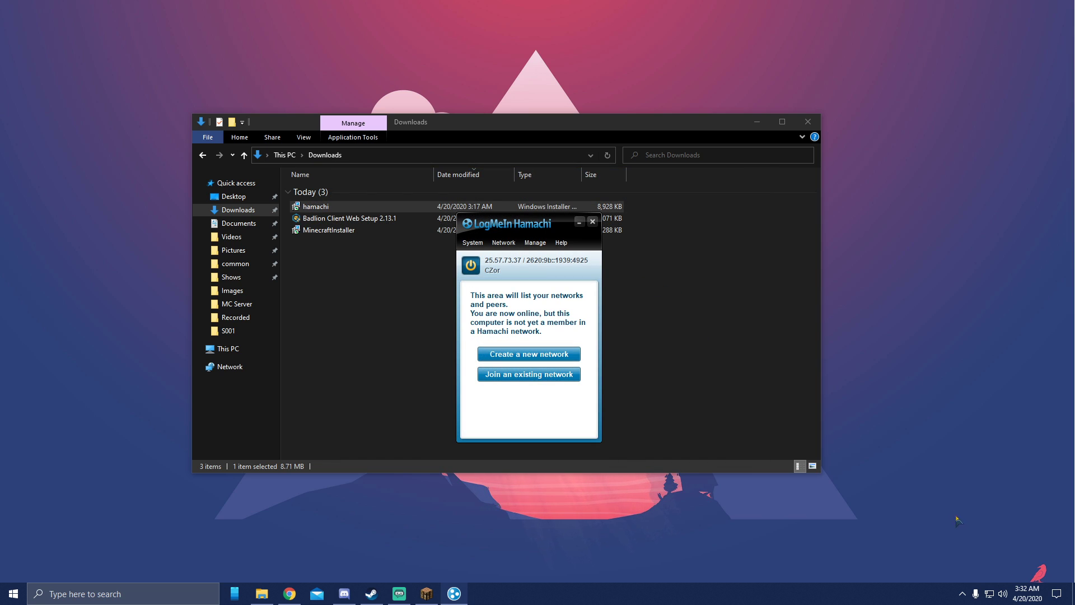
mouse_move(947, 587)
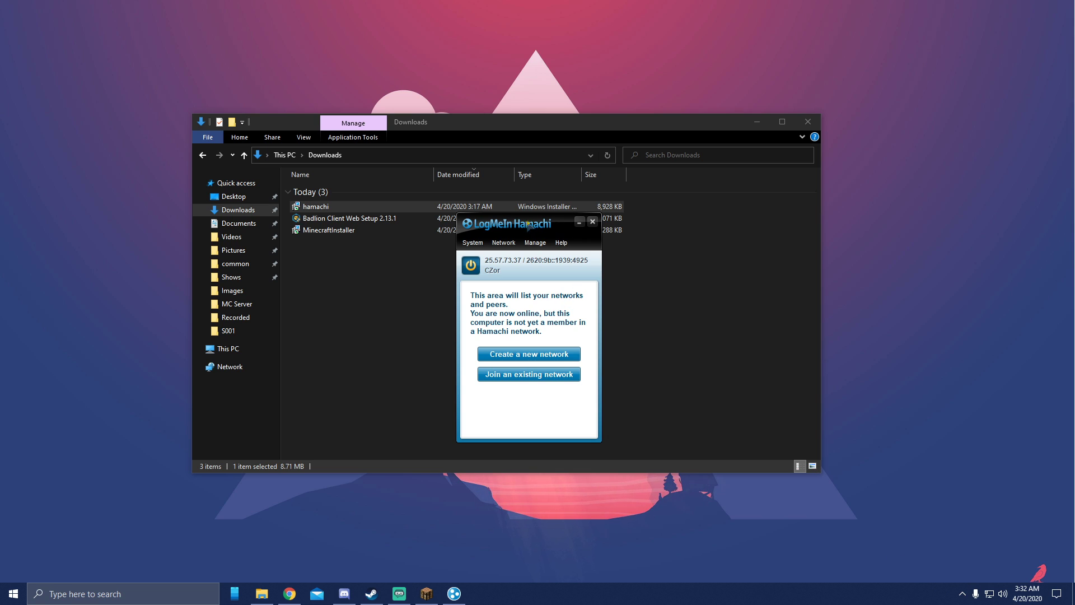
- Create a Hamachi network with ID czoryoutubenice123 and a confirmed password
drag(506, 223, 688, 211)
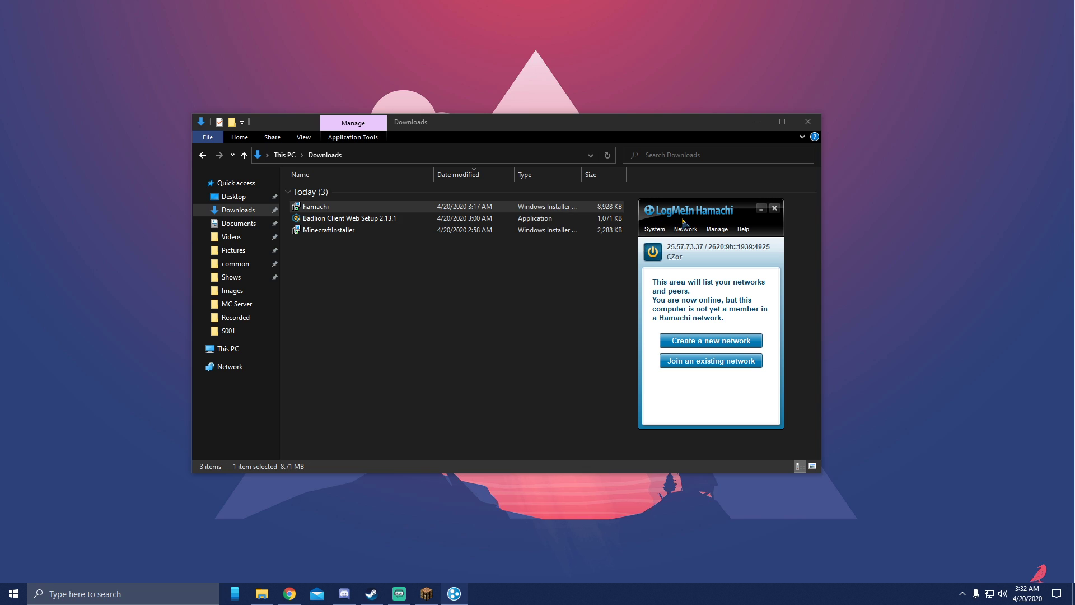
drag(685, 210, 539, 202)
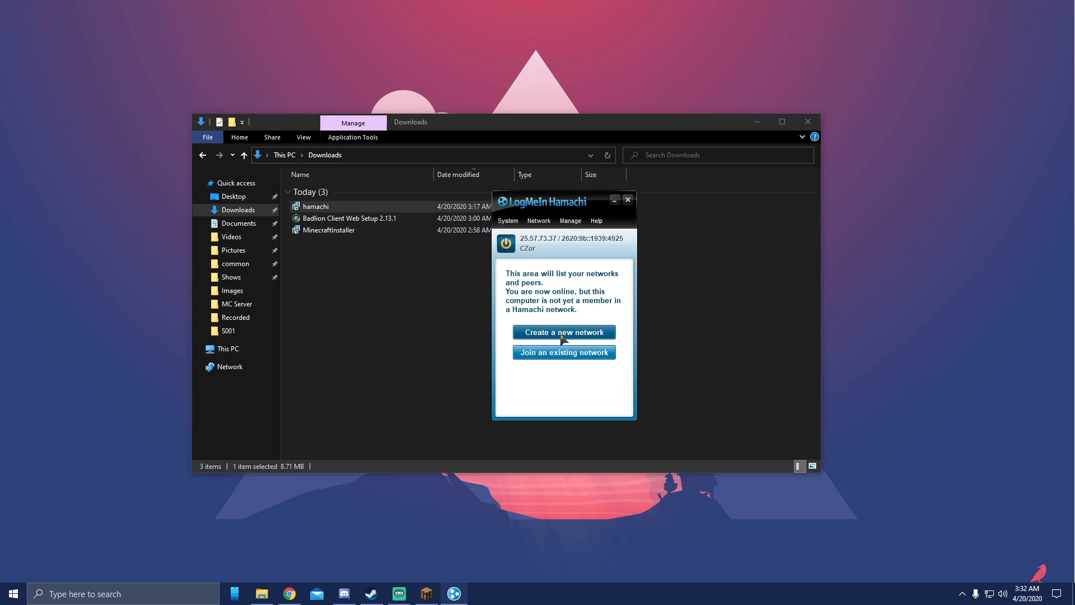
click(563, 332)
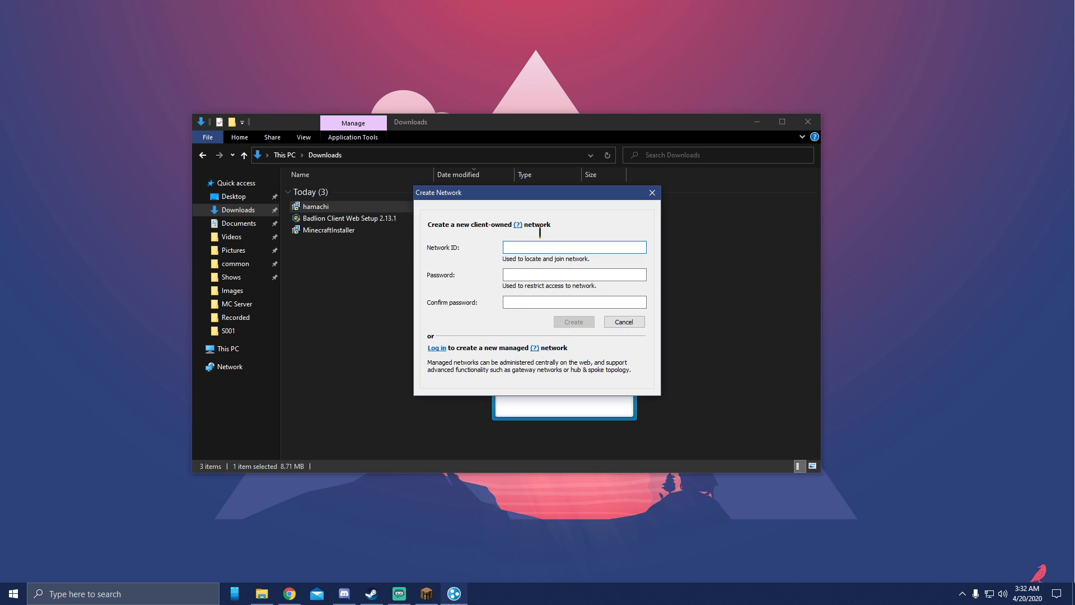
text(czor)
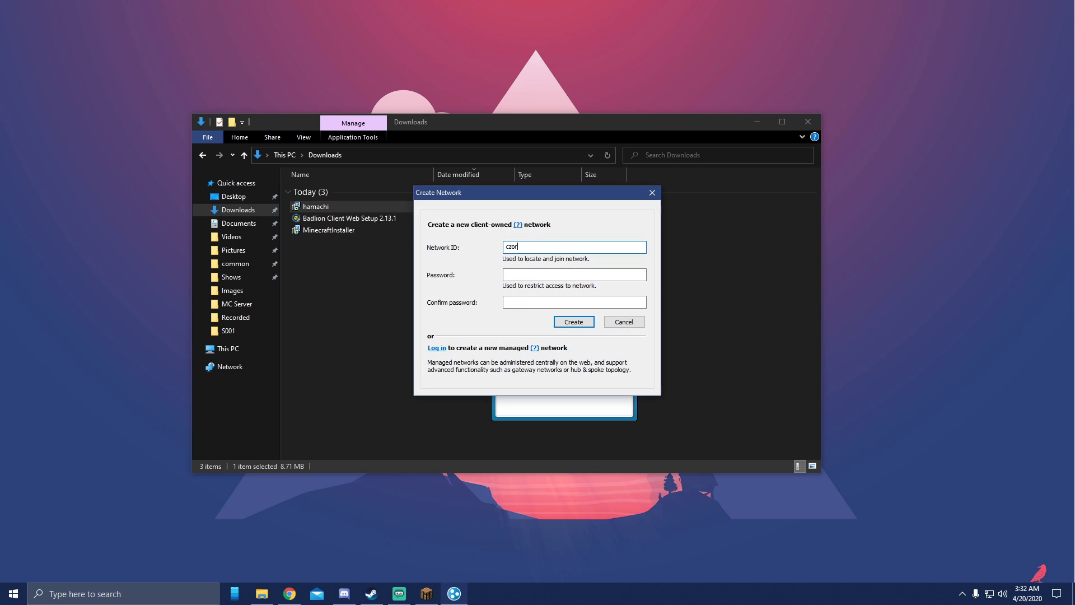
text(youtubenice123)
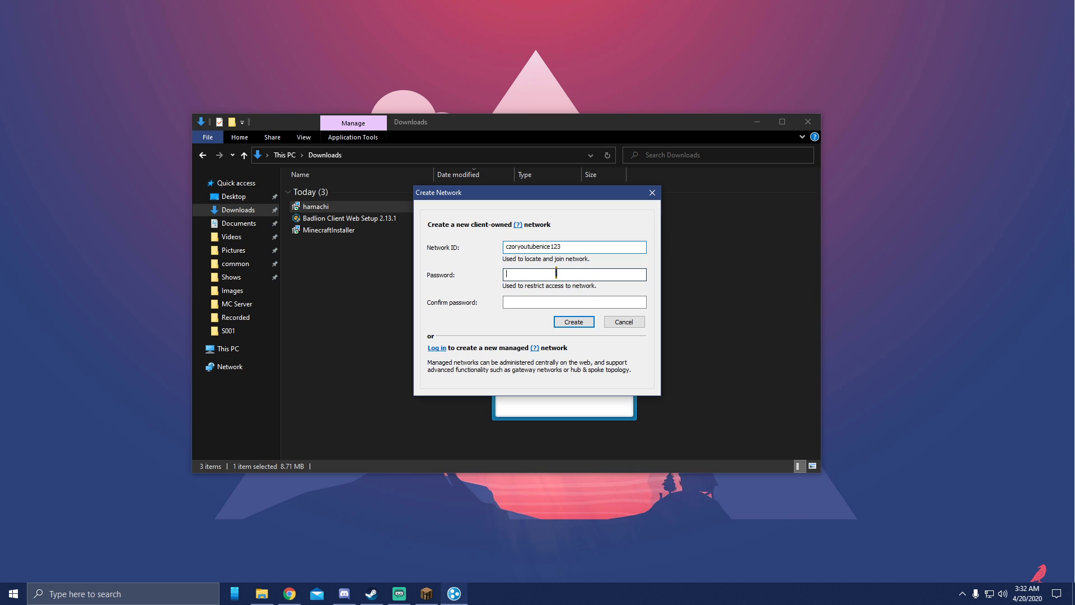
click(575, 247)
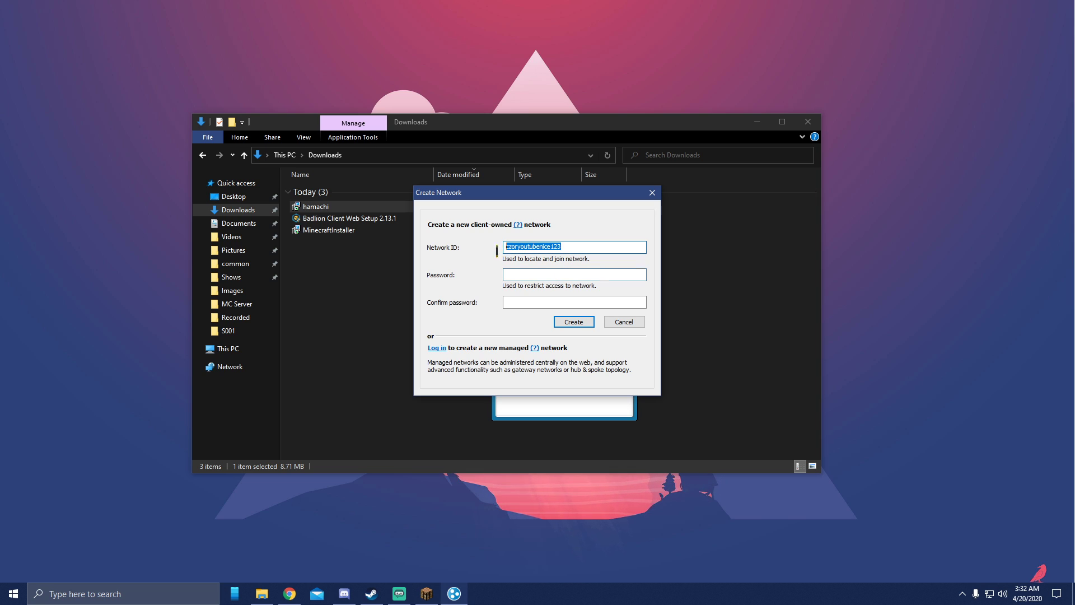
click(574, 274)
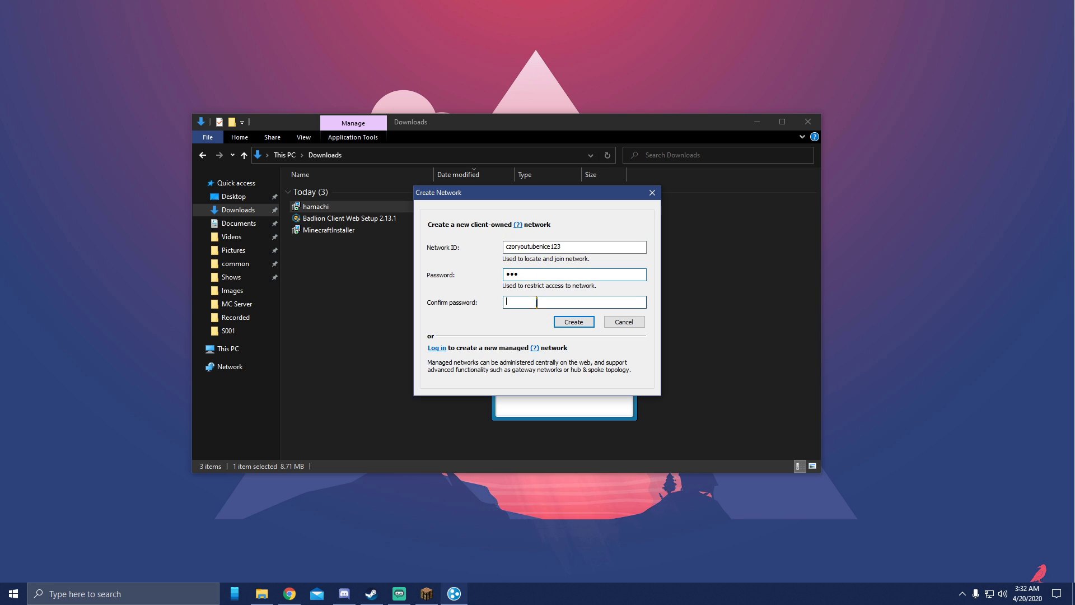
click(573, 321)
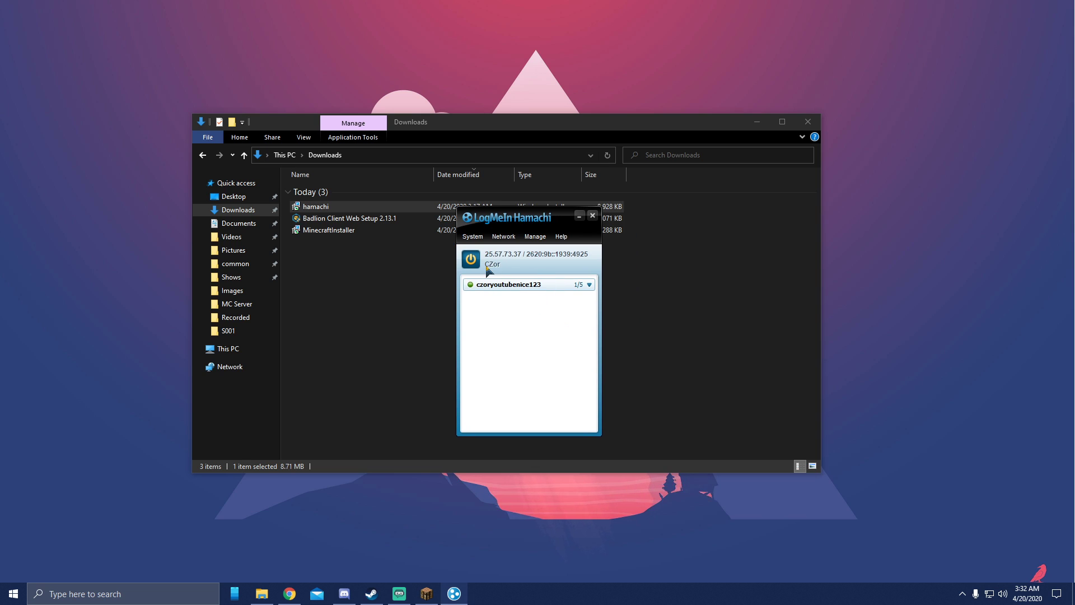
- Start joining an existing Hamachi network with ID dadaswdawd, then cancel it
click(503, 237)
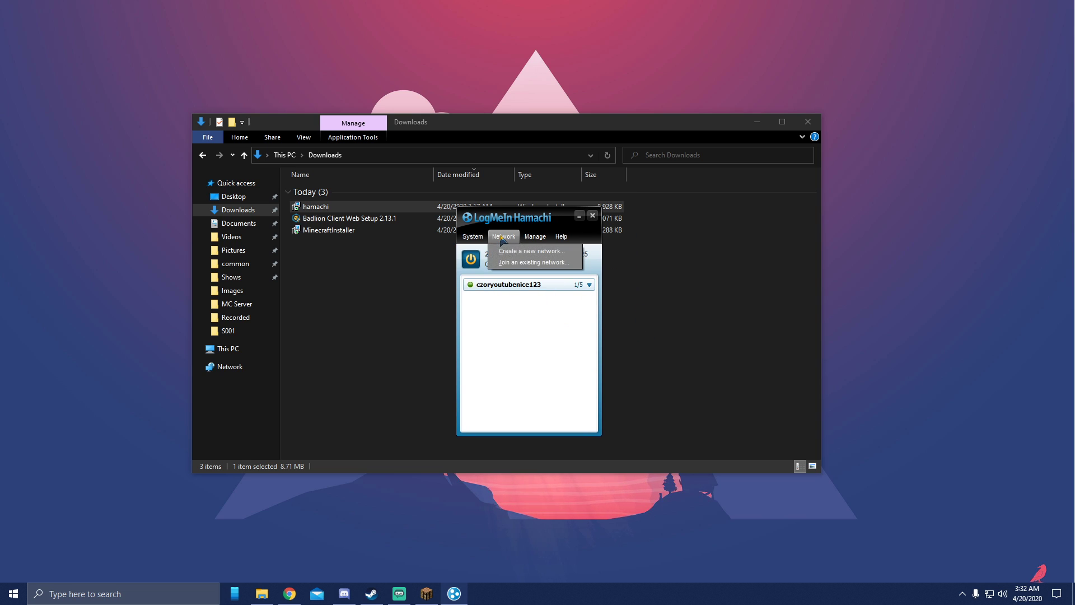
click(534, 263)
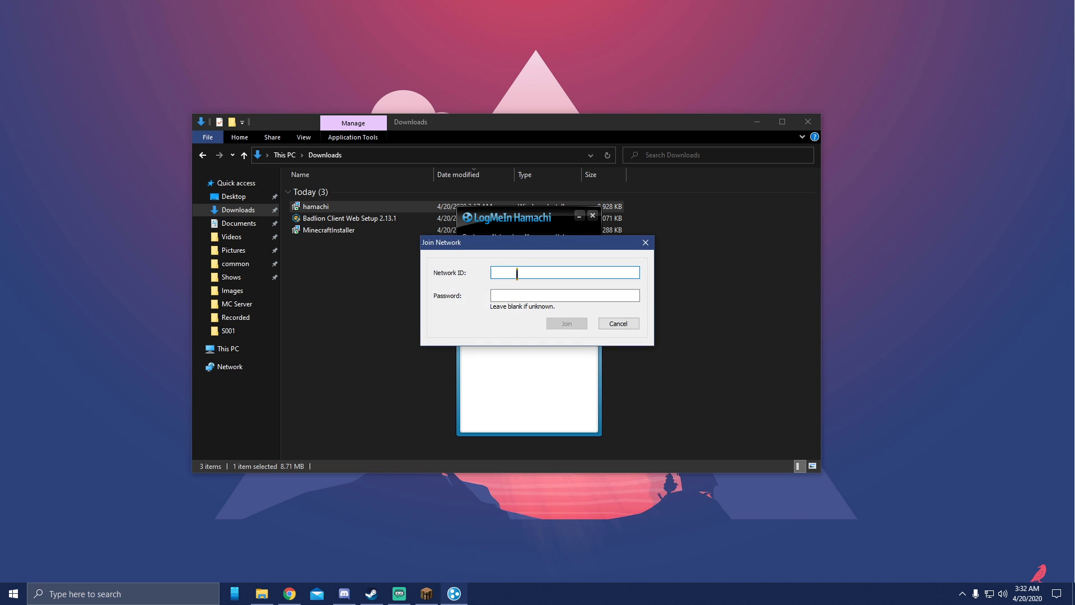
text(dadaswdawd)
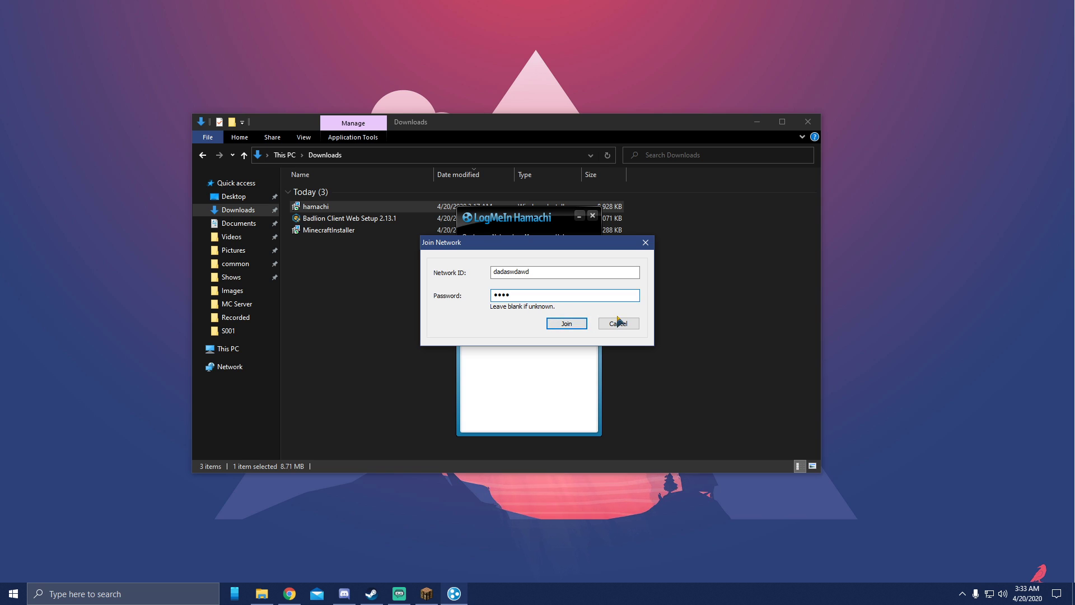
click(565, 323)
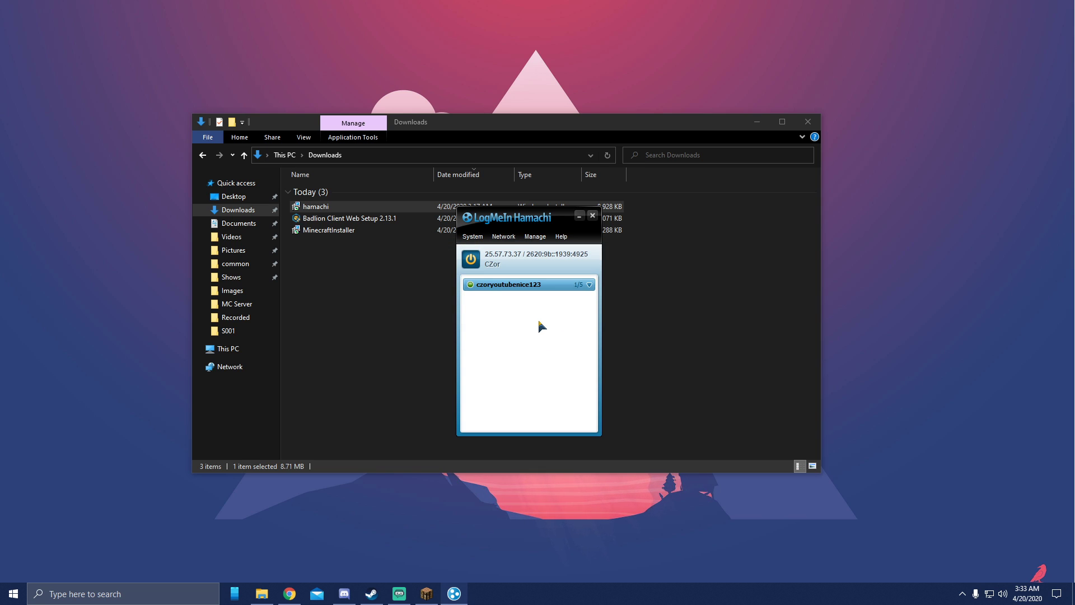
mouse_move(563, 224)
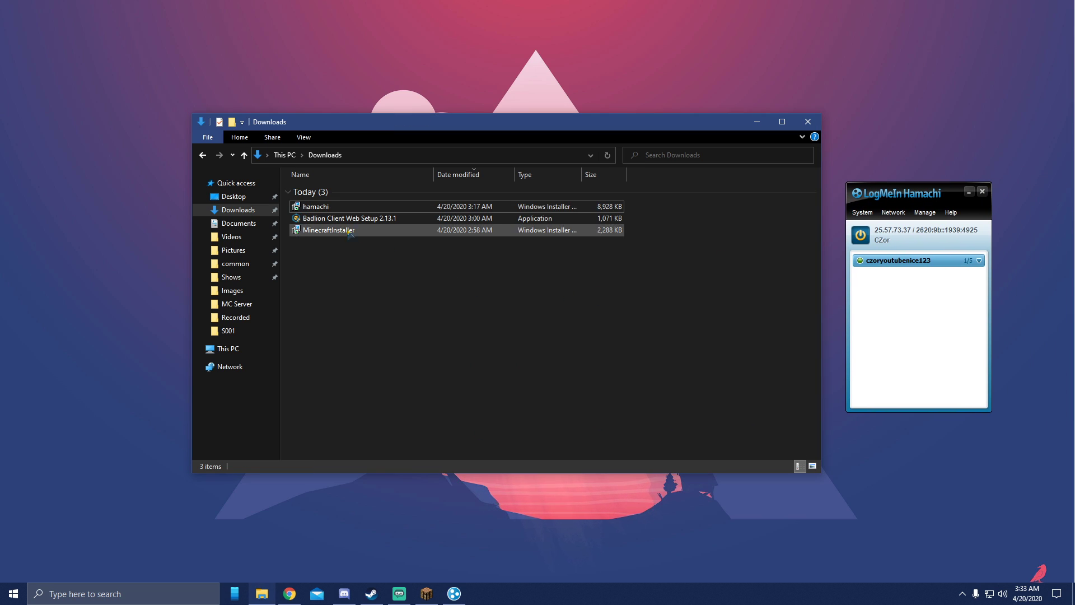
- Go to Desktop > MC Server and open the server properties file in Notepad
click(233, 196)
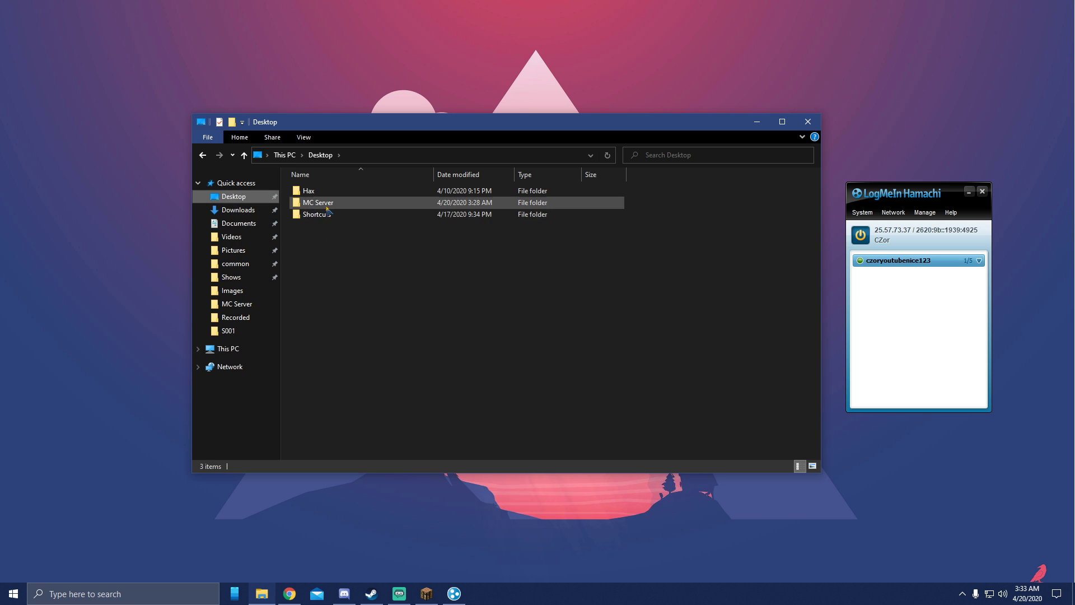
double_click(317, 203)
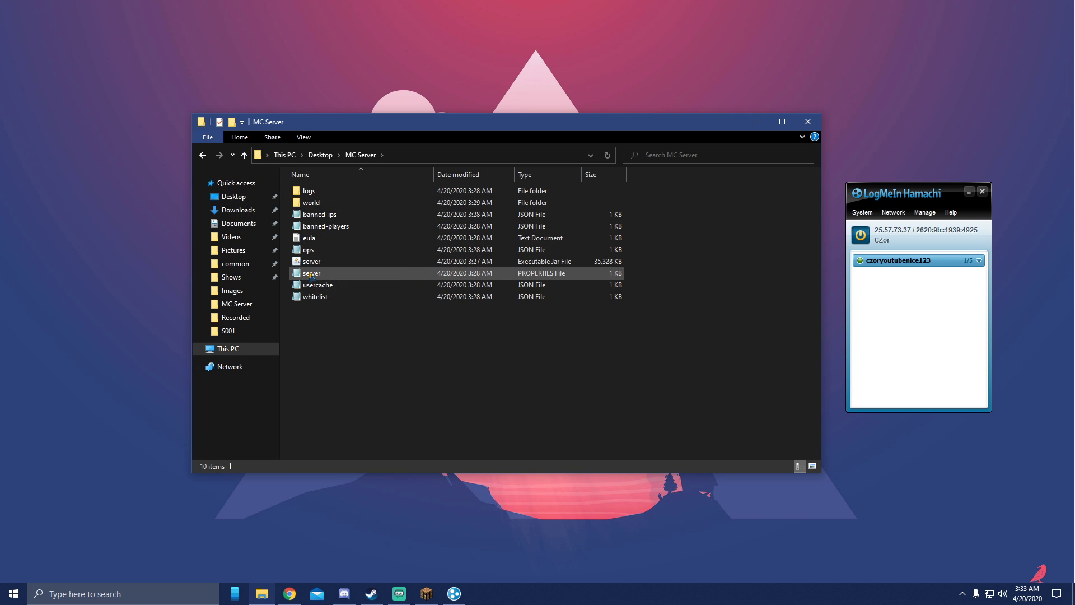
double_click(311, 273)
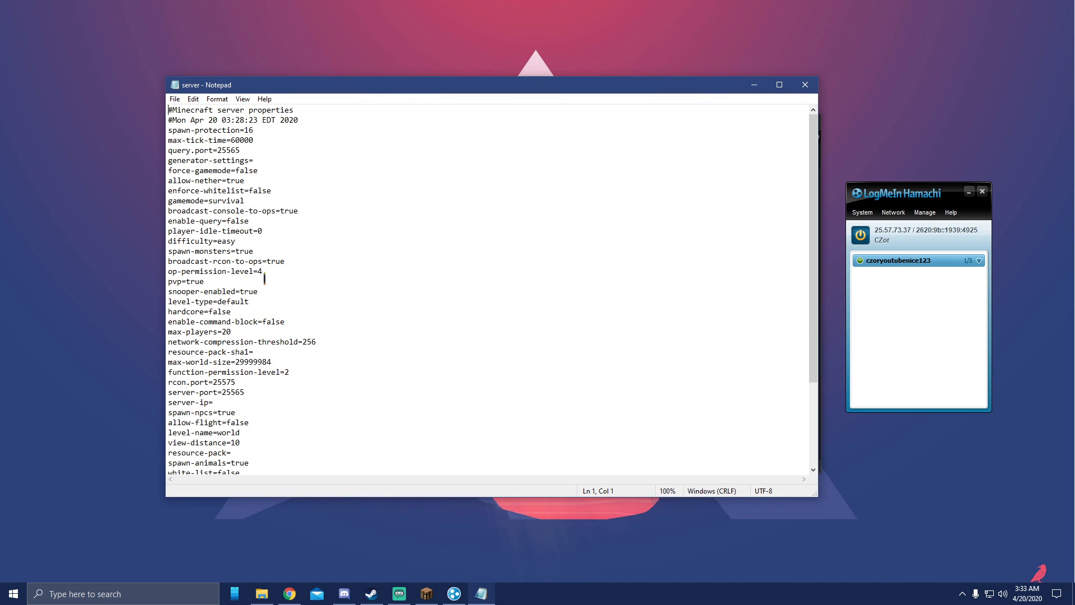
- Change the difficulty from easy to hard, keeping the game mode survival
double_click(224, 242)
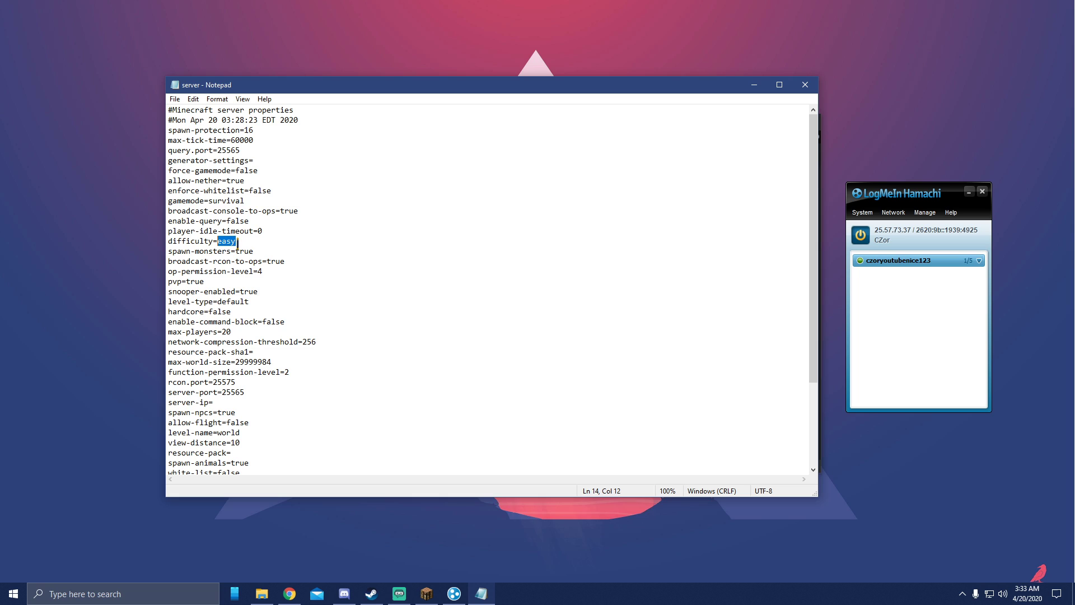
text(hard)
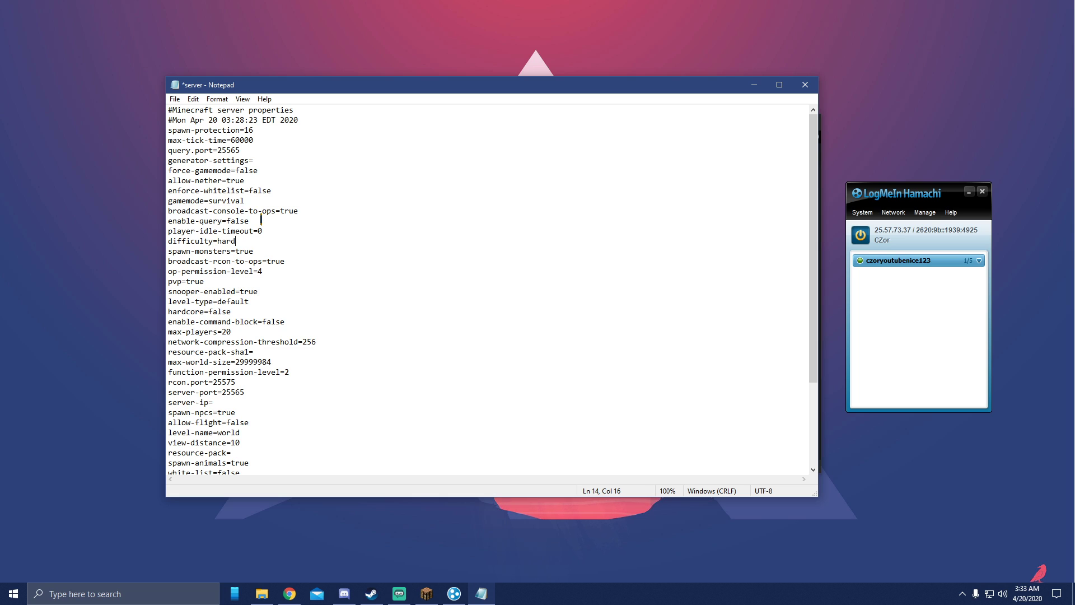
double_click(226, 200)
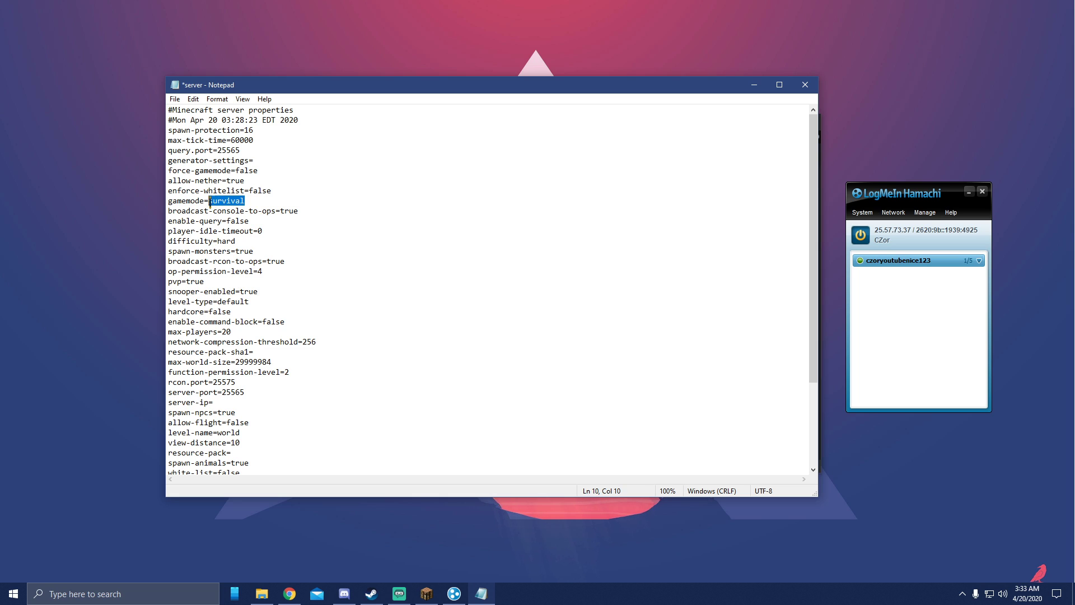
click(203, 236)
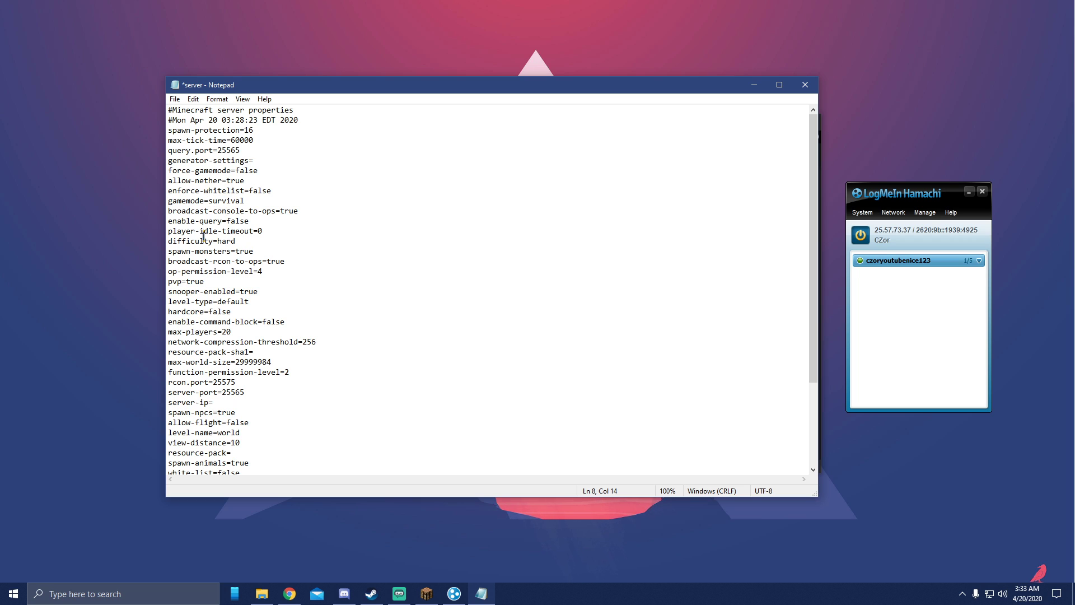
- Set the motd to 'czor is cool pls subscribe'
scroll(down, 3)
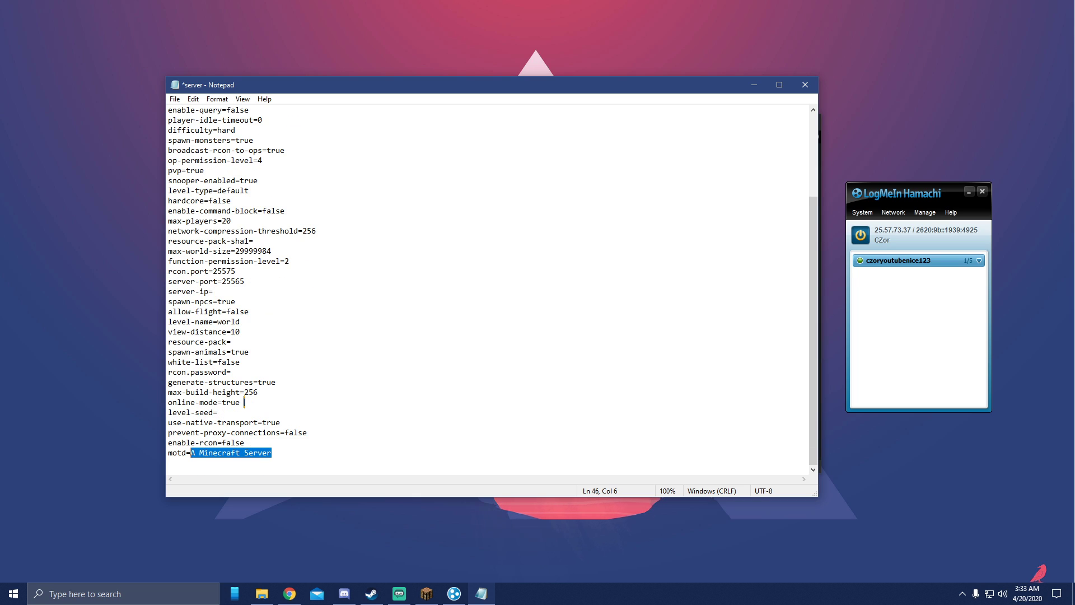
text(czor is)
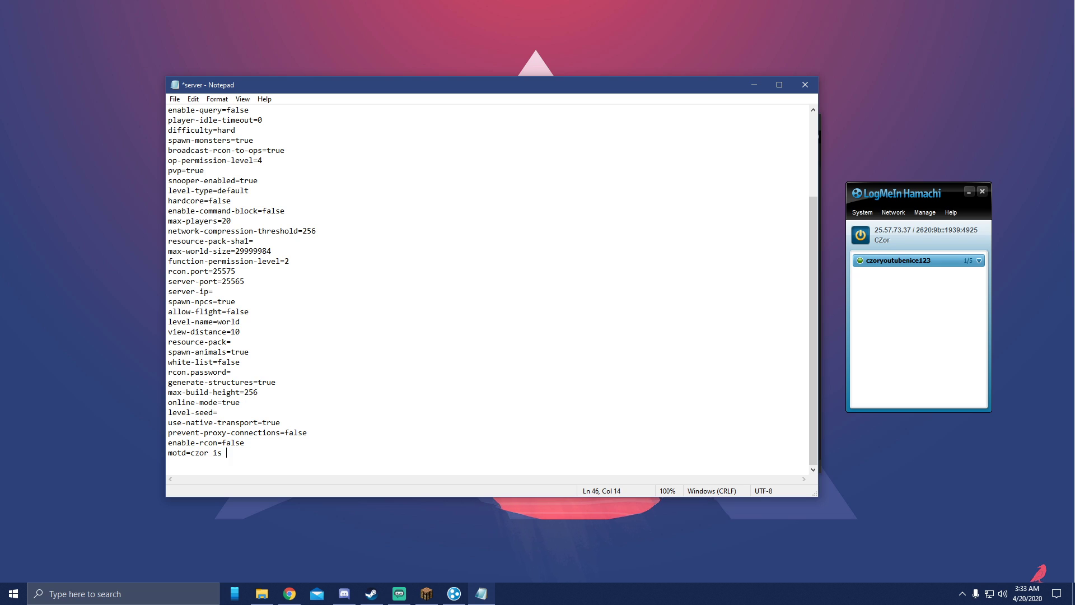
text(cool pls)
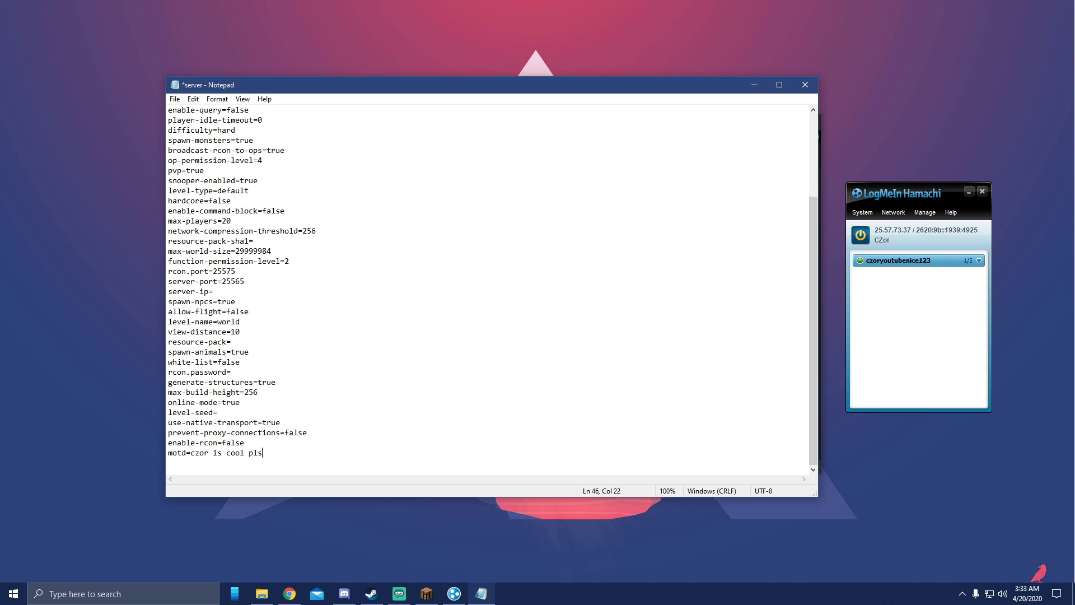
text(subscribe)
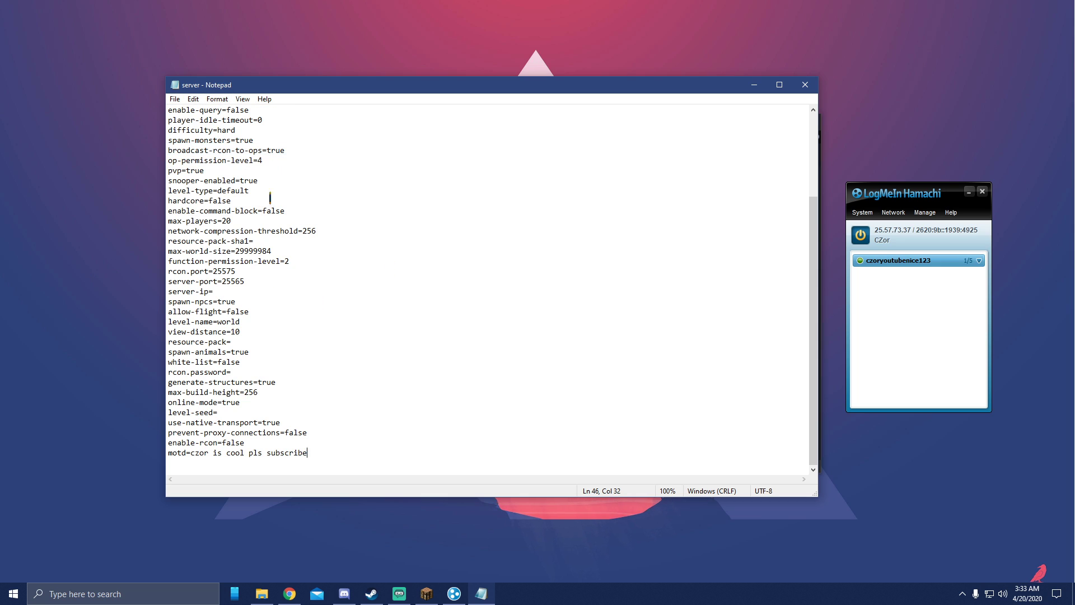
mouse_move(698, 351)
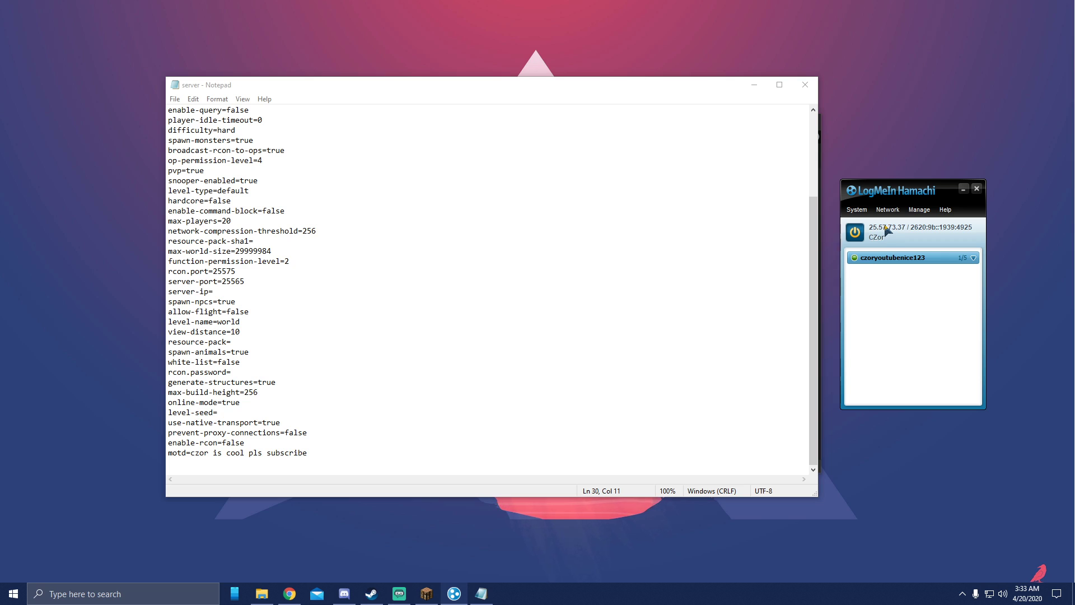
mouse_move(875, 243)
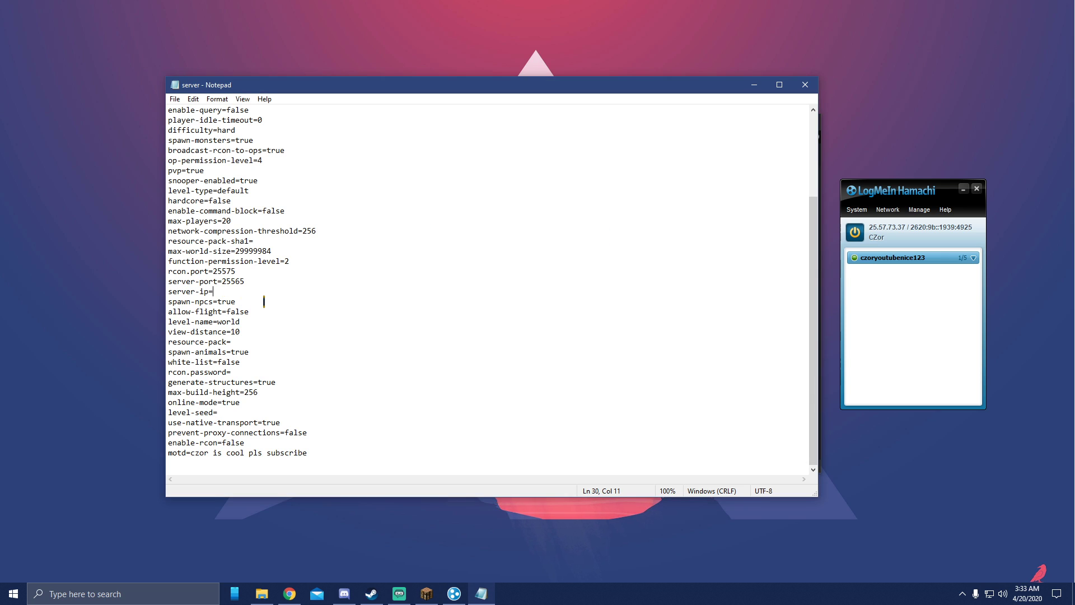
- Set server-ip to 25.57.73.37 and save the properties file
text(25.57.73.37)
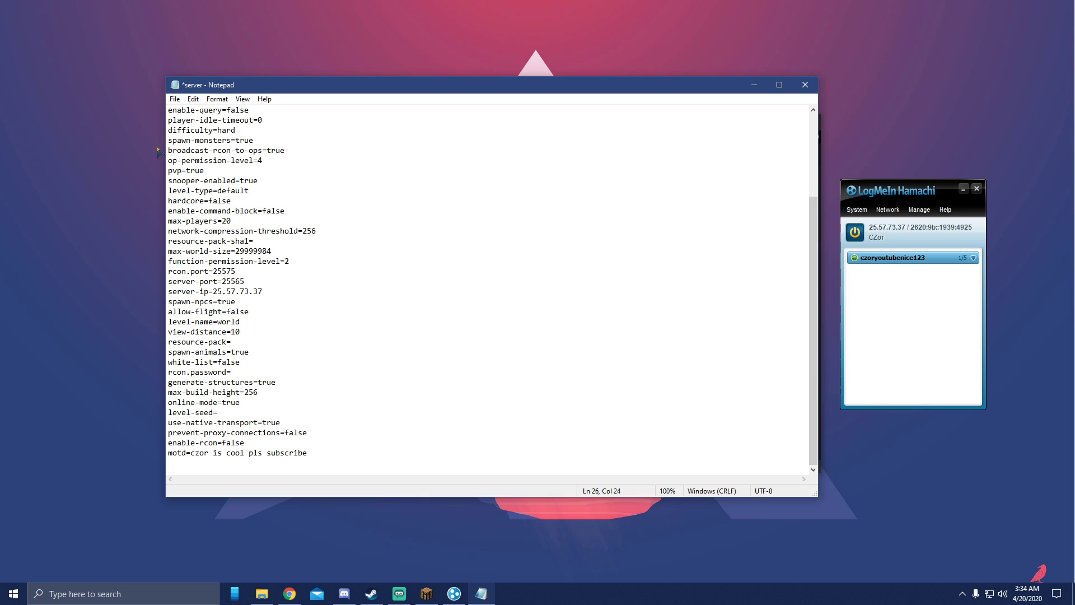
click(175, 98)
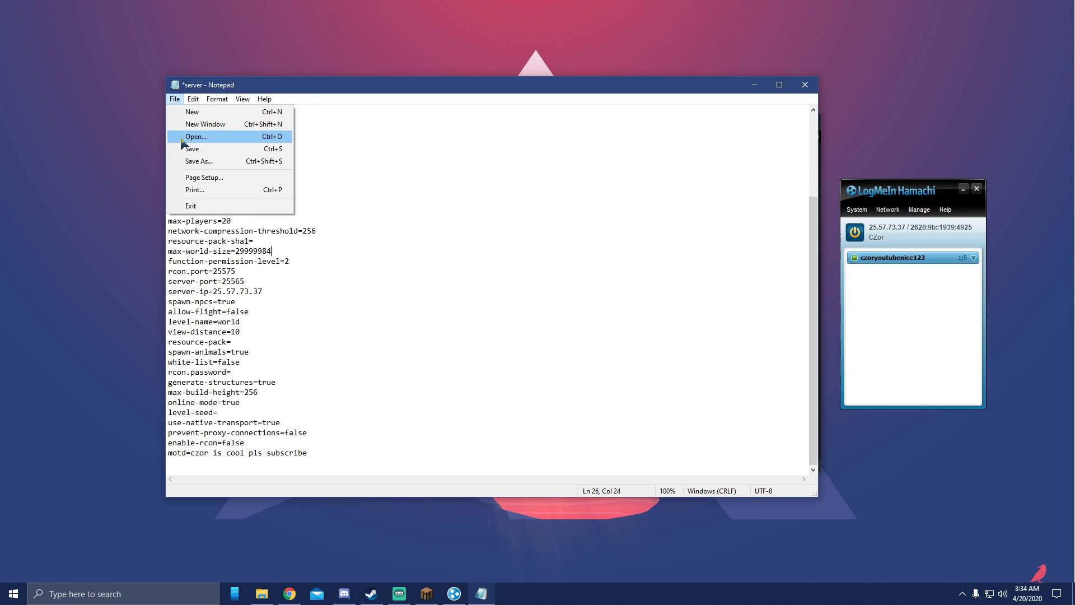
click(195, 136)
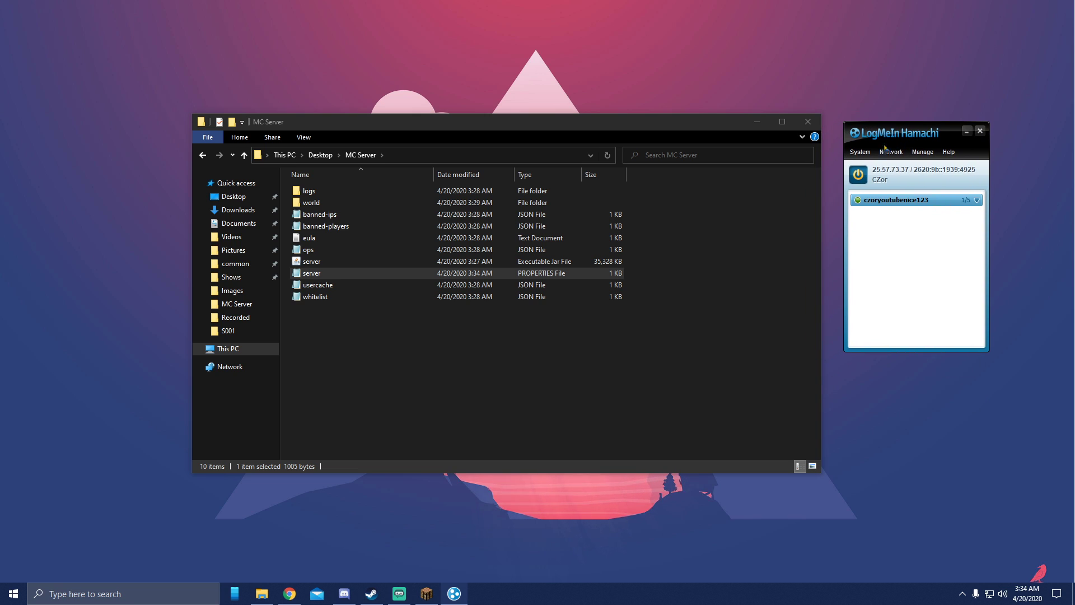
- Launch the server jar from MC Server, let it log Done, then minimize its window
click(312, 261)
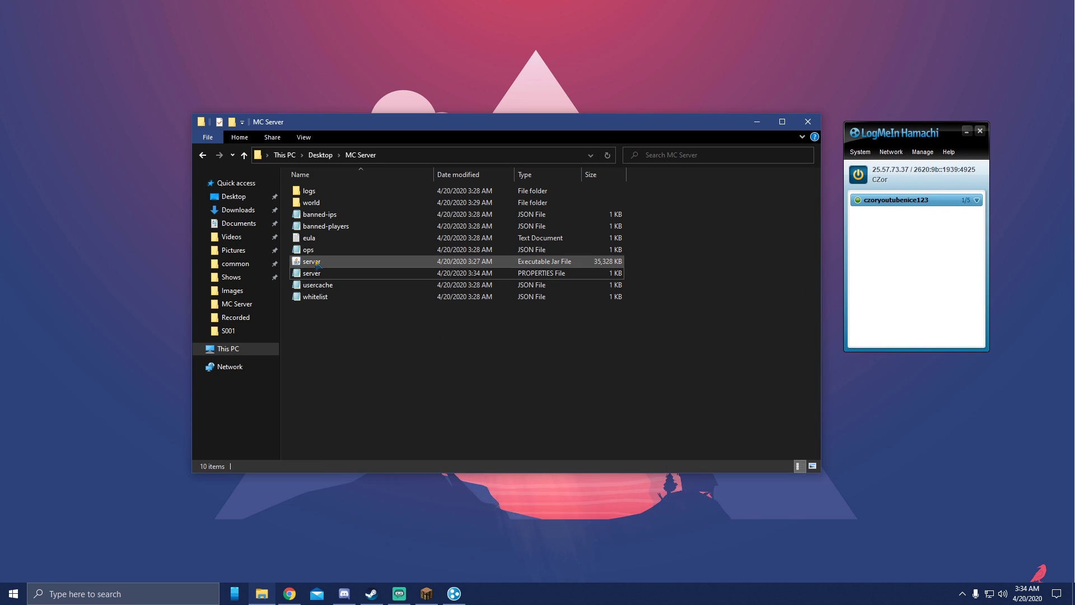
click(311, 261)
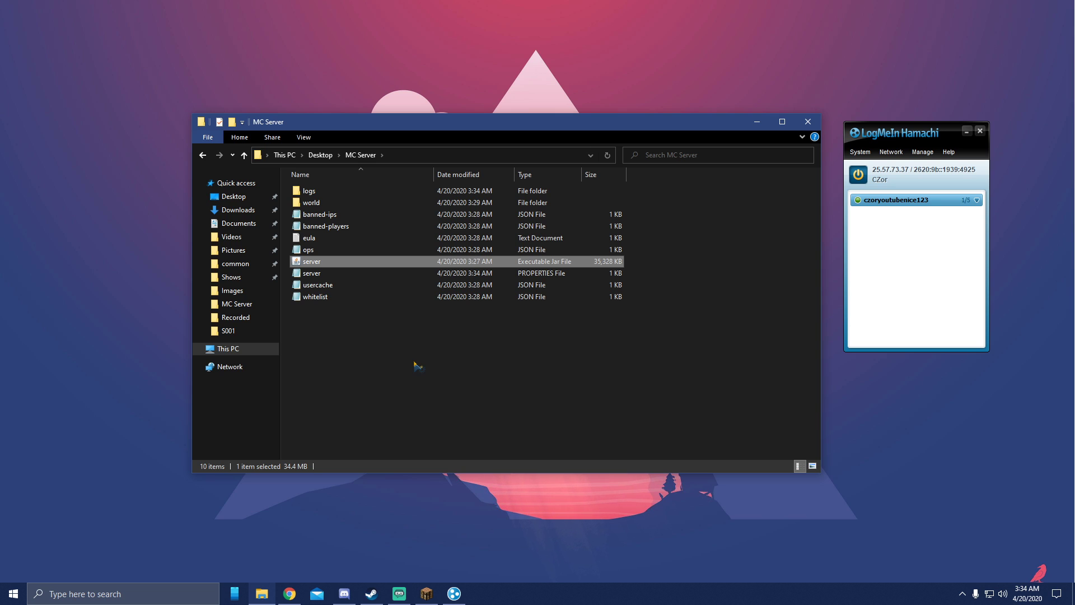
double_click(310, 261)
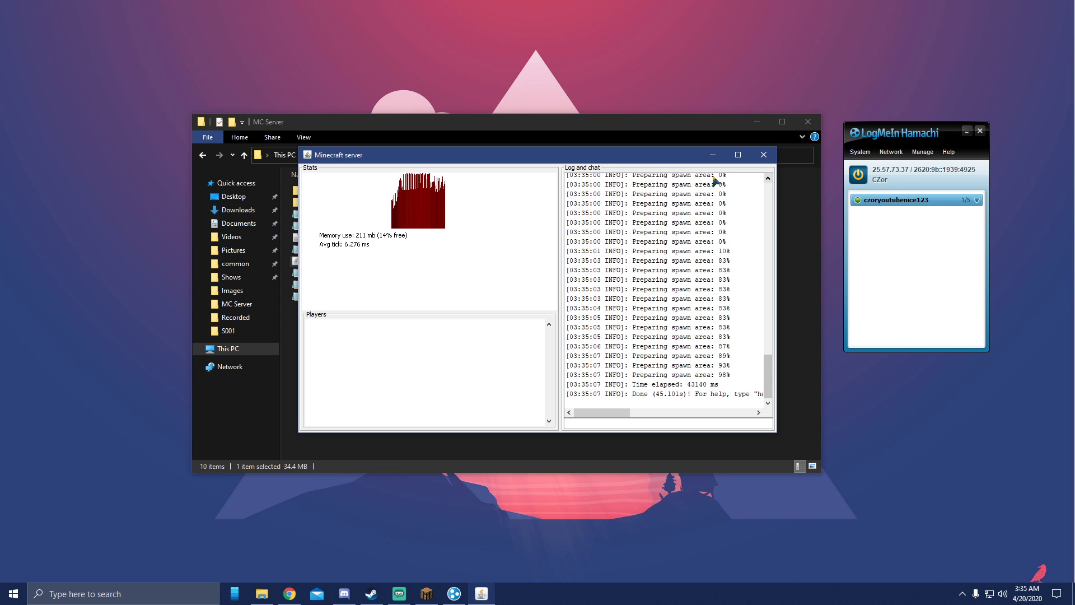
click(762, 154)
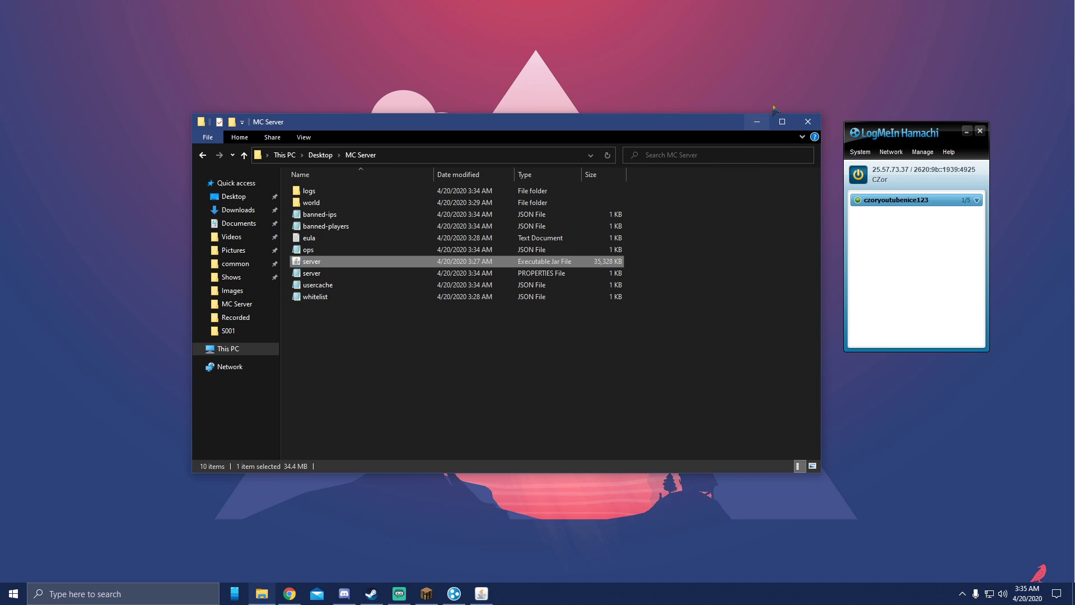
- Open Minecraft's multiplayer list and delete the old Minecraft Server entry
right_click(924, 169)
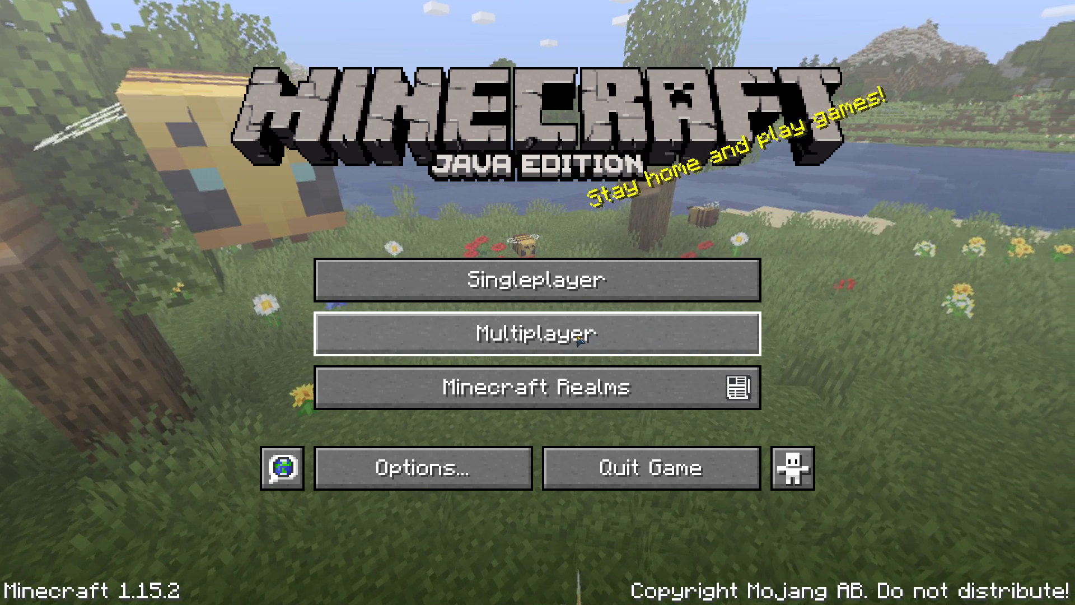
click(536, 333)
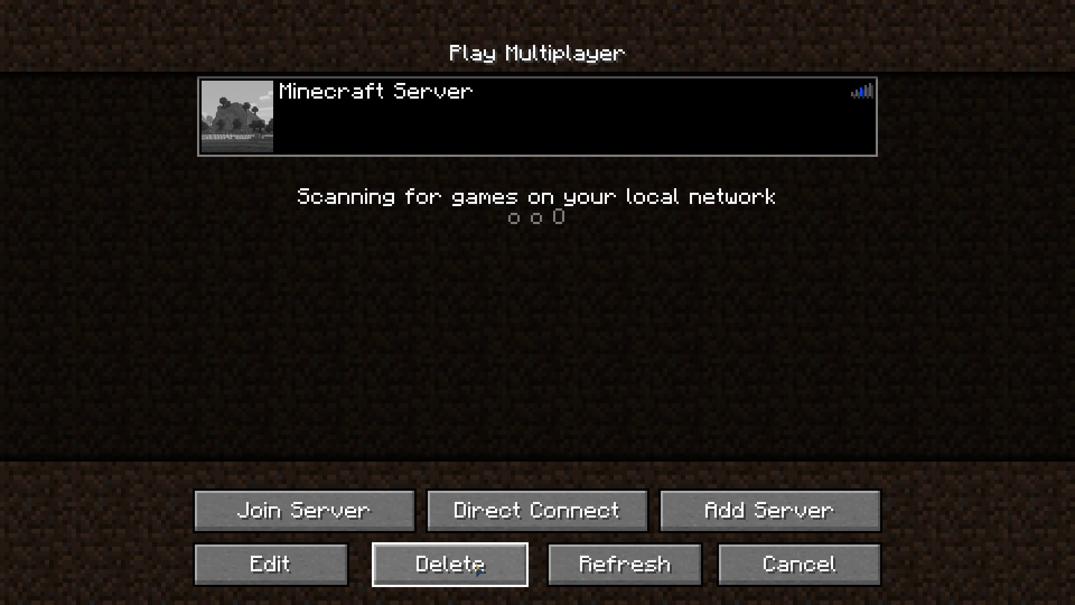
click(449, 565)
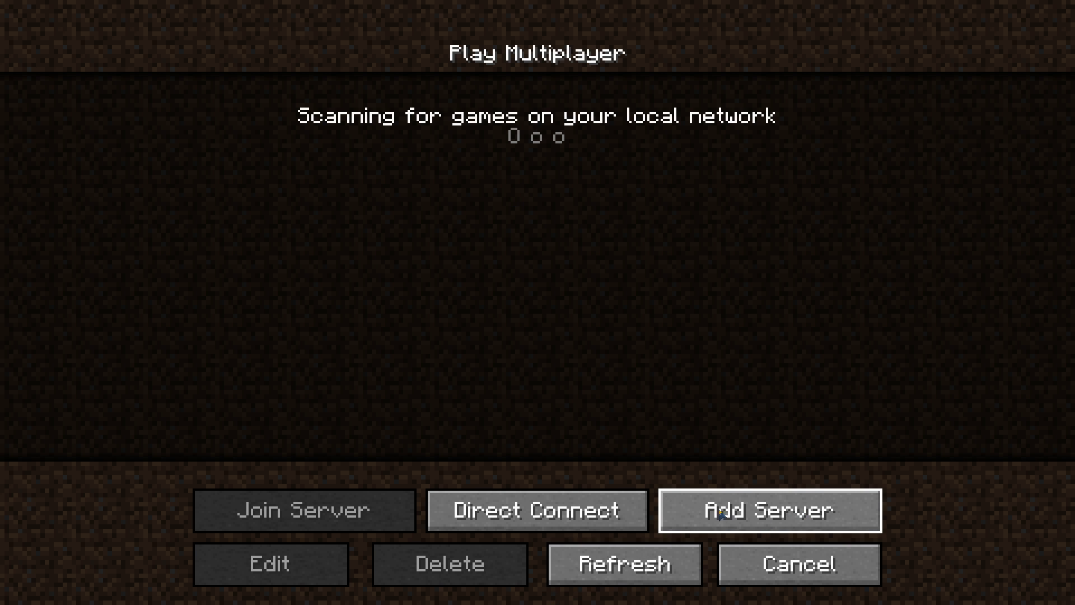
mouse_move(539, 510)
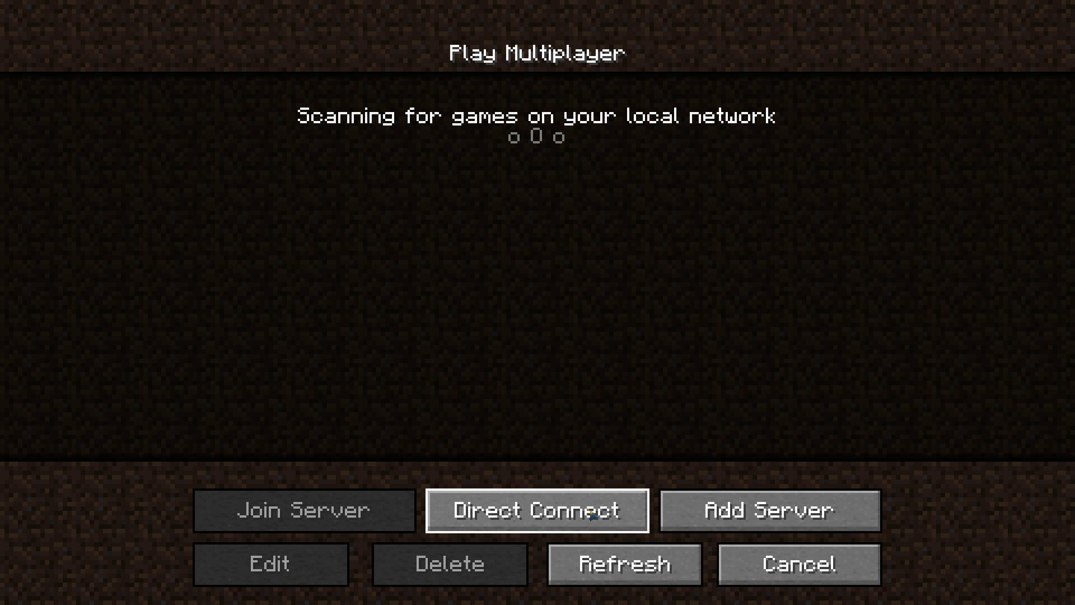
- Try a Direct Connect, go back, then add a Minecraft Server entry to the list
click(537, 510)
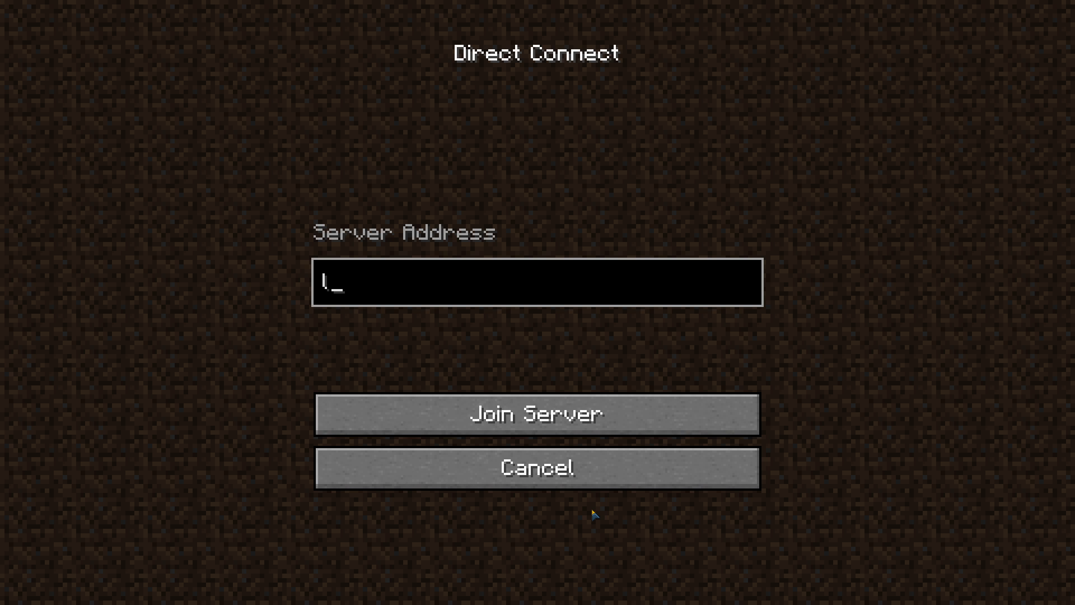
click(537, 414)
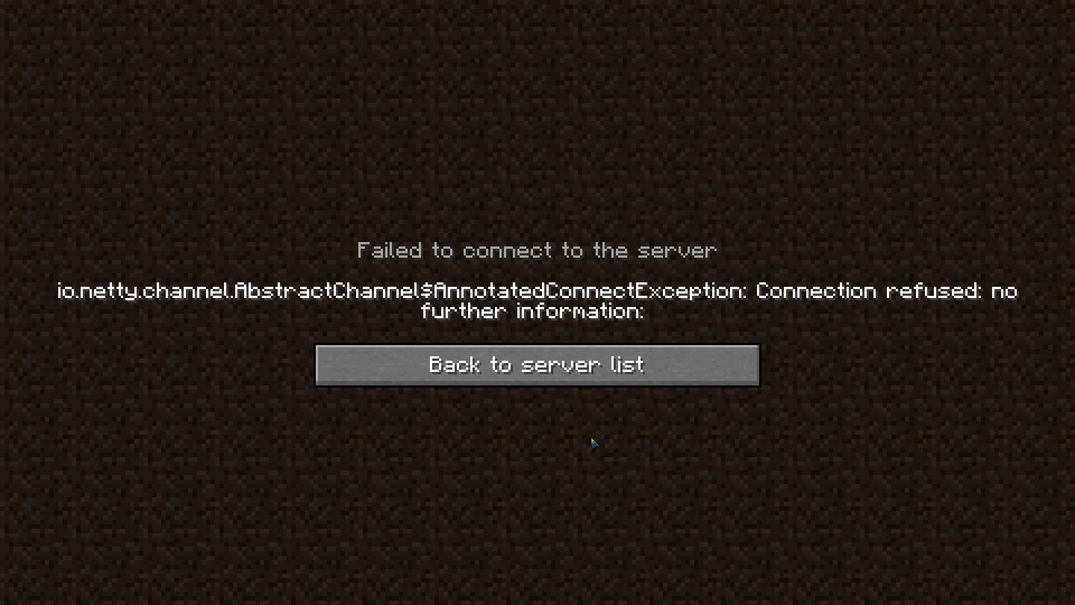
mouse_move(917, 311)
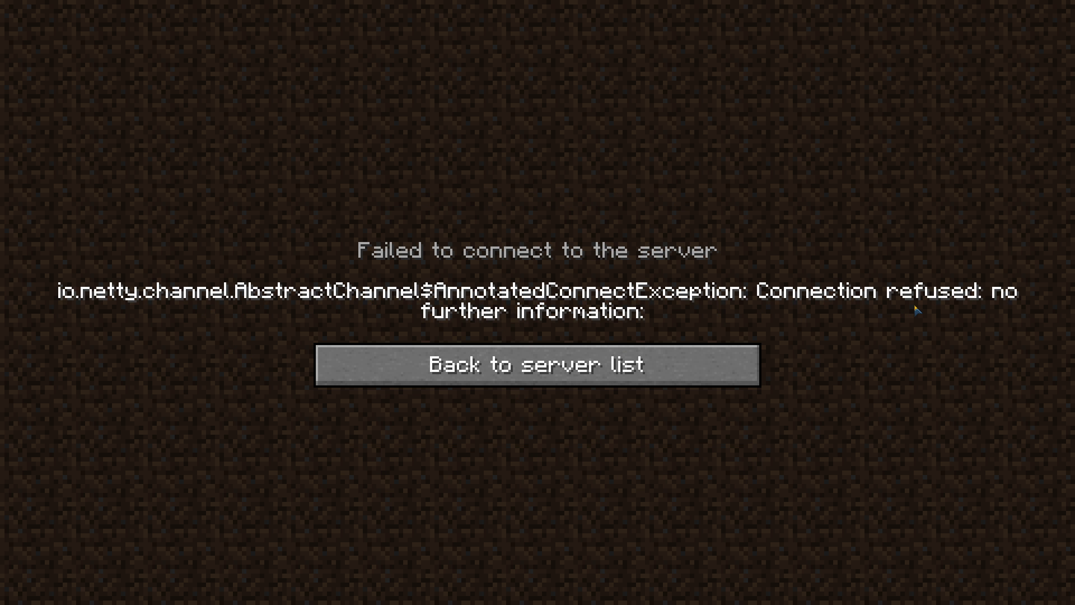
click(537, 362)
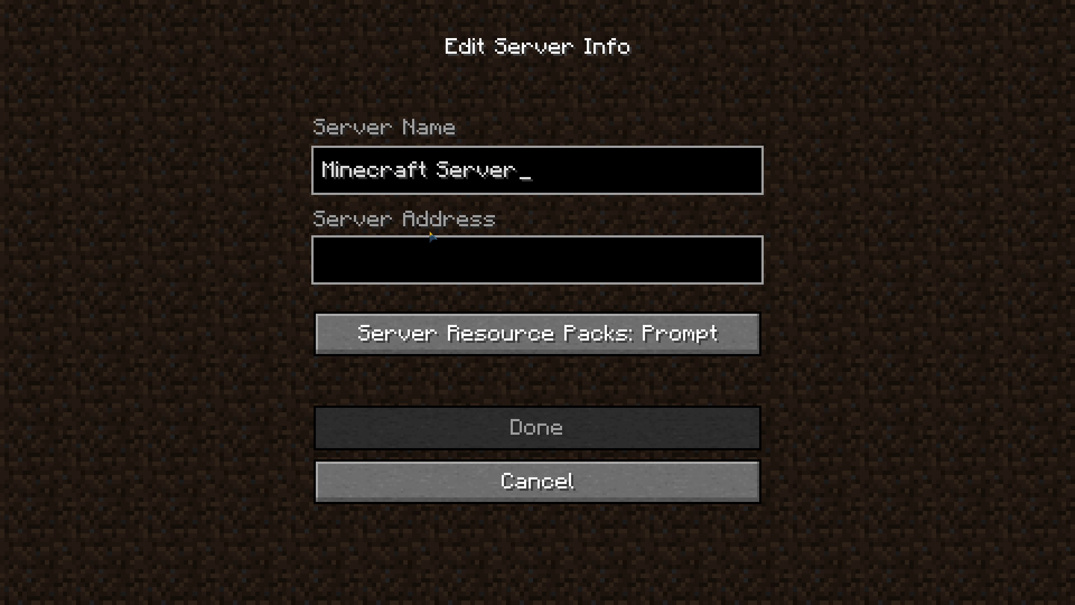
click(537, 427)
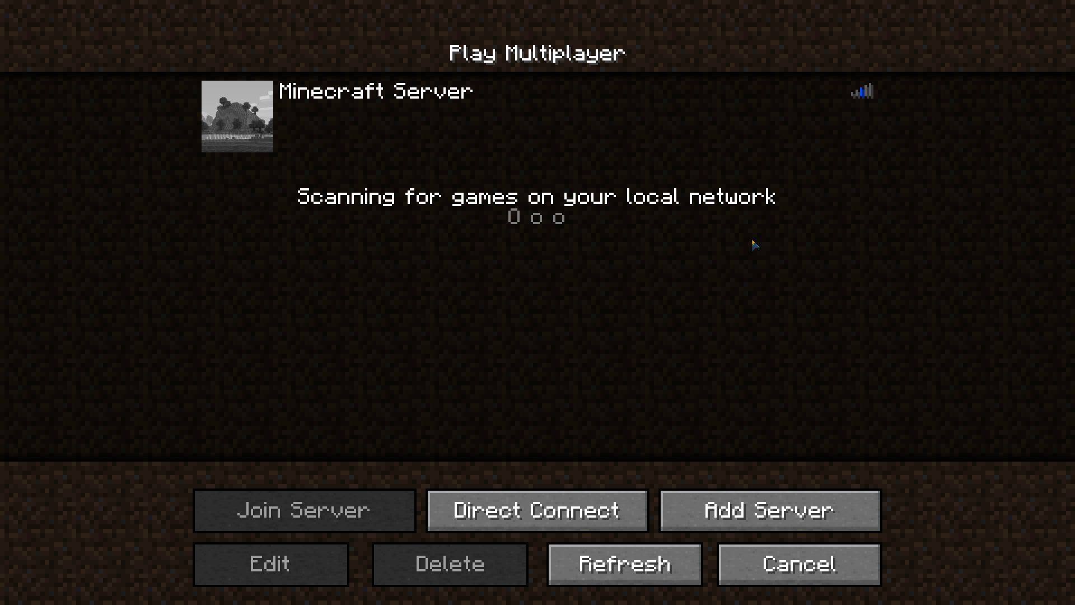
mouse_move(749, 209)
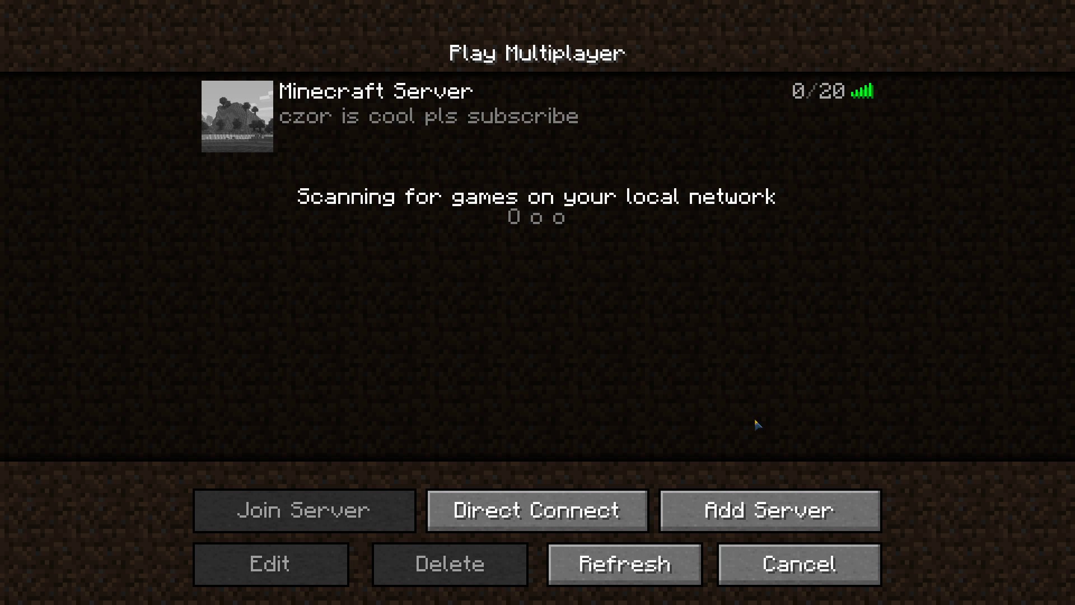
click(536, 511)
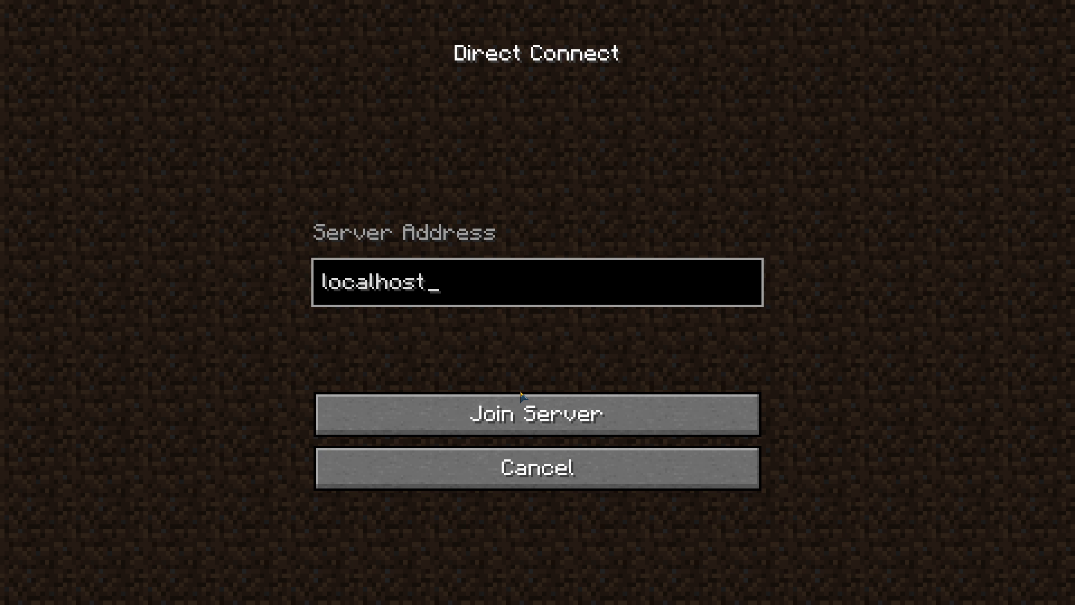
key(backspace)
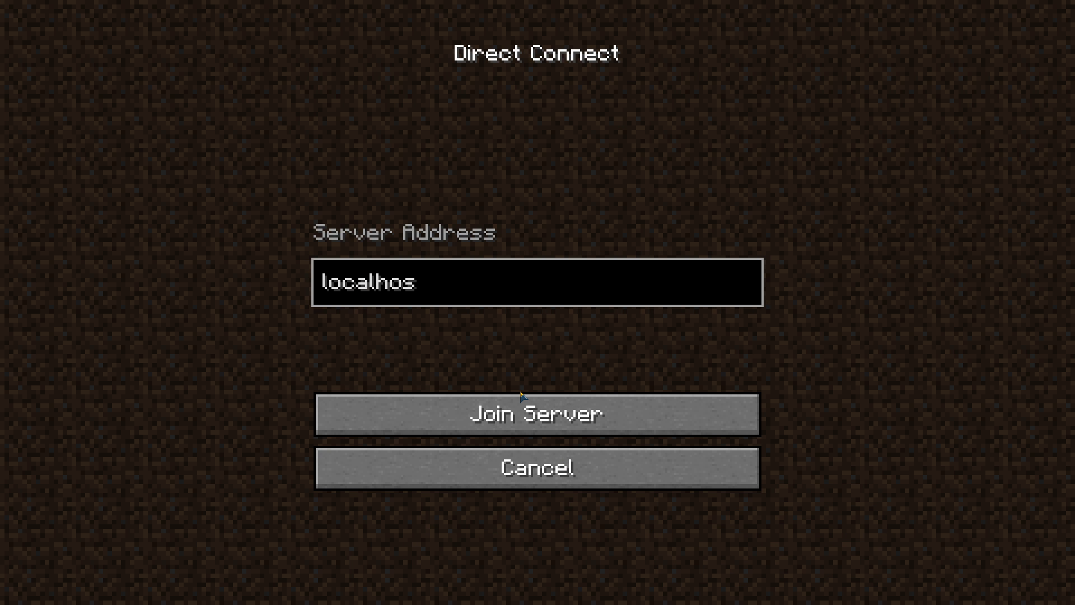
text(t:25565)
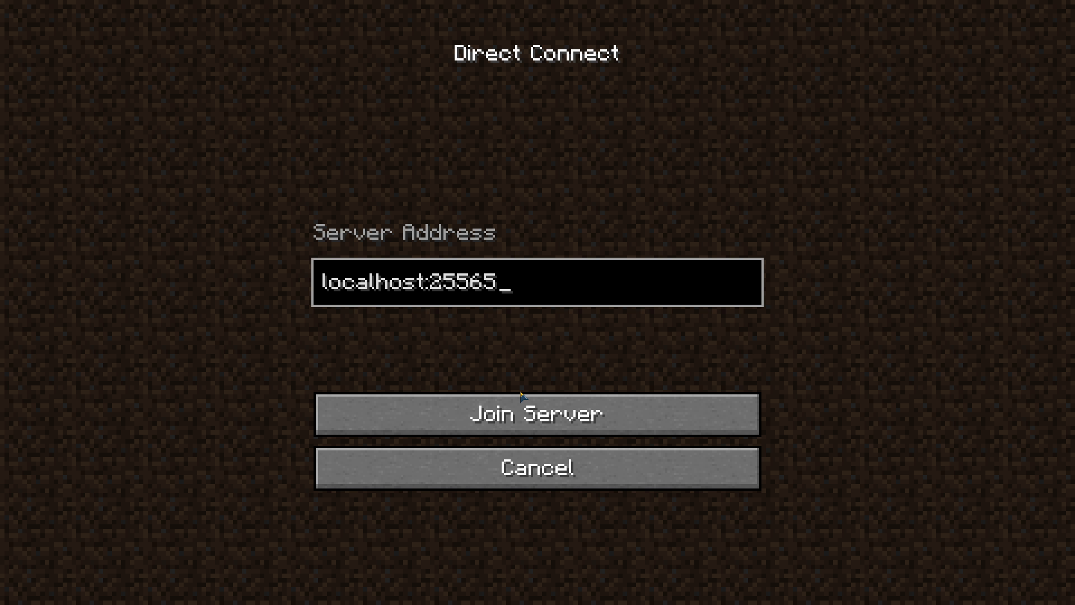
click(536, 413)
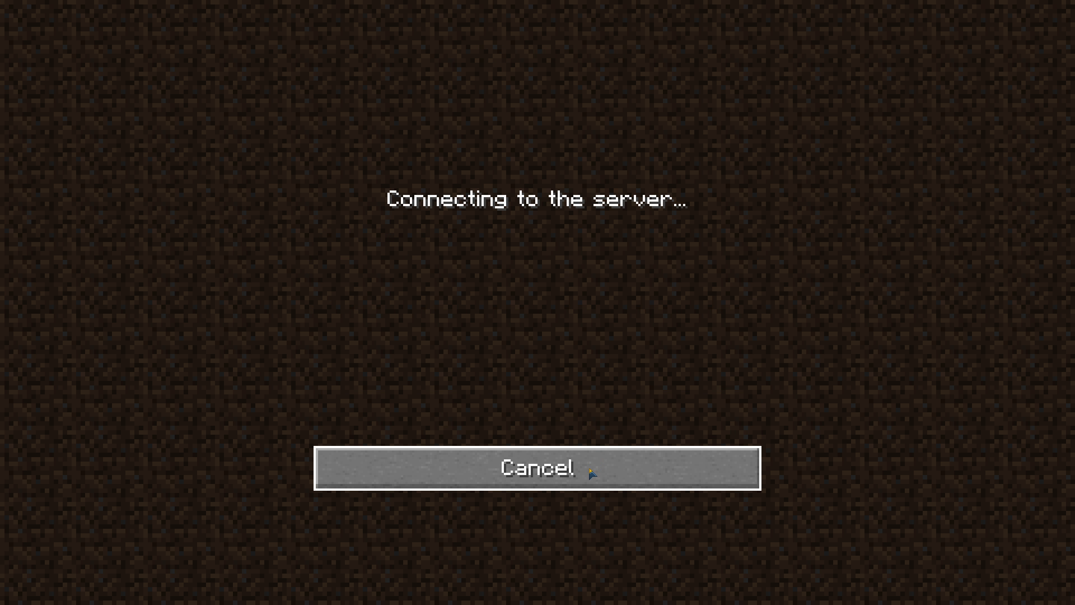
click(538, 468)
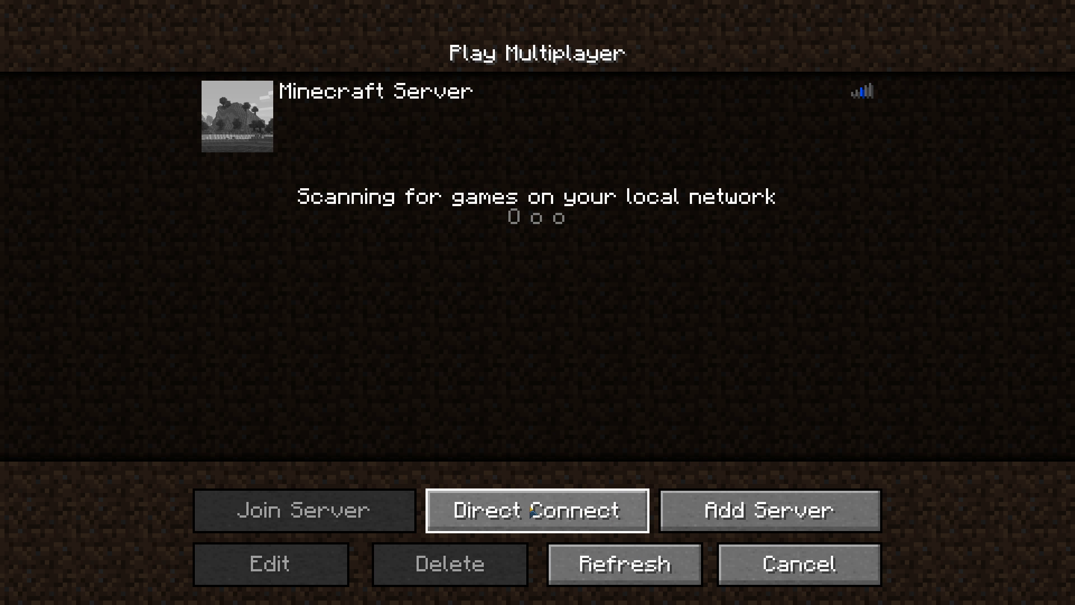
mouse_move(622, 418)
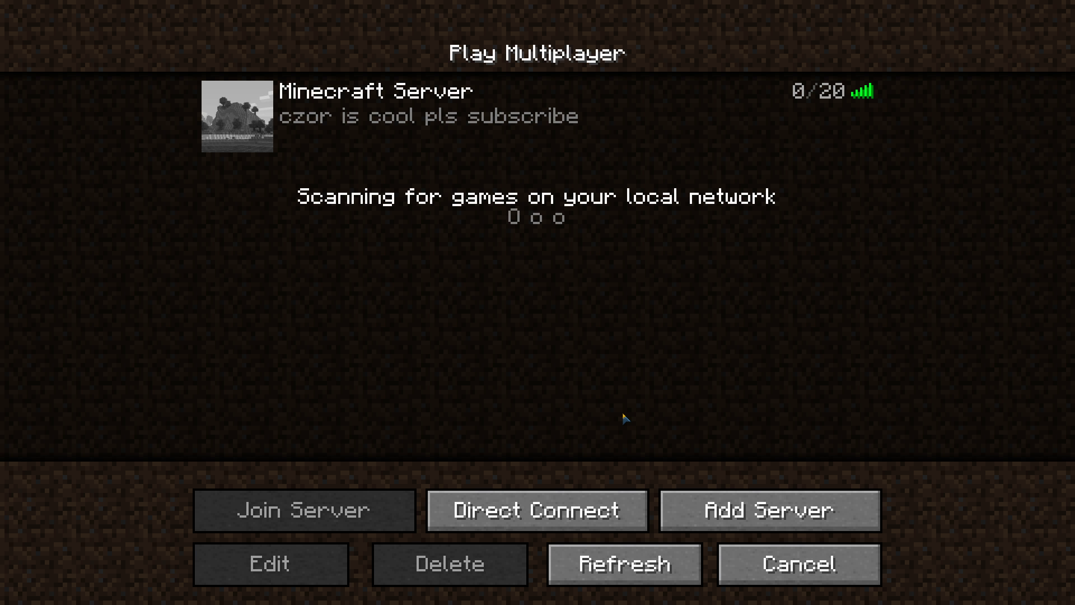
click(536, 117)
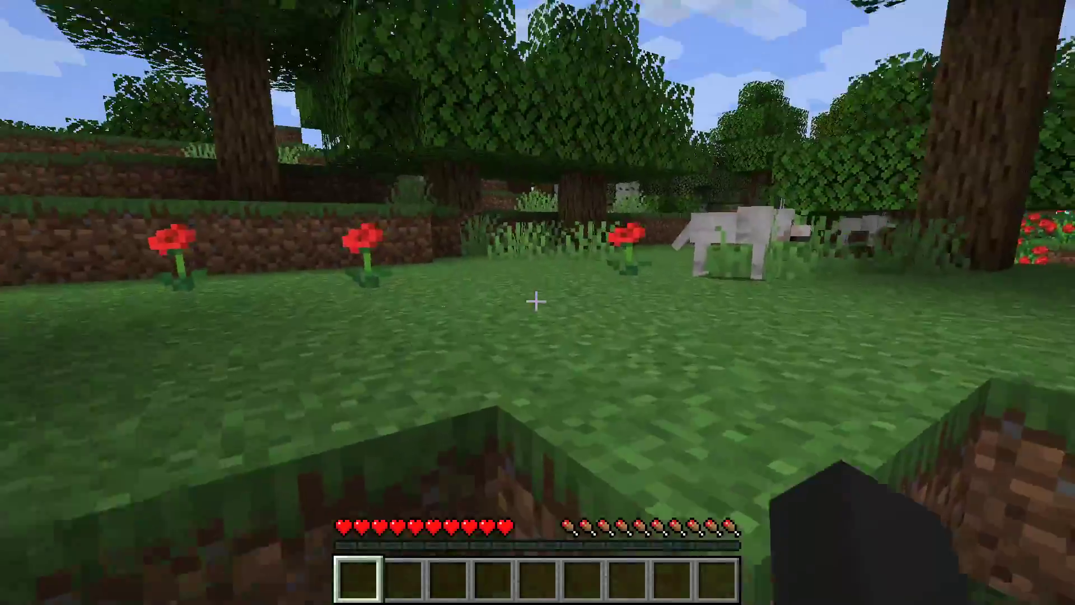
mouse_move(538, 302)
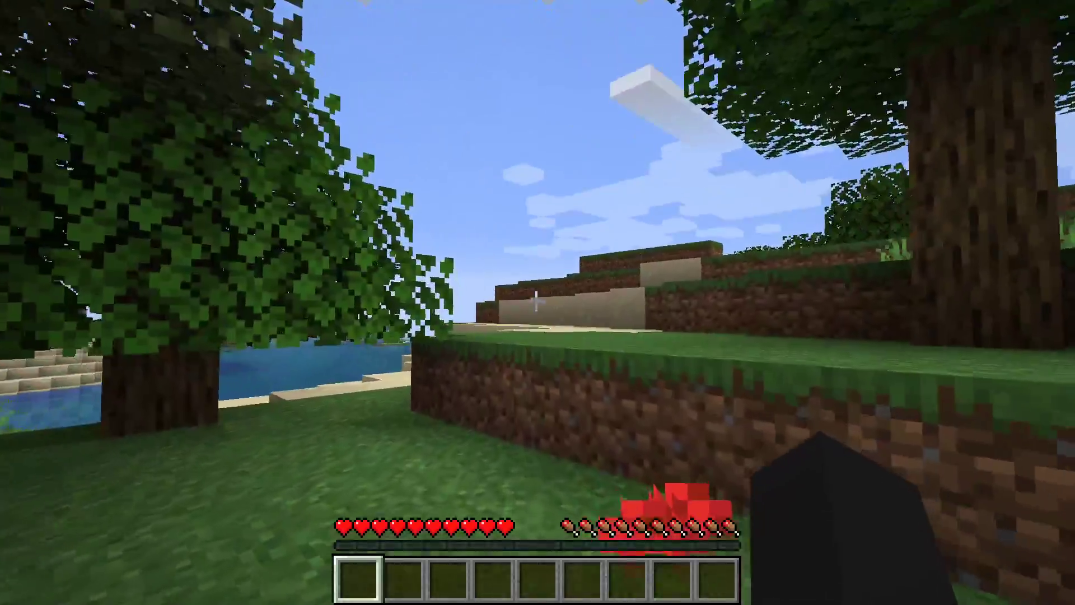
mouse_move(538, 292)
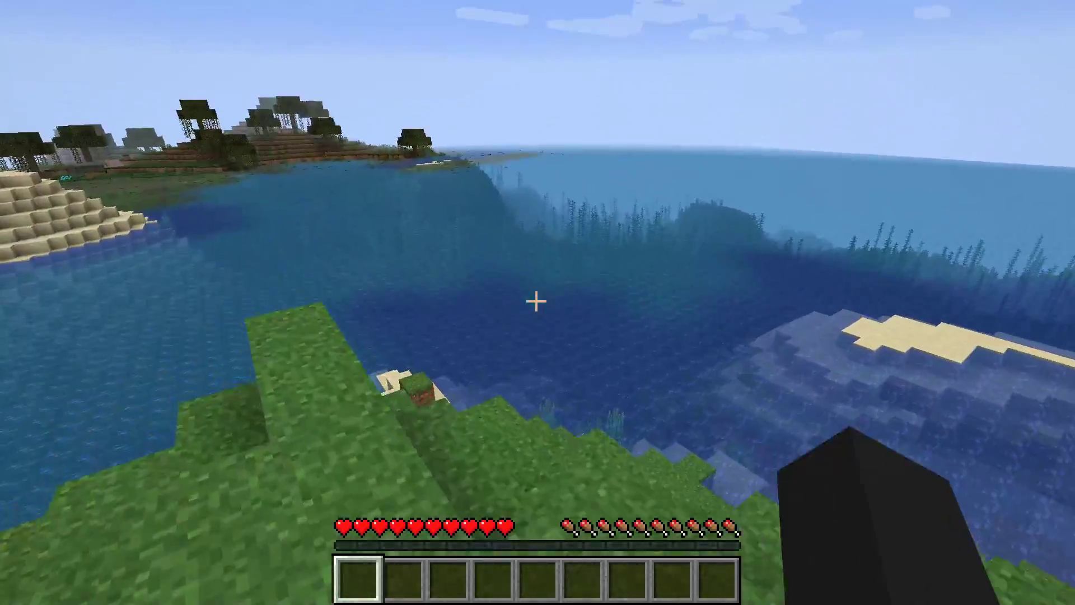
mouse_move(538, 302)
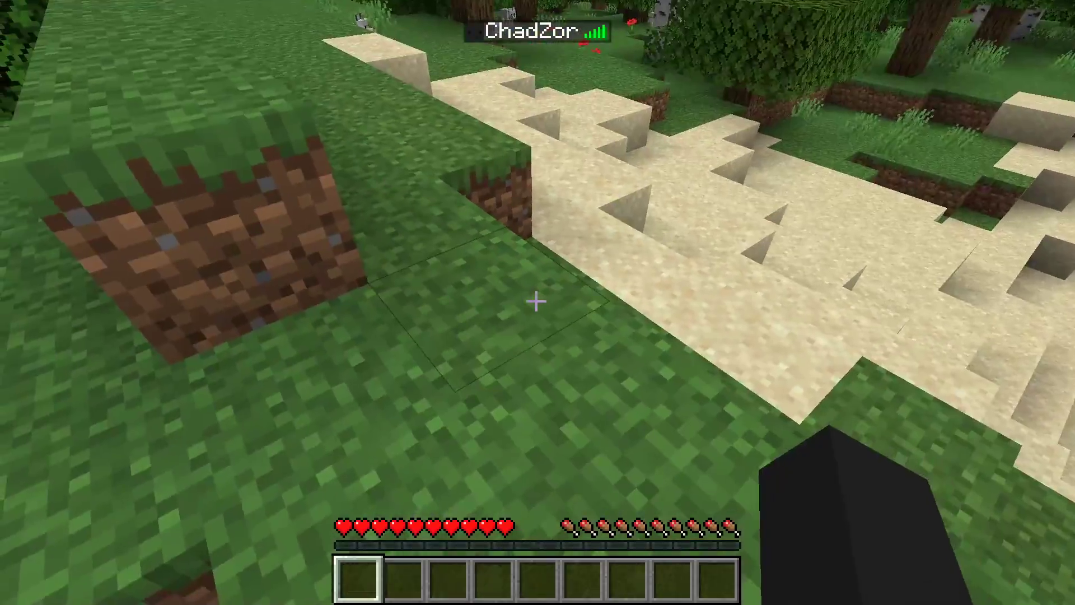
mouse_move(537, 303)
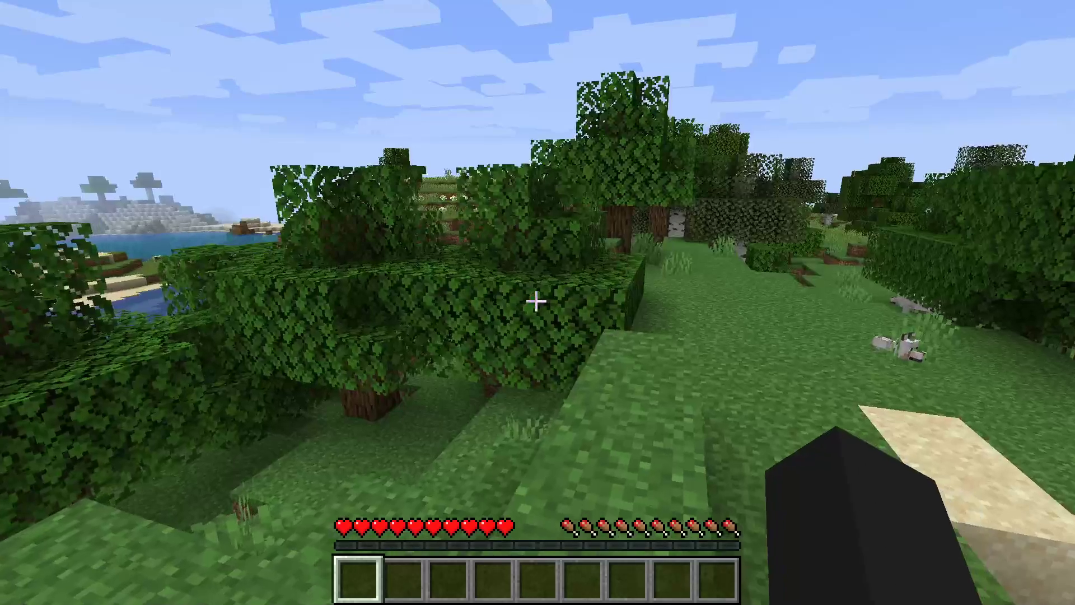
key(Escape)
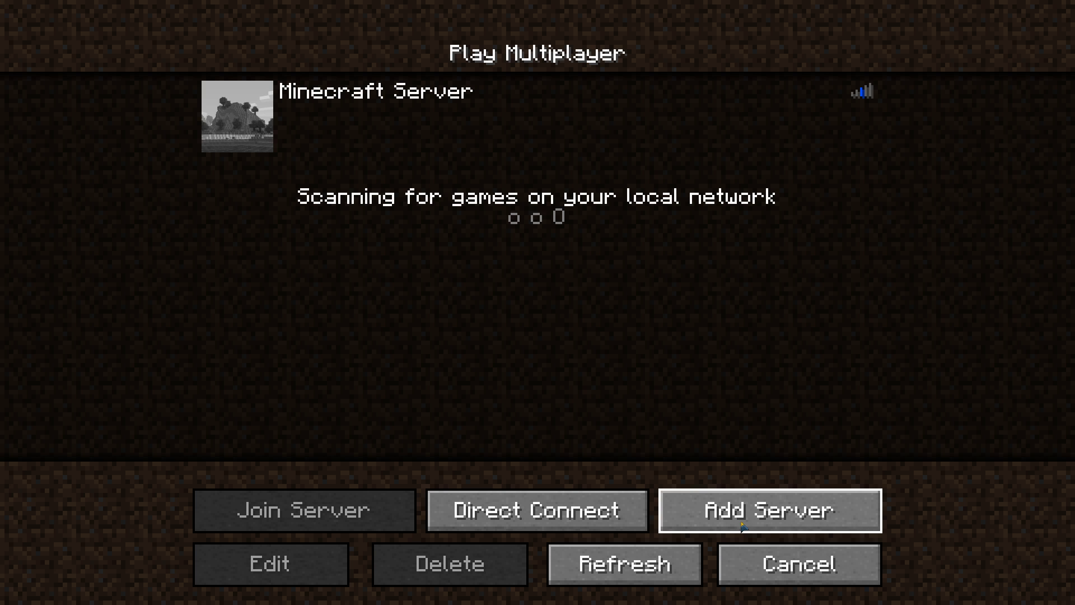
mouse_move(671, 458)
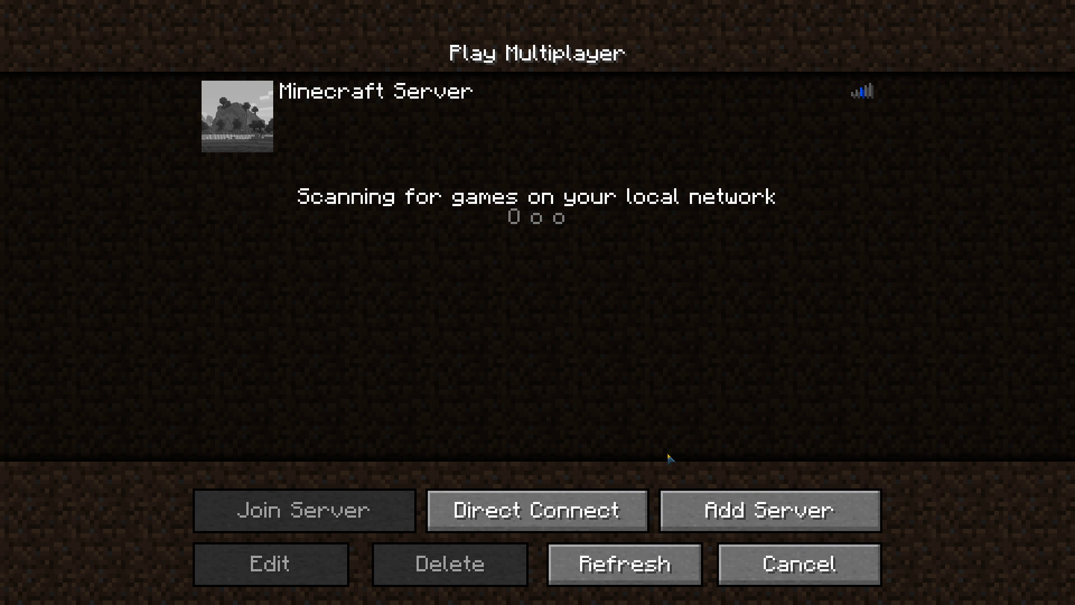
click(270, 564)
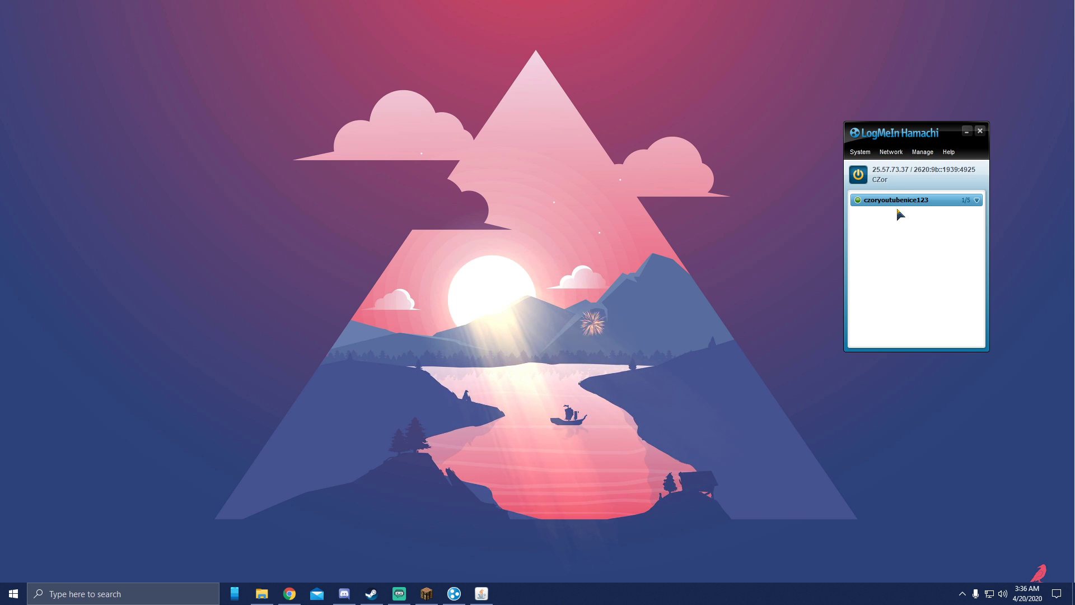
mouse_move(892, 241)
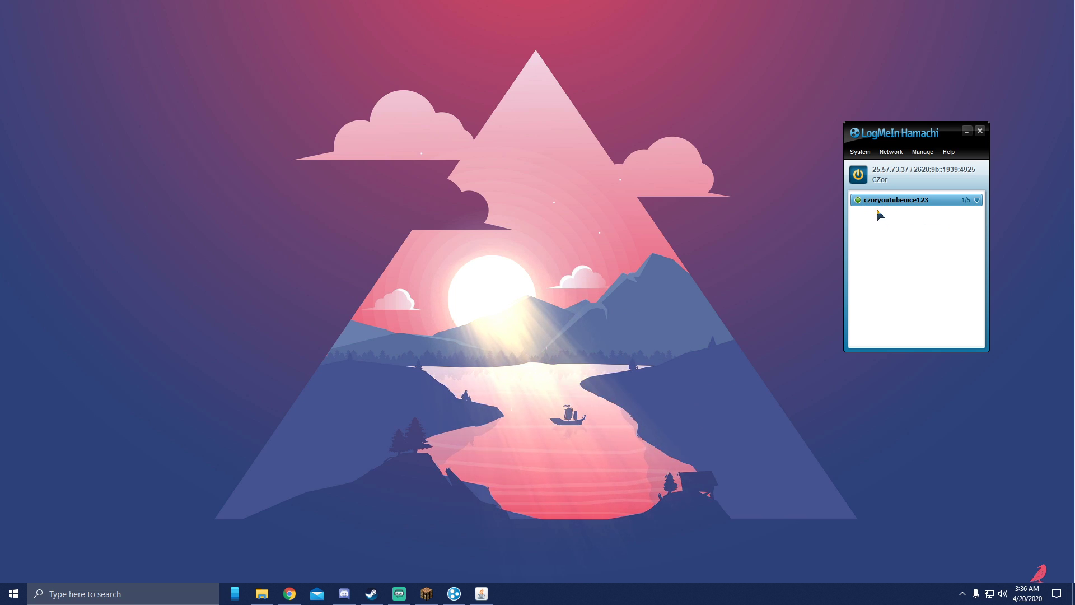
- Check the Hamachi network and bring the Minecraft server console to the front
right_click(924, 174)
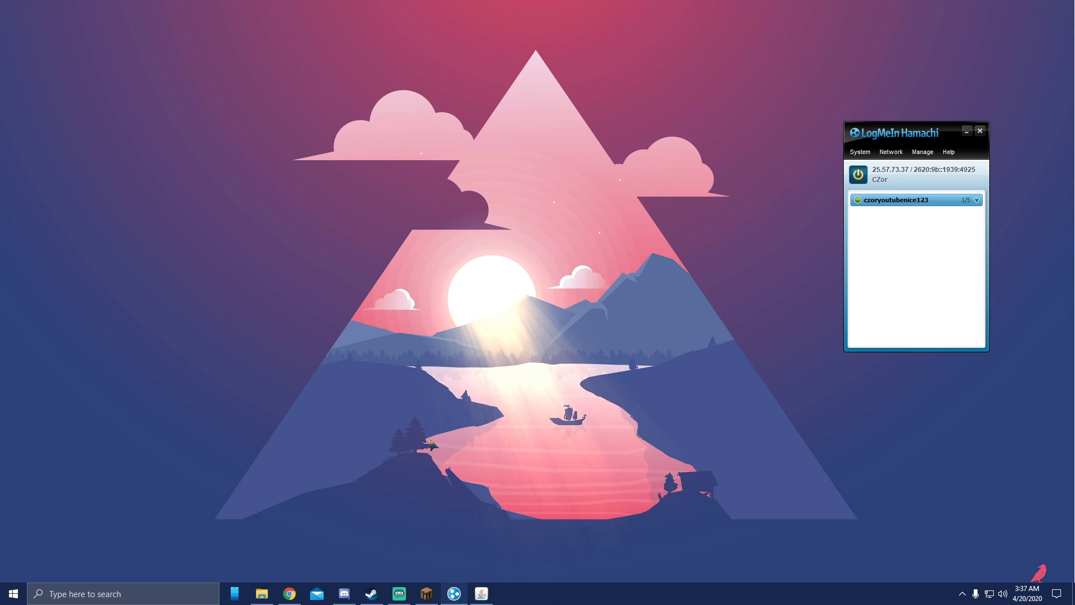
click(427, 594)
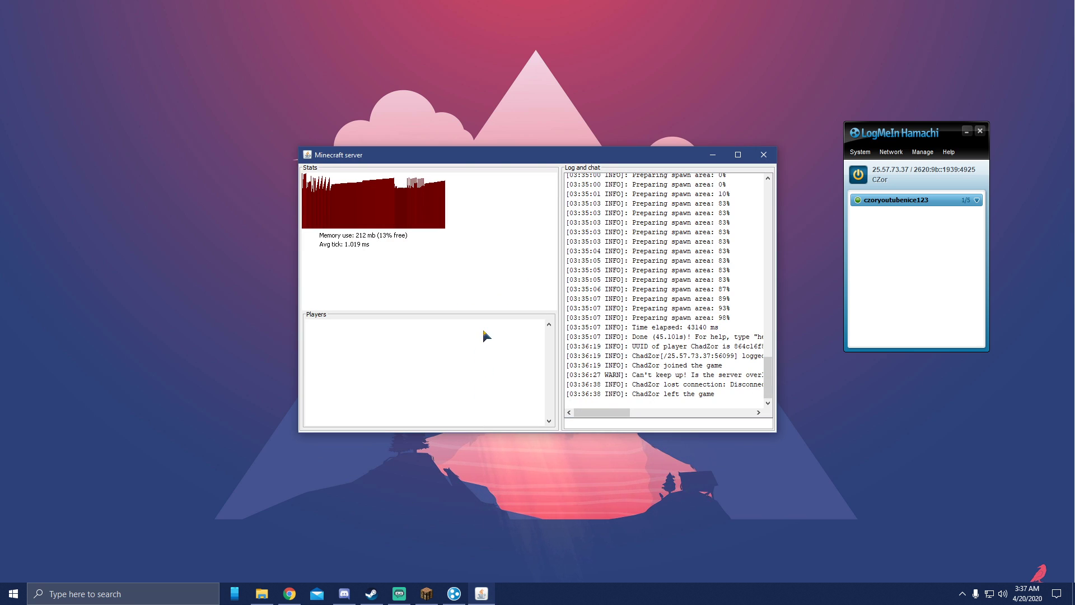
- Run stop in the server console and close the stopped server window
text(sto)
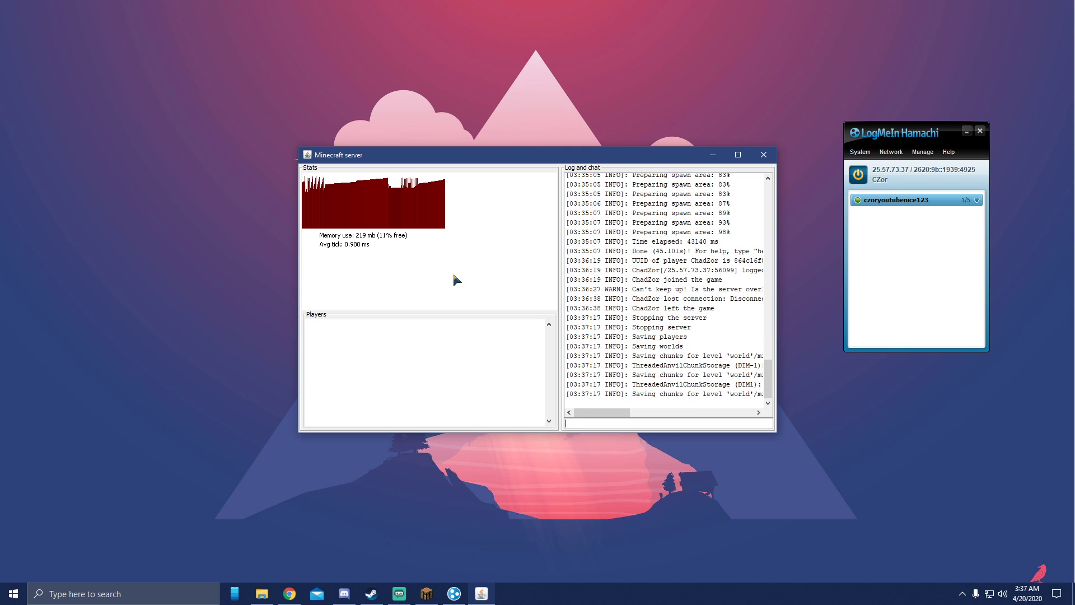
click(763, 154)
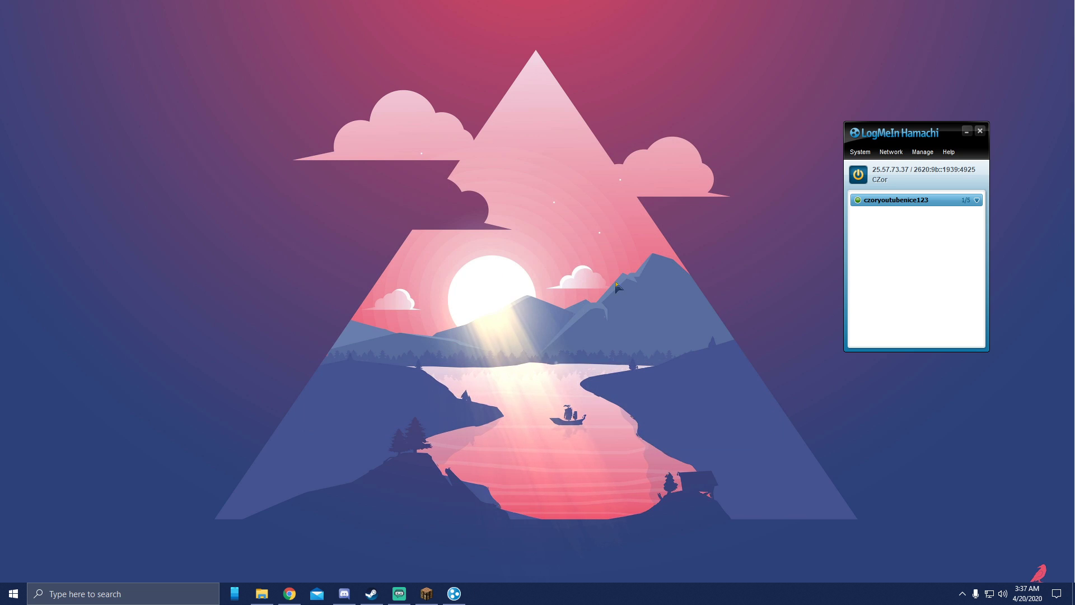
mouse_move(659, 313)
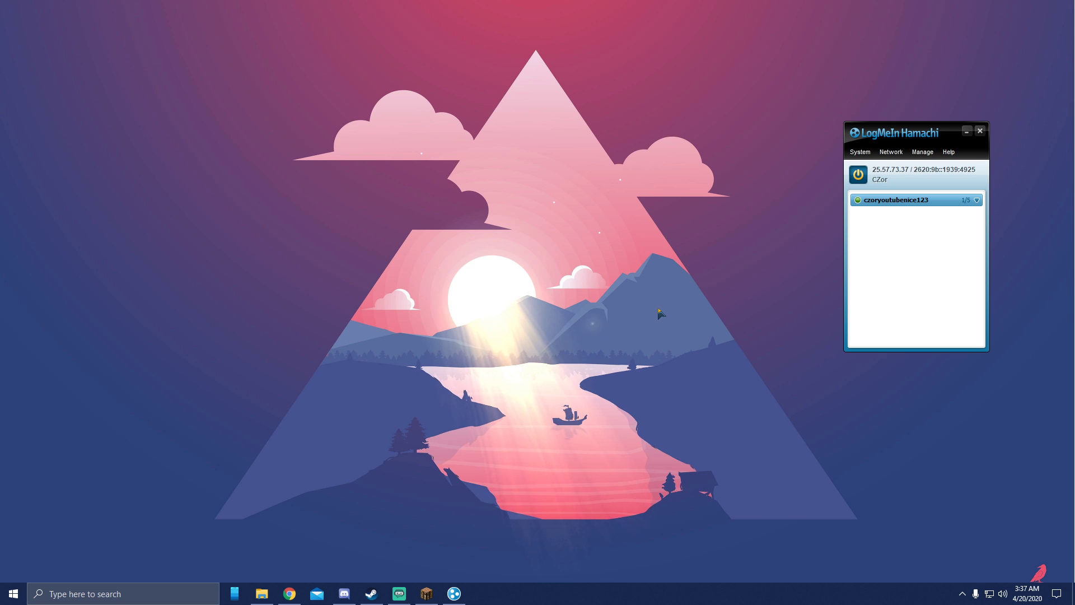